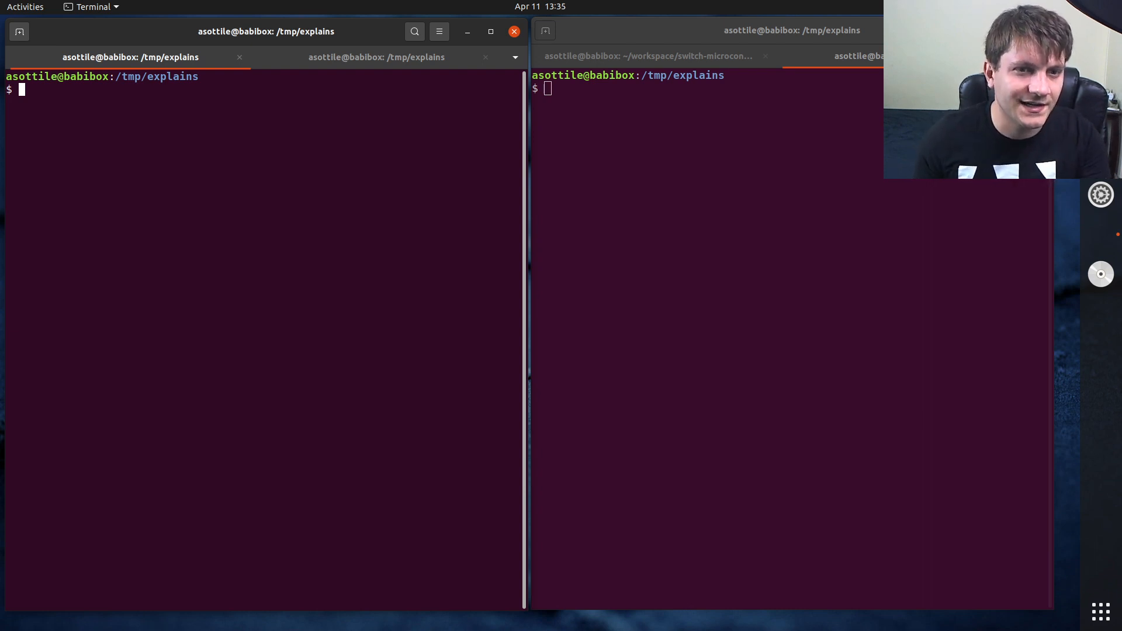
Step: Create a virtual environment with 'virtualenv venv' in /tmp/explains
{"action": "type", "text": "virtualen"}
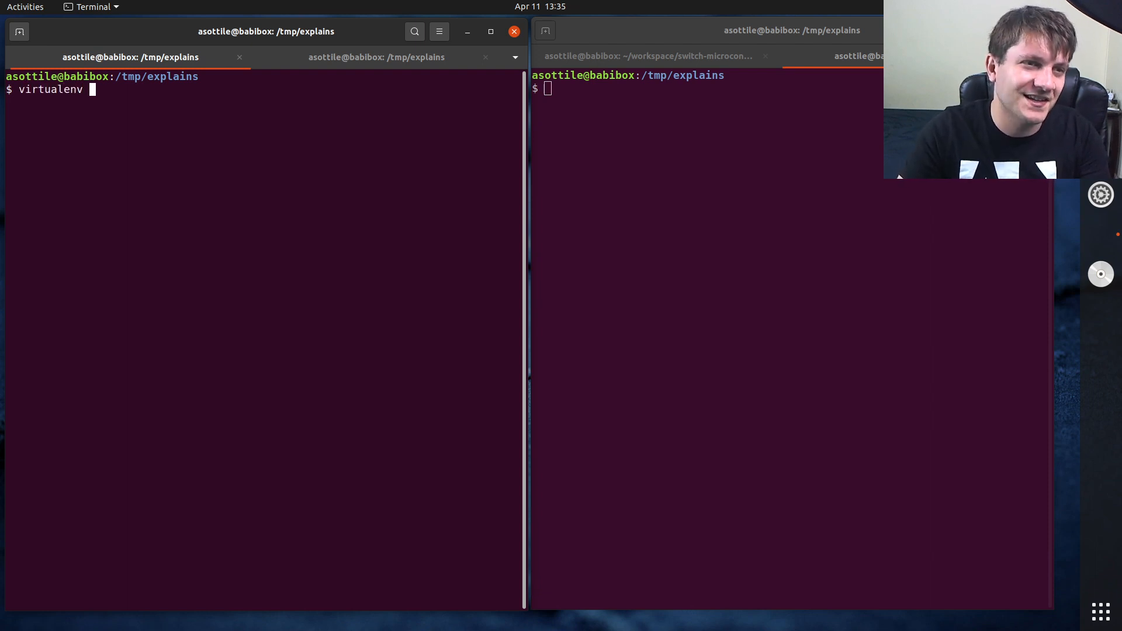
{"action": "type", "text": "venv"}
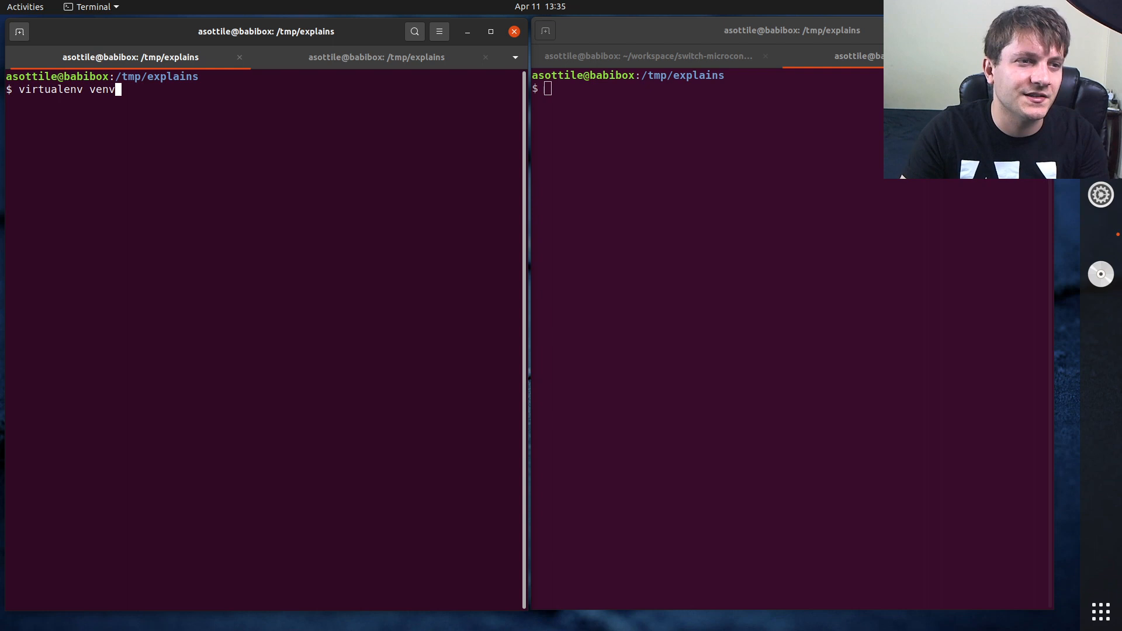
{"action": "key", "text": "Return"}
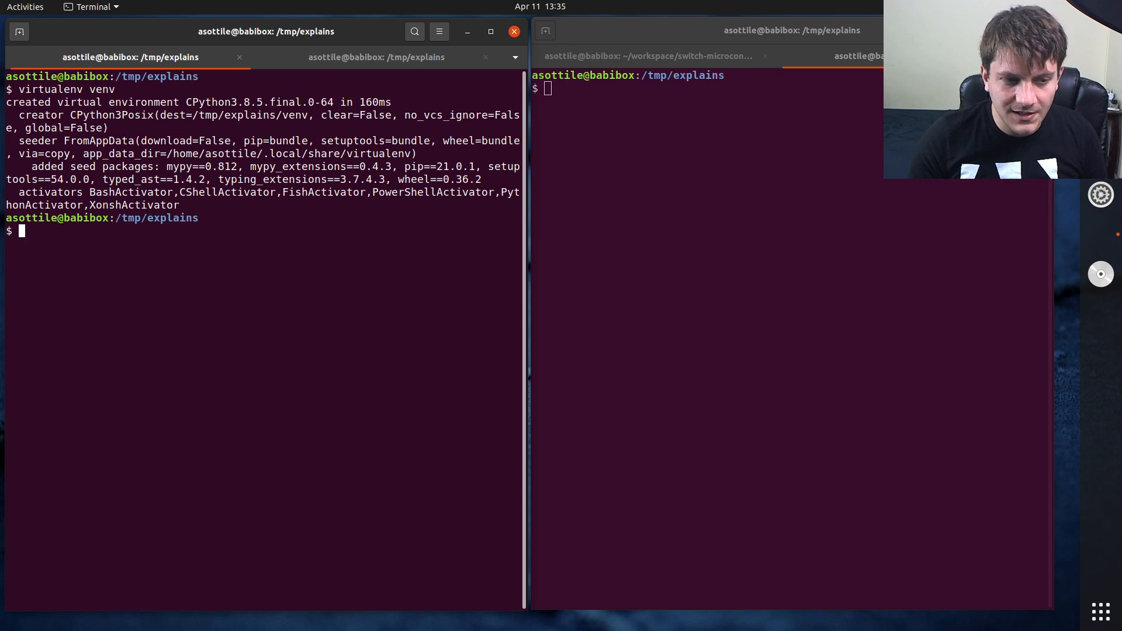
Step: Show 'man find' in the left terminal and highlight the starting-point part of the synopsis
{"action": "type", "text": "m"}
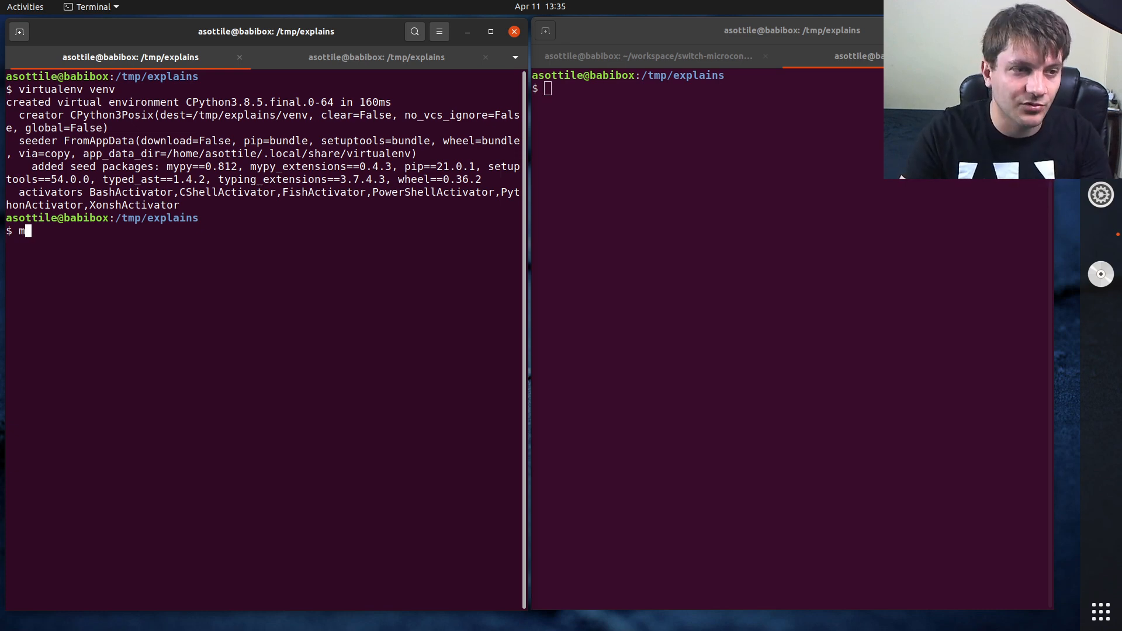
{"action": "type", "text": "an fin"}
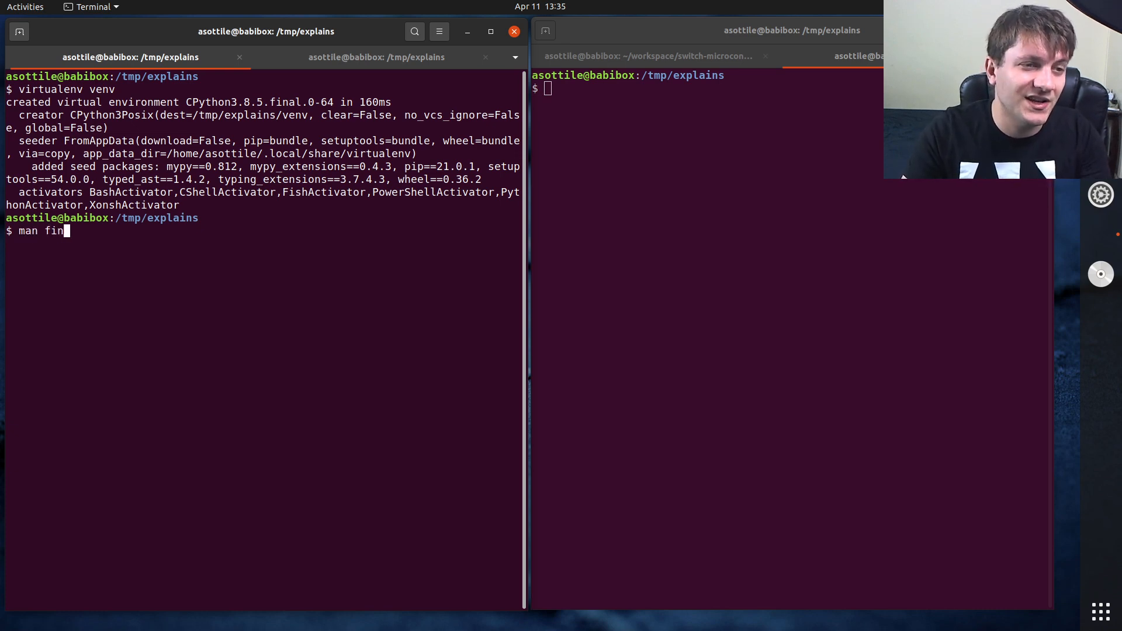
{"action": "type", "text": "d"}
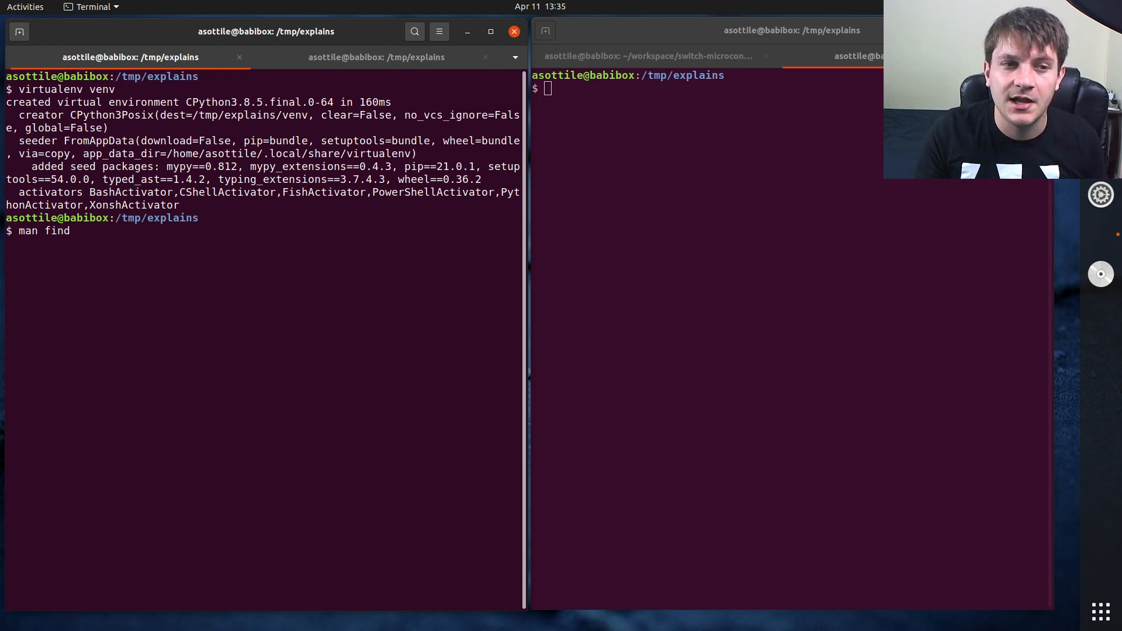
{"action": "key", "text": "Return"}
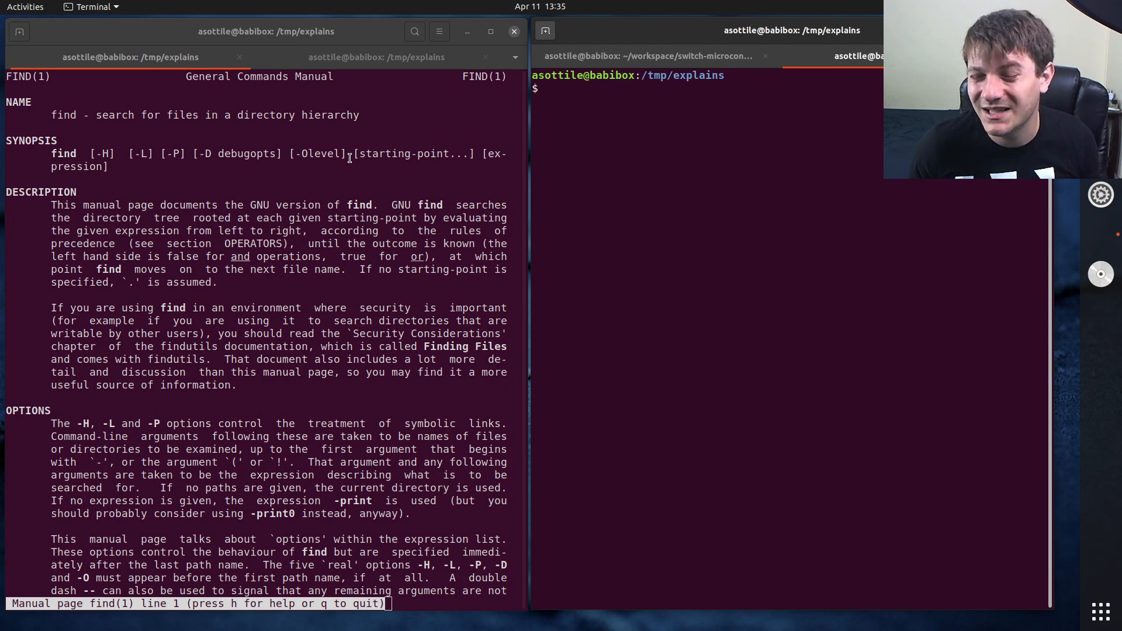
{"action": "mouse_move", "coordinate": [384, 174]}
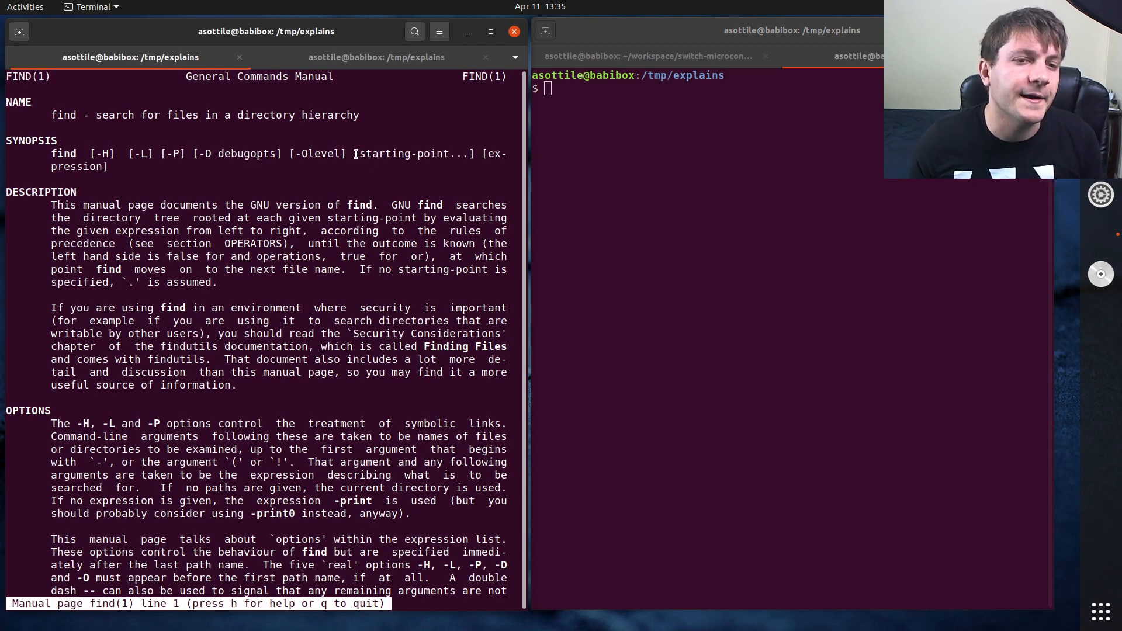
{"action": "double_click", "coordinate": [413, 154]}
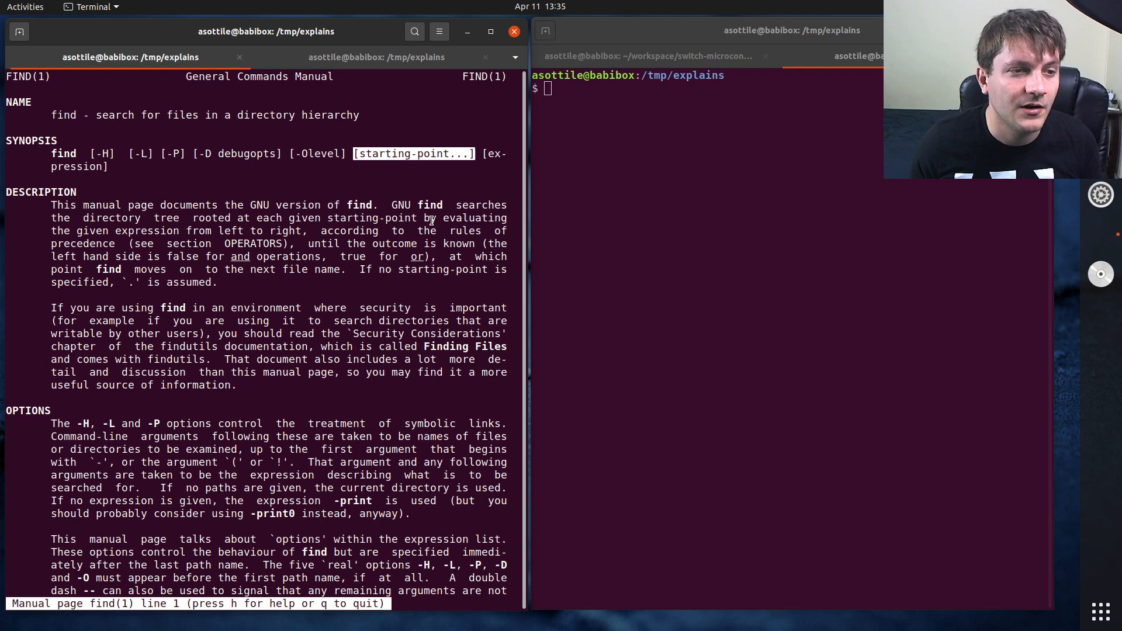
{"action": "mouse_move", "coordinate": [487, 161]}
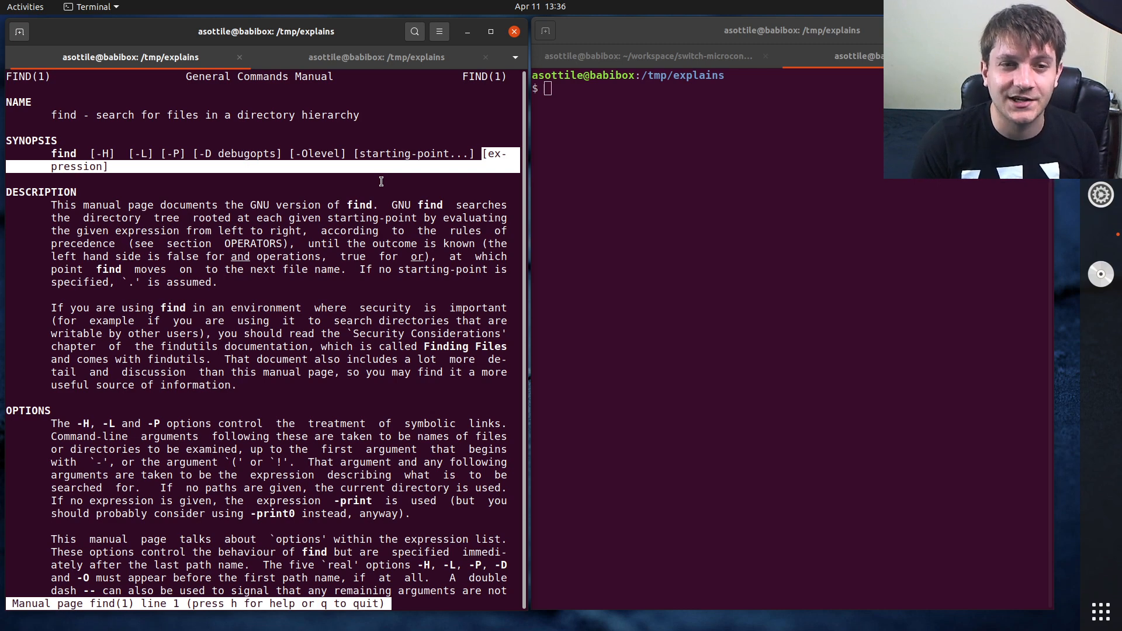
{"action": "mouse_move", "coordinate": [678, 386]}
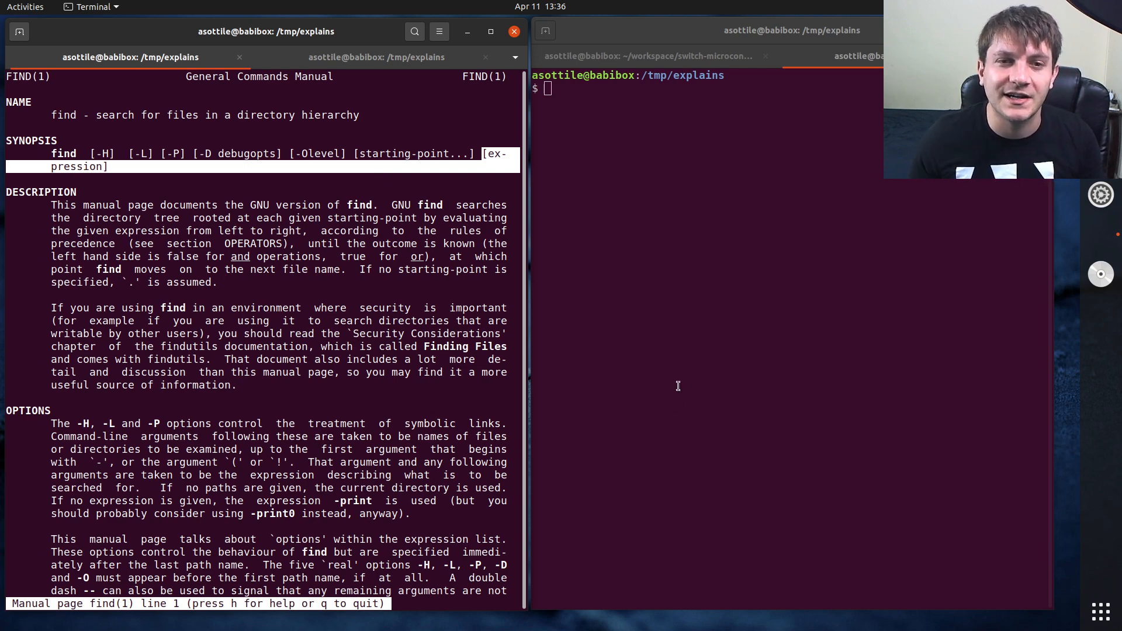
Step: Run 'find venv' to list everything in venv and highlight the venv/bin entry
{"action": "type", "text": "find"}
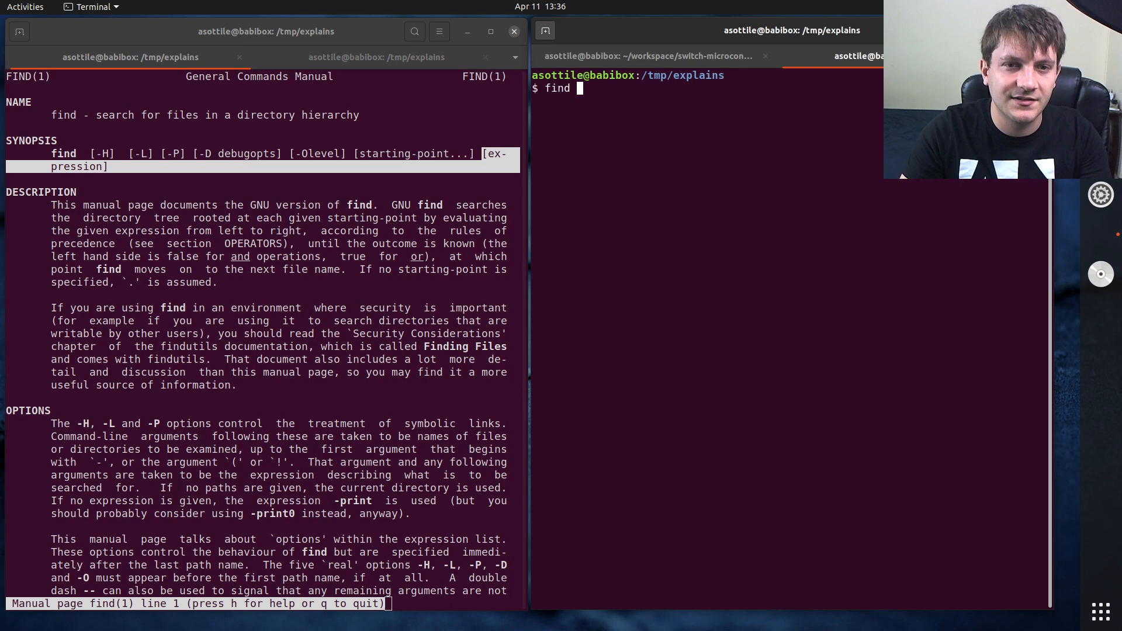
{"action": "type", "text": "venv"}
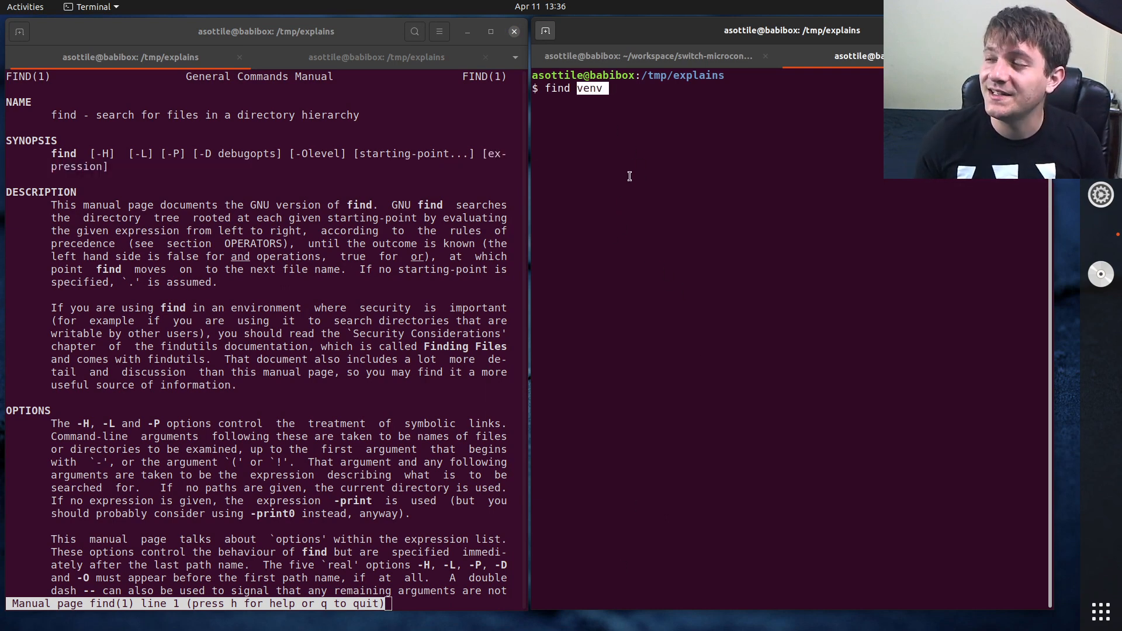
{"action": "key", "text": "Return"}
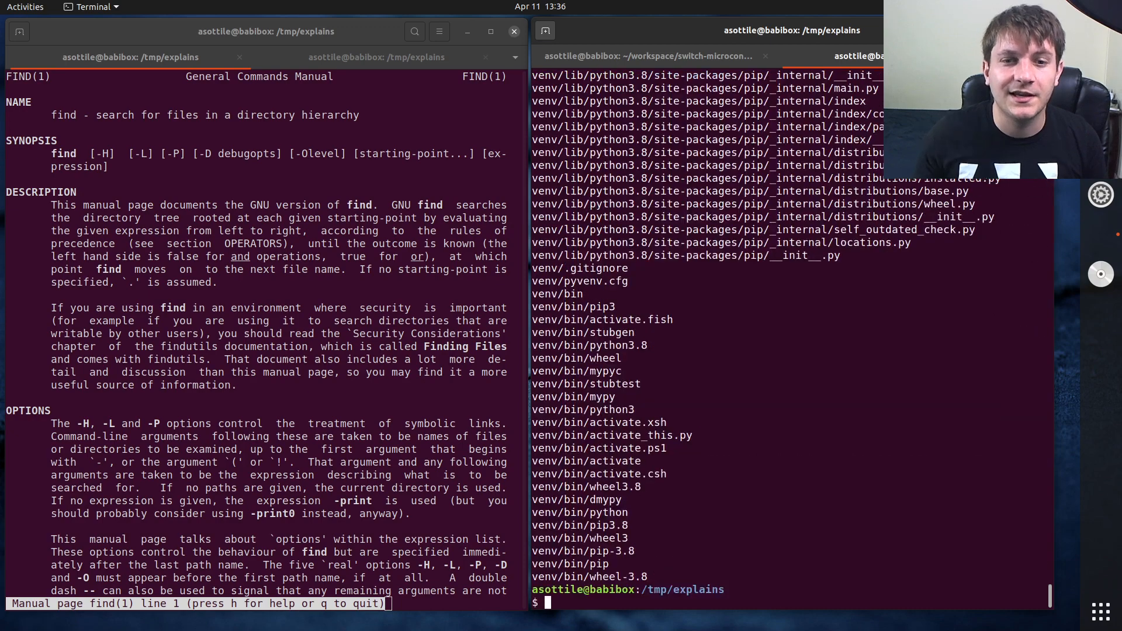
{"action": "mouse_move", "coordinate": [747, 401]}
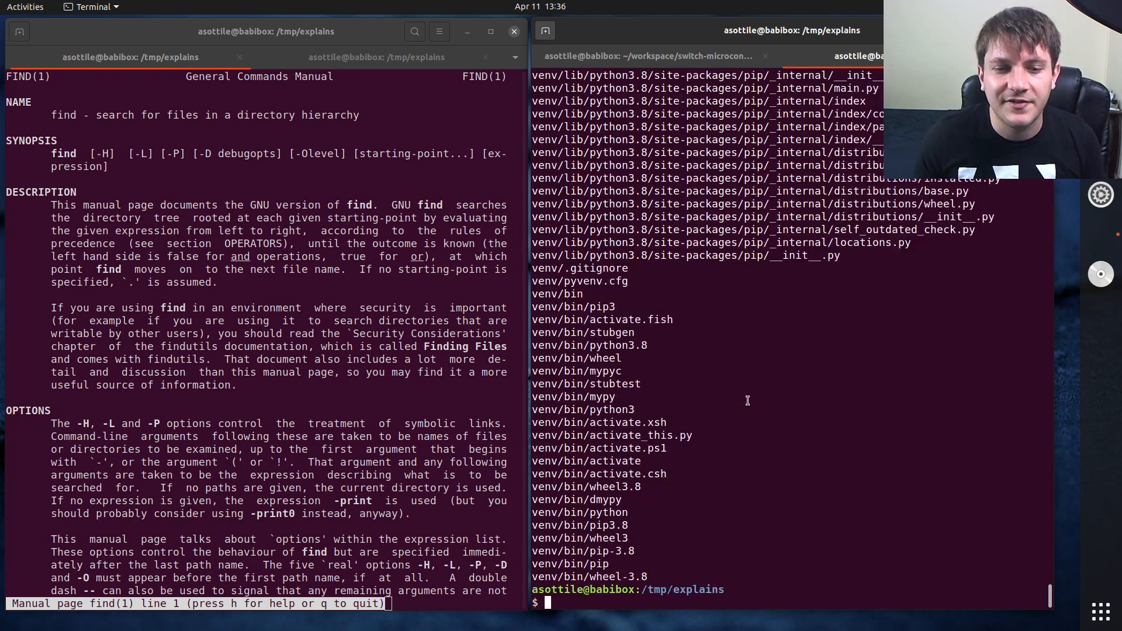
{"action": "double_click", "coordinate": [558, 294]}
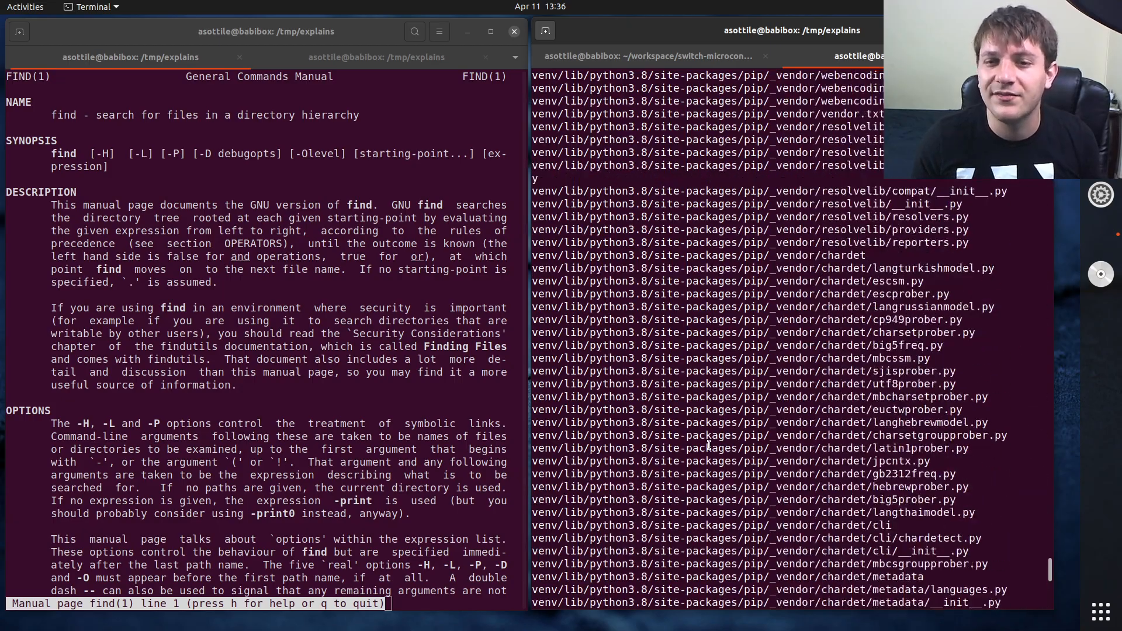
{"action": "scroll", "scroll_direction": "down", "scroll_amount": 3}
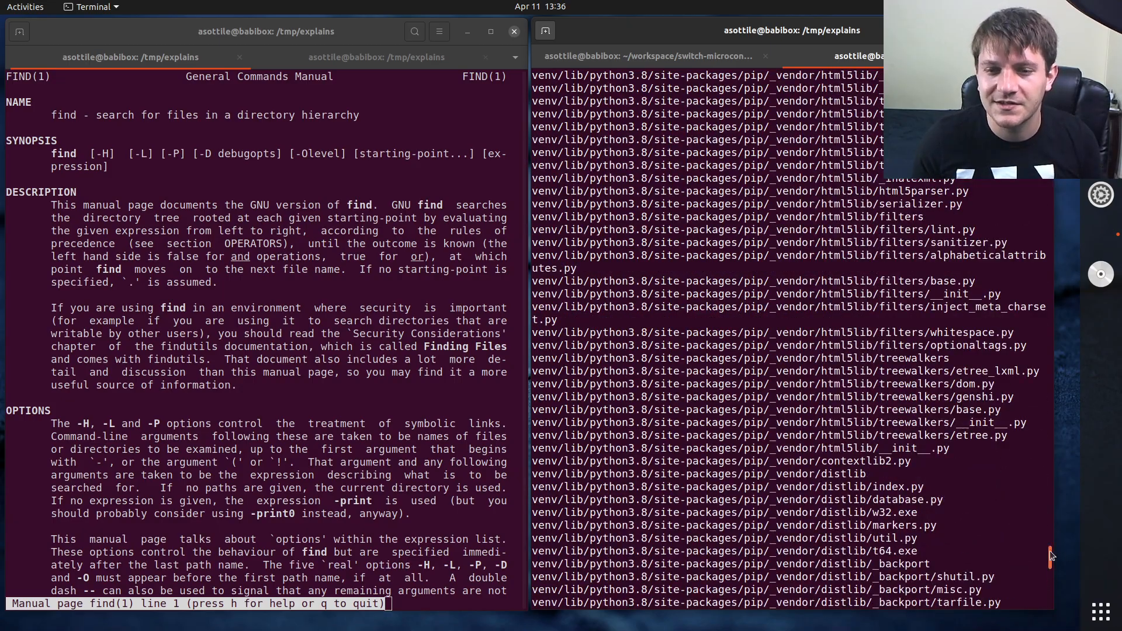
{"action": "scroll", "scroll_direction": "down", "scroll_amount": 3}
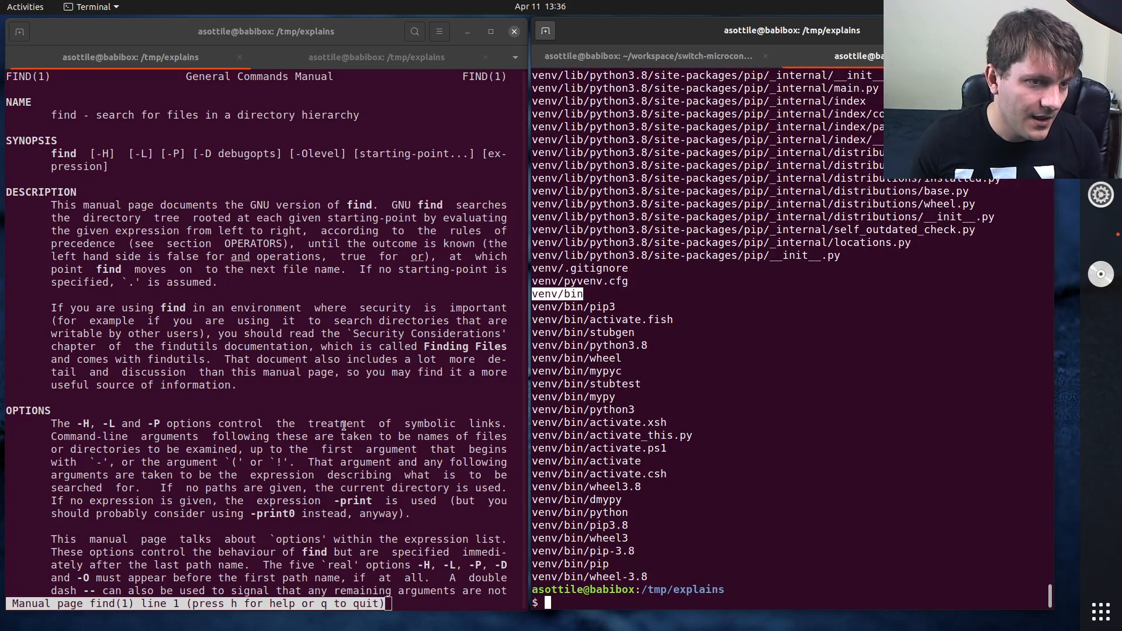
Step: Compose 'find venv -print' at the prompt for the next run
{"action": "type", "text": "find venv"}
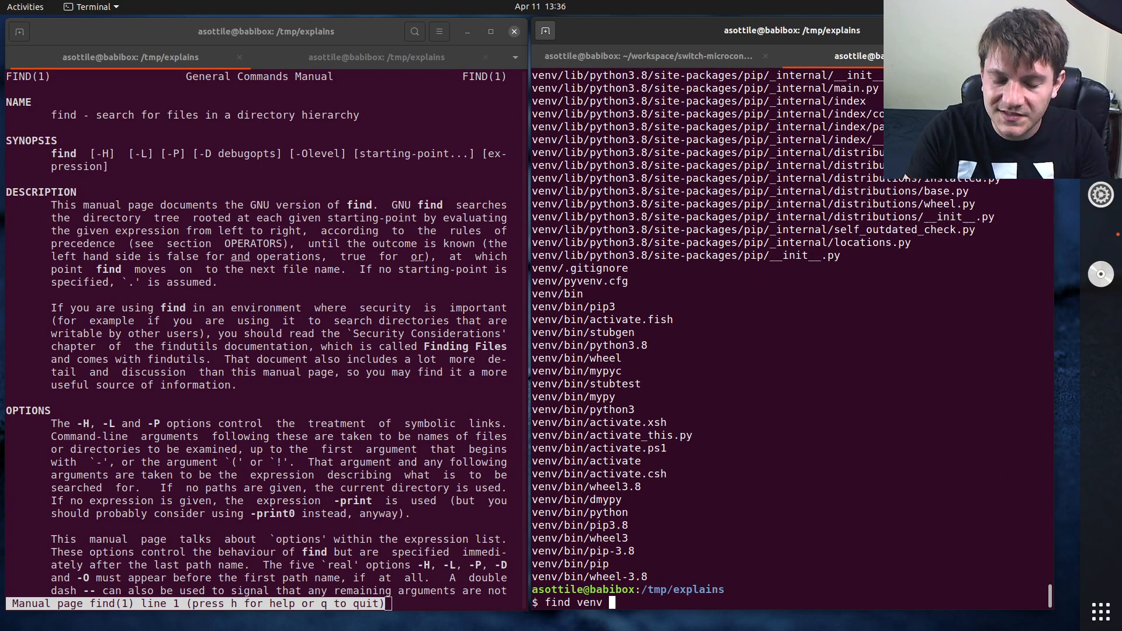
{"action": "type", "text": "-print"}
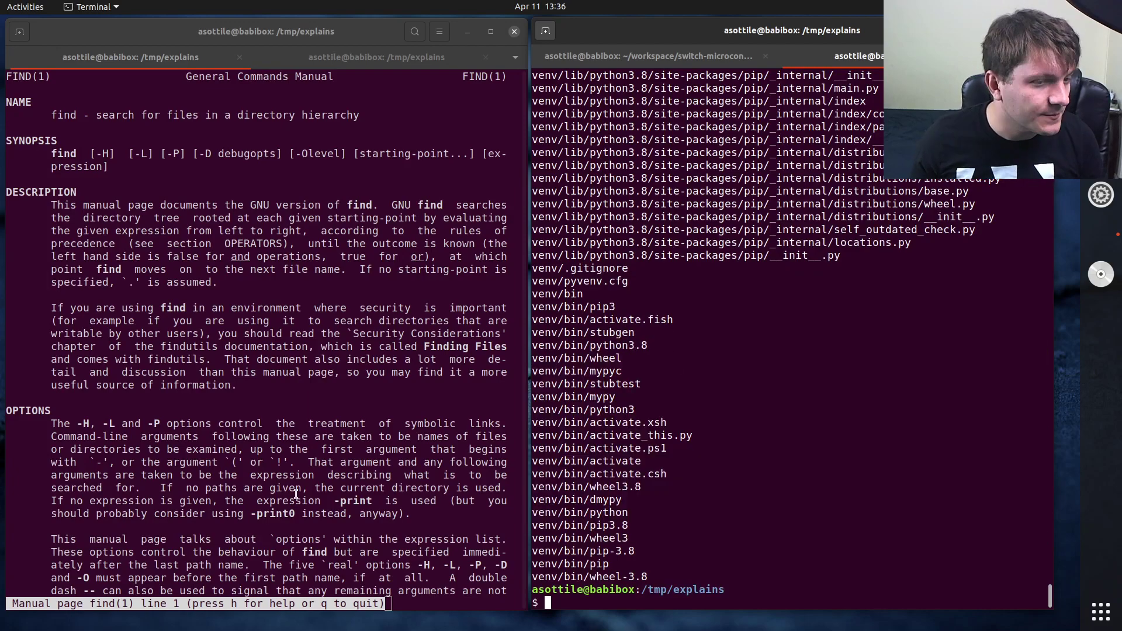
Step: Scroll the man page to -maxdepth and compose 'find venv -maxdepth 2 -print'
{"action": "scroll", "scroll_direction": "down", "scroll_amount": 3}
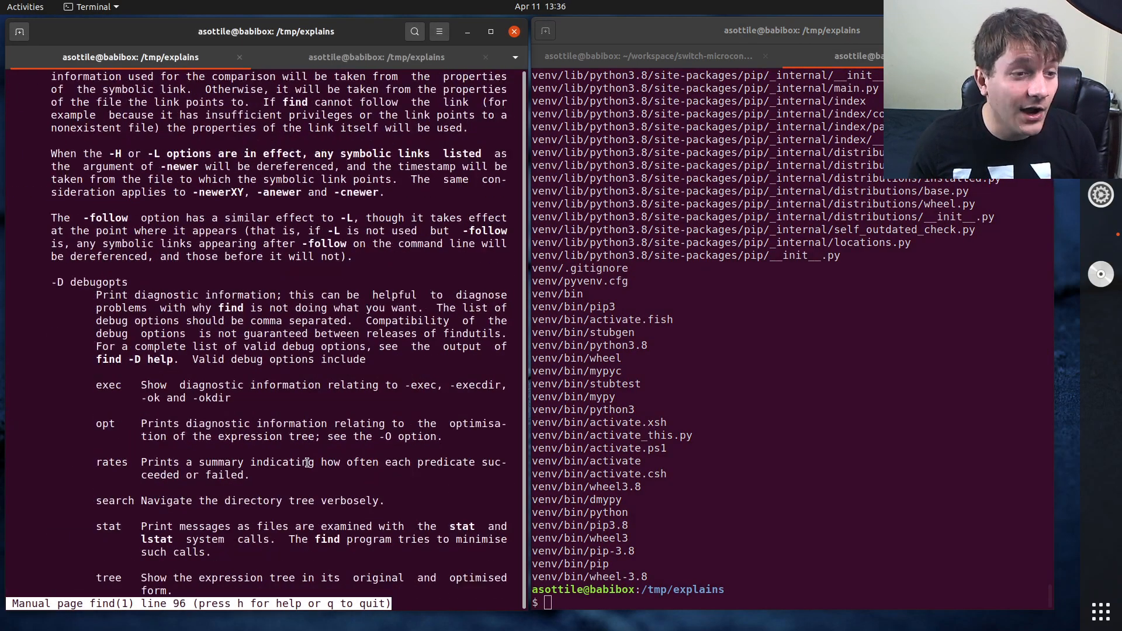
{"action": "scroll", "scroll_direction": "down", "scroll_amount": 3}
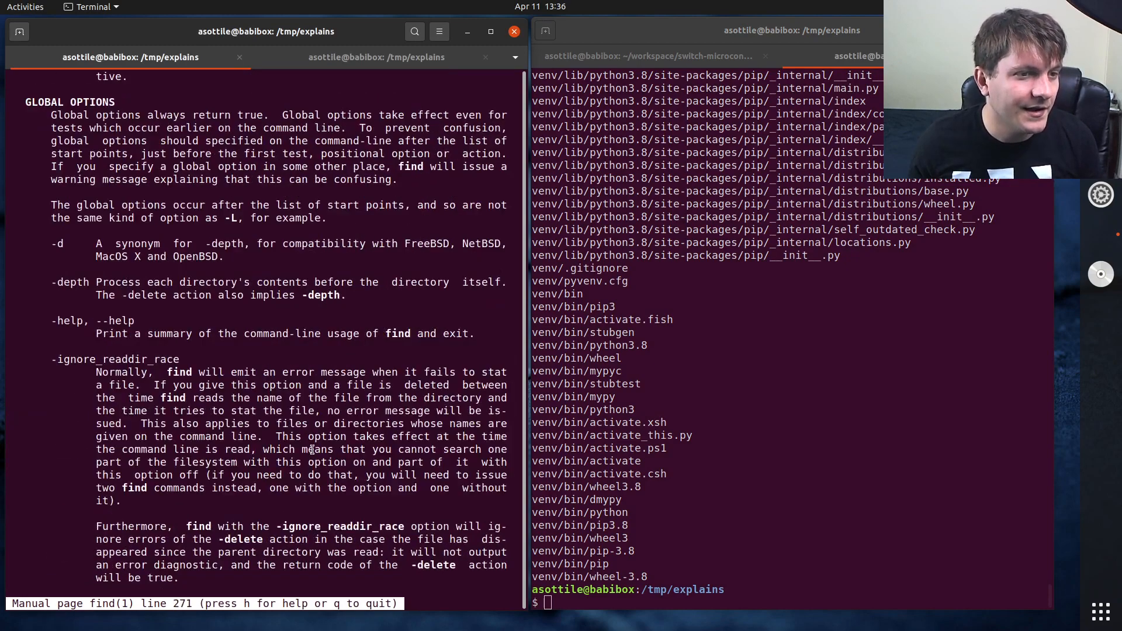
{"action": "scroll", "scroll_direction": "down", "scroll_amount": 3}
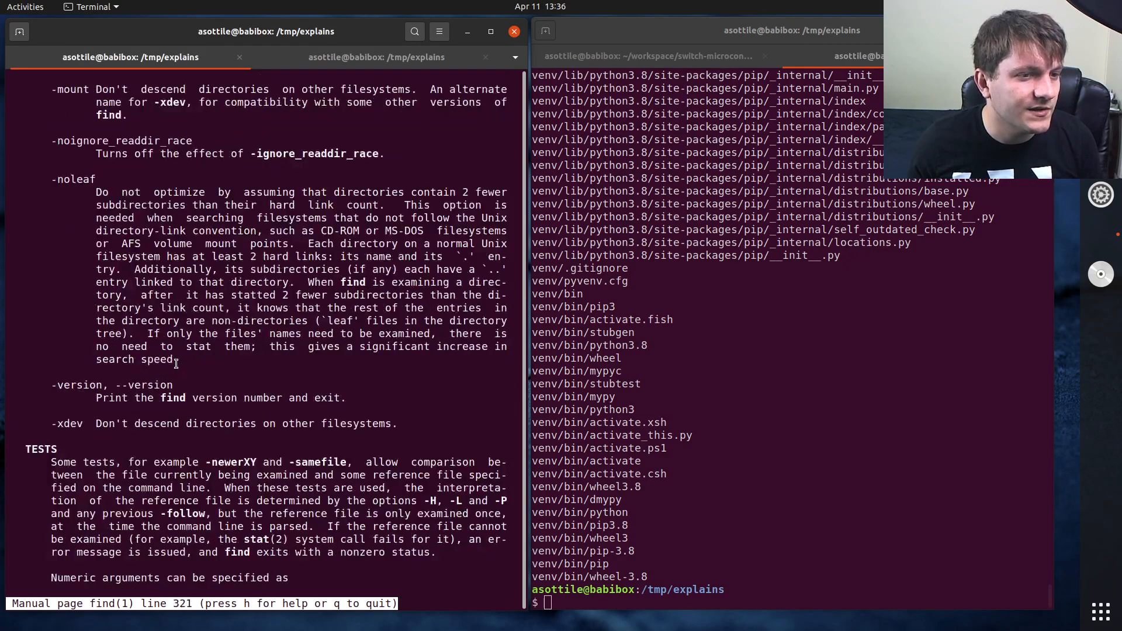
{"action": "scroll", "scroll_direction": "up", "scroll_amount": 3}
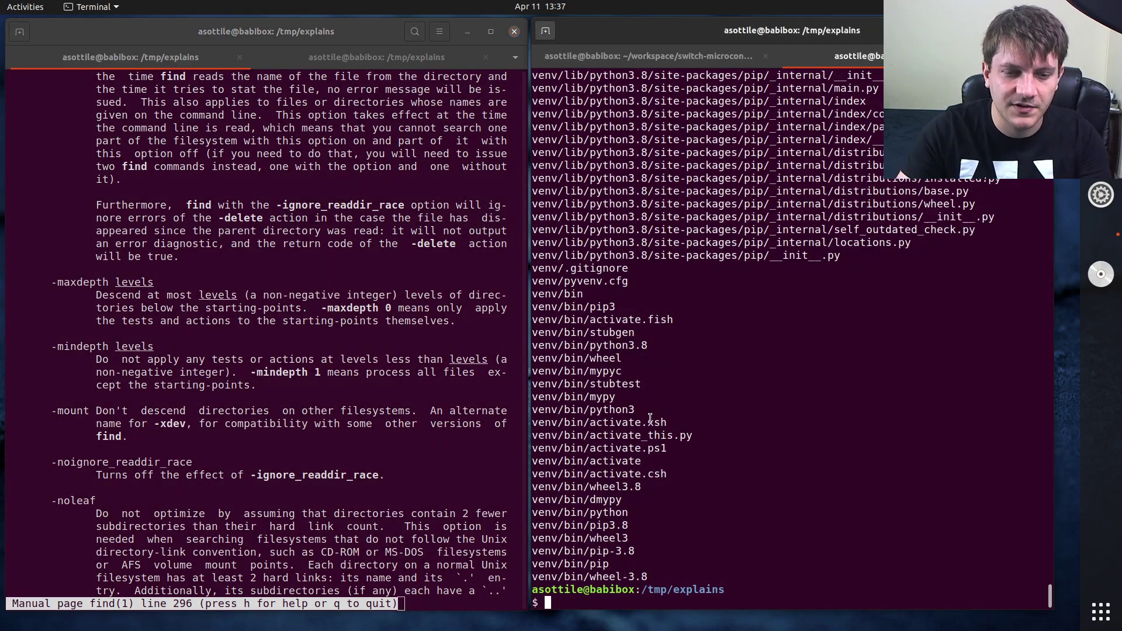
{"action": "type", "text": "find venv - -print"}
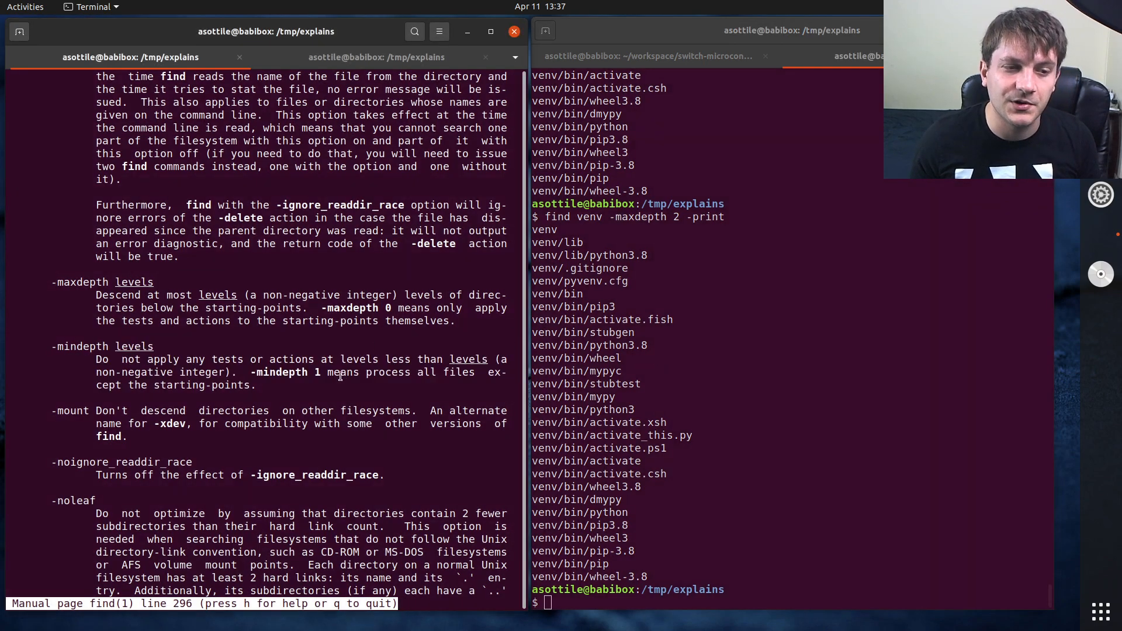
Step: Scroll the find man page further down toward its tests section
{"action": "scroll", "scroll_direction": "down", "scroll_amount": 3}
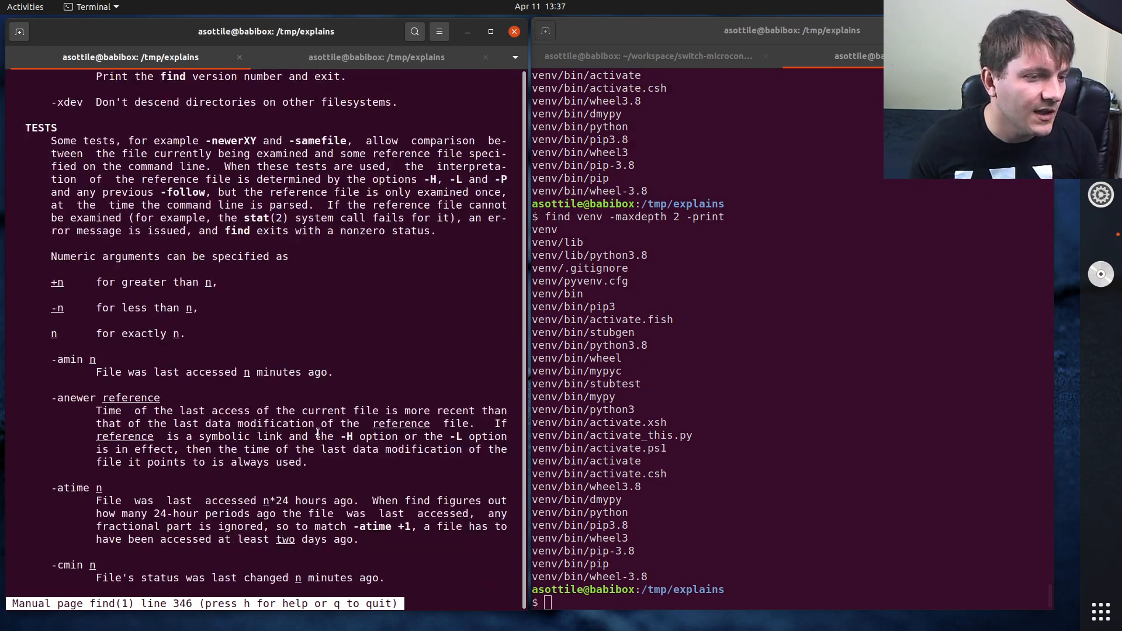
{"action": "scroll", "scroll_direction": "down", "scroll_amount": 3}
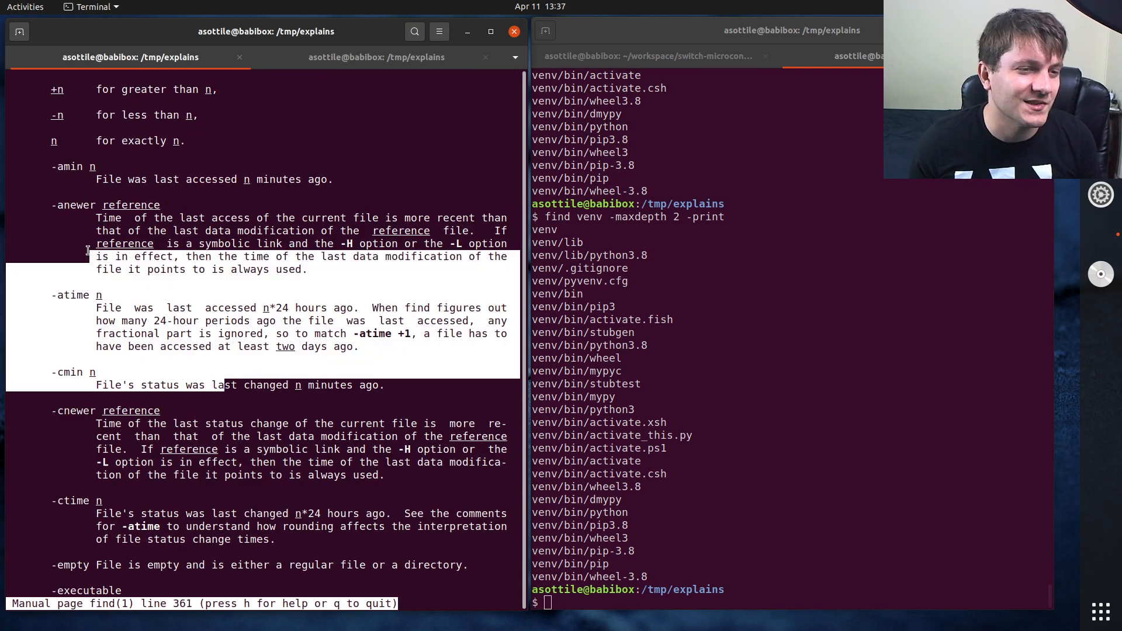
{"action": "scroll", "scroll_direction": "down", "scroll_amount": 3}
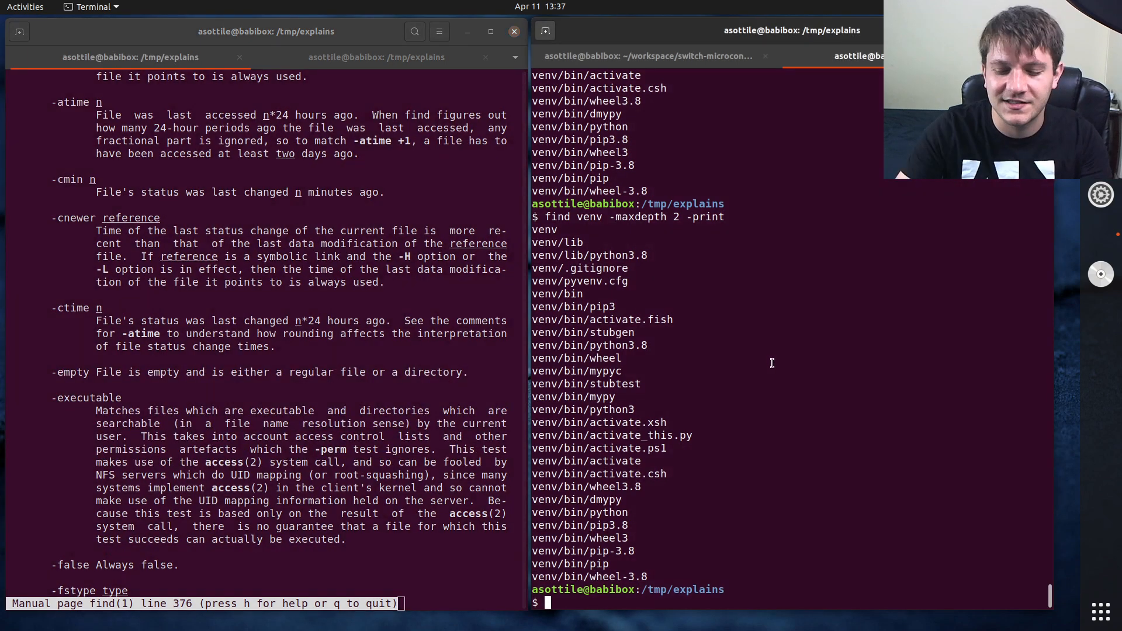
Step: Run 'find venv -maxdepth 2 -print' to list venv's top two levels
{"action": "type", "text": "find venv -maxdepth 2 -print"}
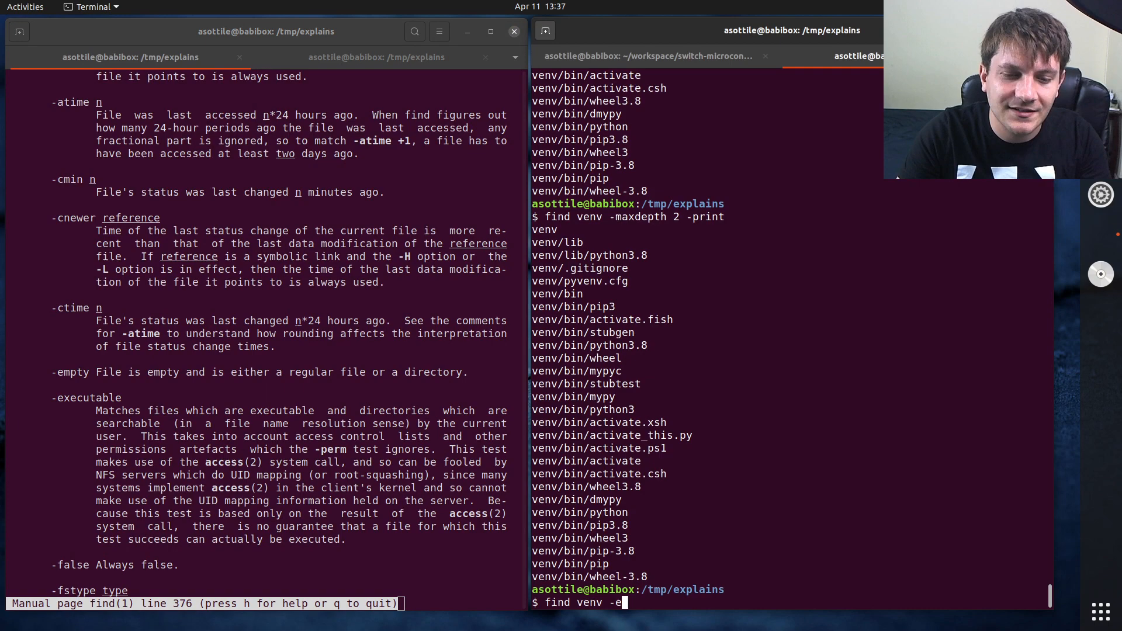
{"action": "key", "text": "Return"}
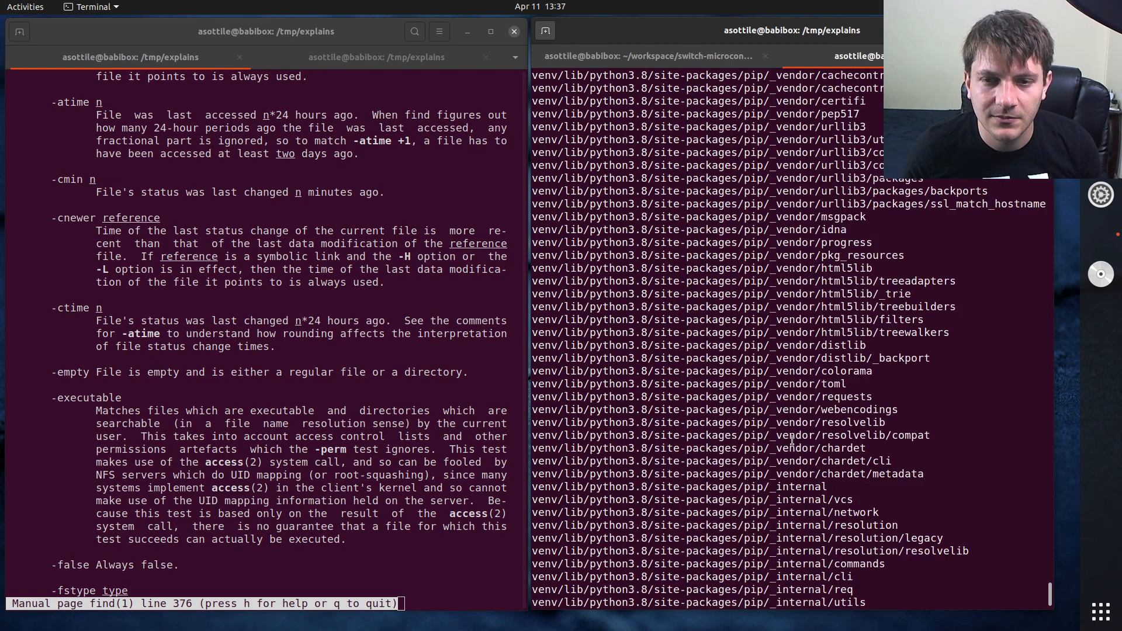
{"action": "scroll", "scroll_direction": "down", "scroll_amount": 3}
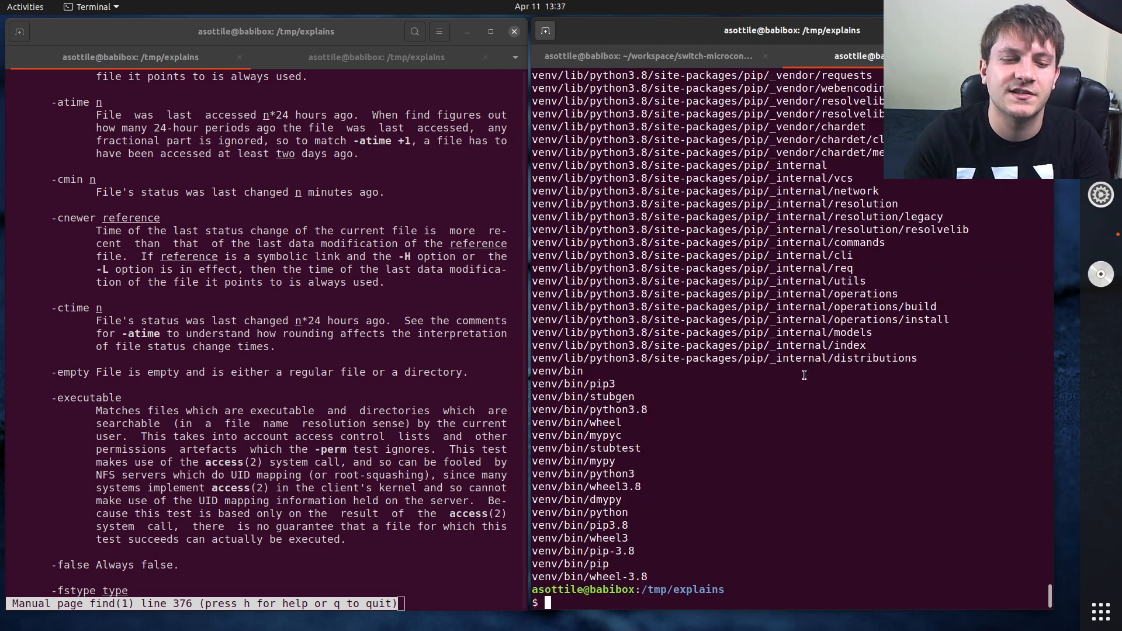
Step: Run 'find venv -type f -executable' to list executable regular files in venv
{"action": "type", "text": "find venv -executable"}
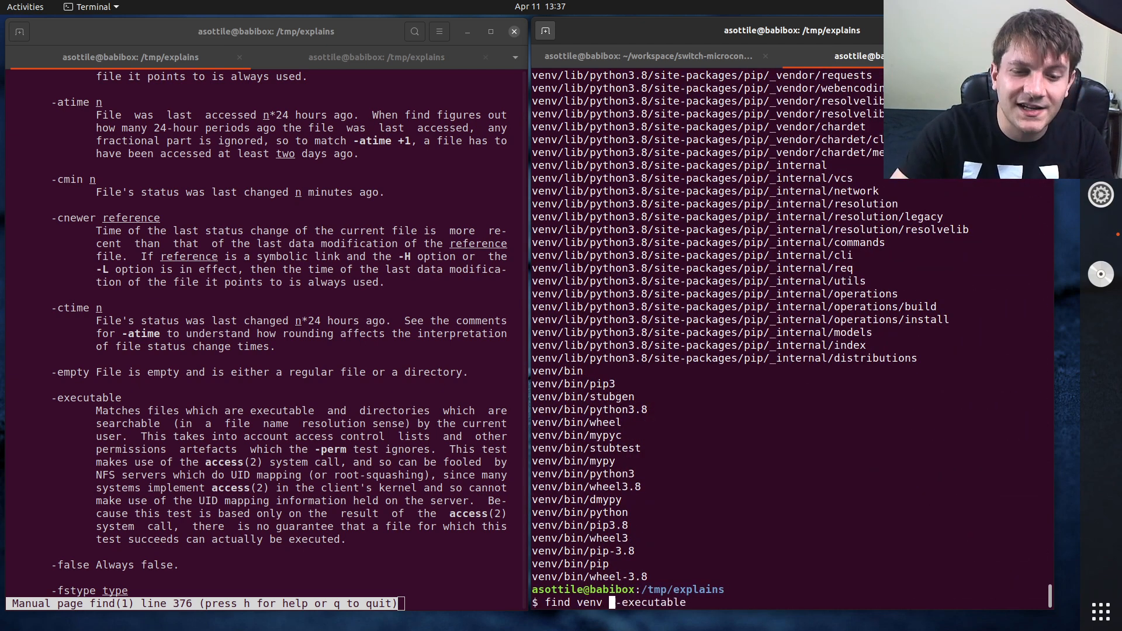
{"action": "type", "text": "-type"}
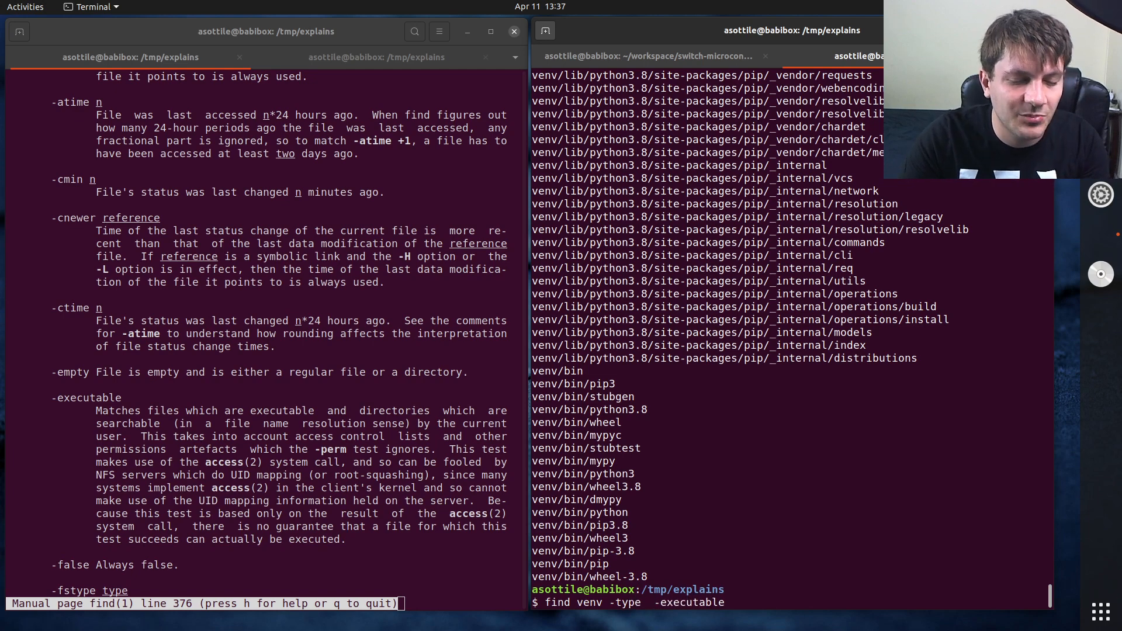
{"action": "key", "text": "Return"}
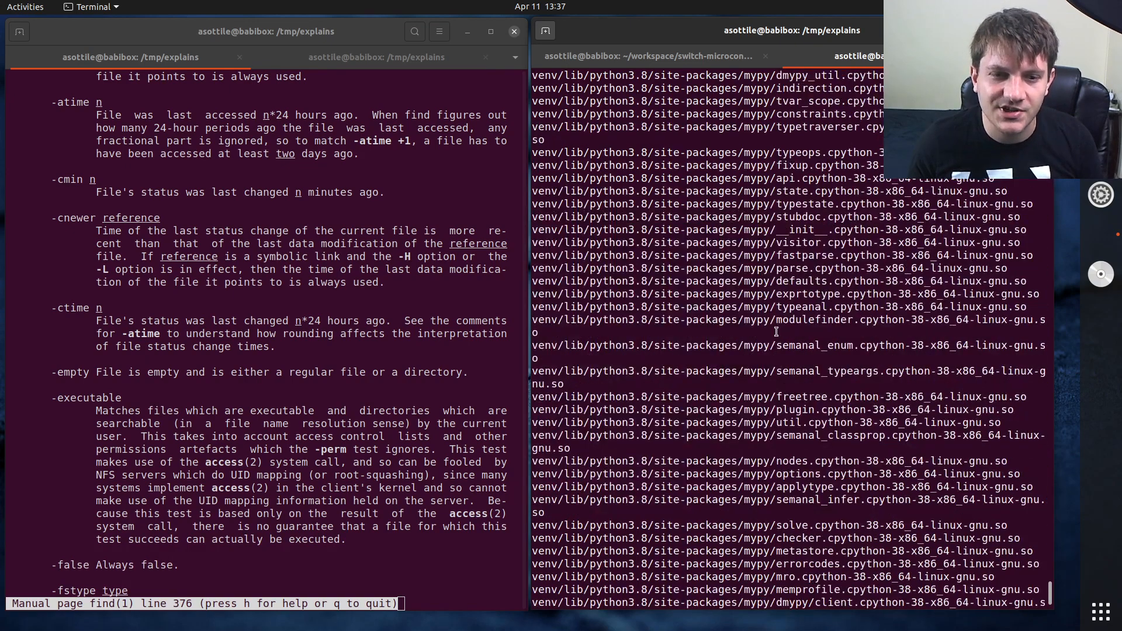
{"action": "scroll", "scroll_direction": "down", "scroll_amount": 3}
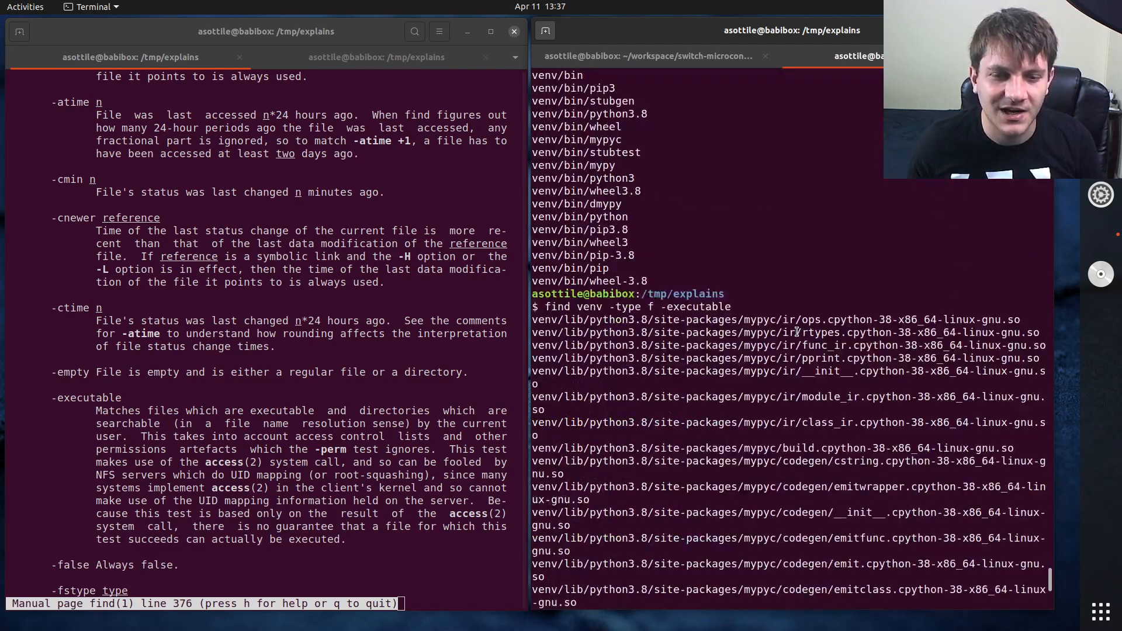
{"action": "scroll", "scroll_direction": "down", "scroll_amount": 3}
{"action": "type", "text": "./venv/bin/pip uninstall mypy"}
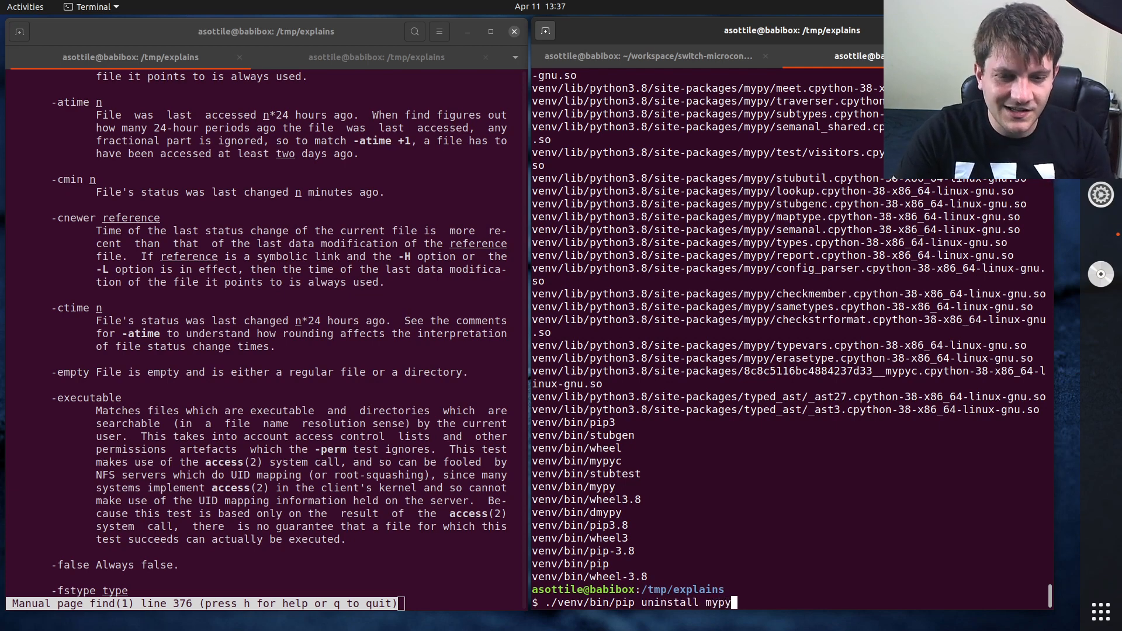
Step: Uninstall mypy from venv with pip, then rerun 'find venv -type f -executable'
{"action": "key", "text": "Return"}
{"action": "type", "text": "find venv -type f -executable"}
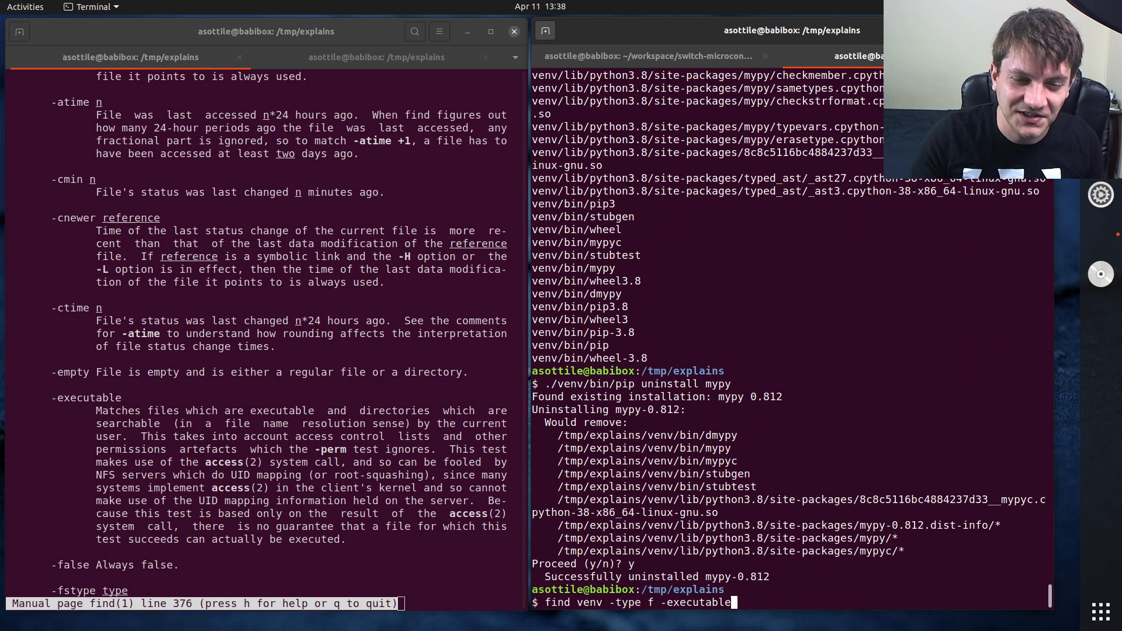
{"action": "key", "text": "Return"}
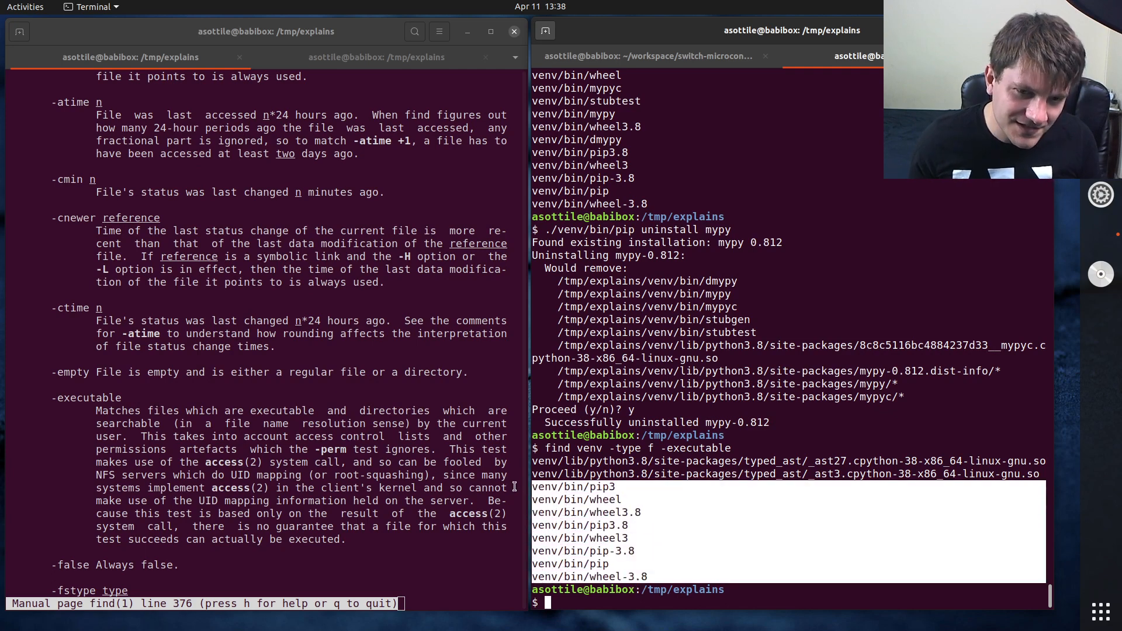
{"action": "mouse_move", "coordinate": [761, 499]}
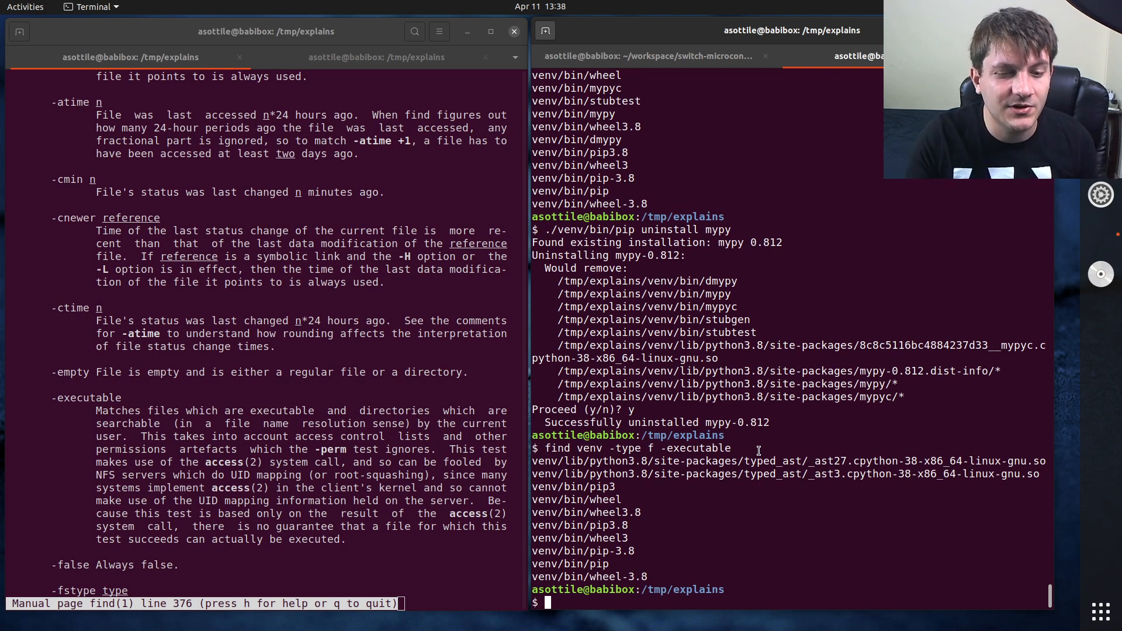
Step: Run 'find venv -type f -o -executable' and scroll through the full venv listing
{"action": "type", "text": "find venv -type f -executable"}
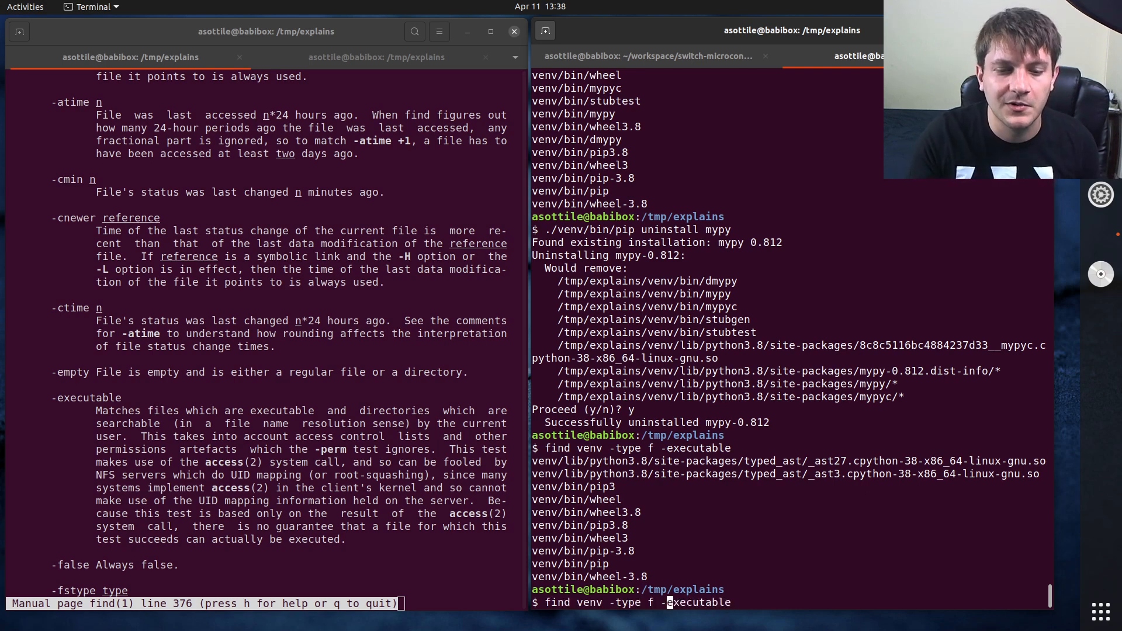
{"action": "type", "text": "-o -"}
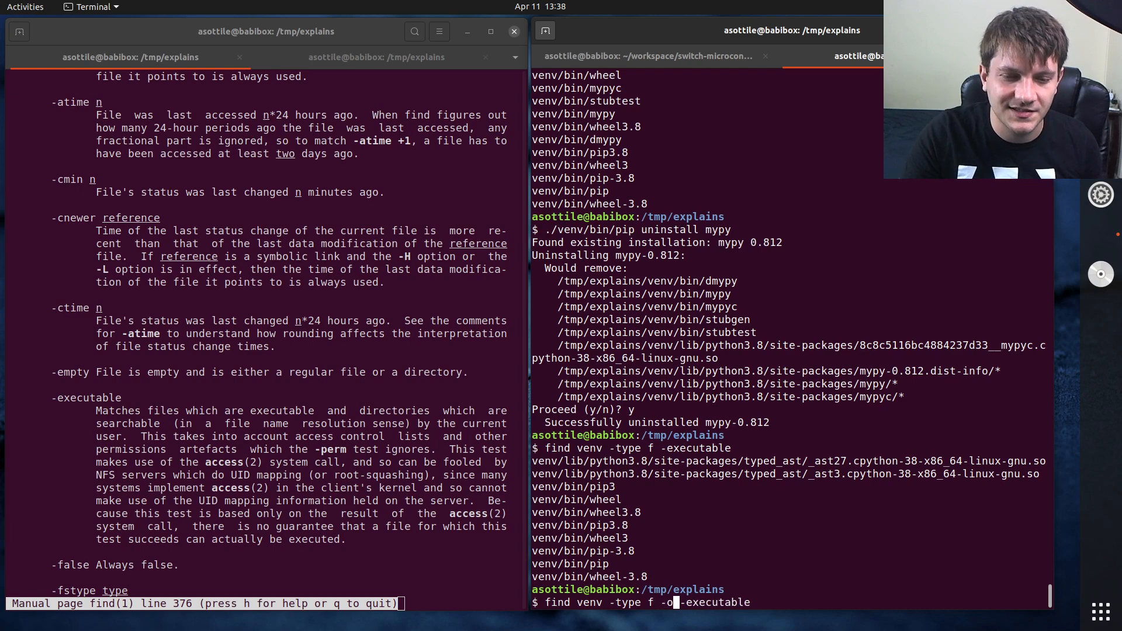
{"action": "key", "text": "Return"}
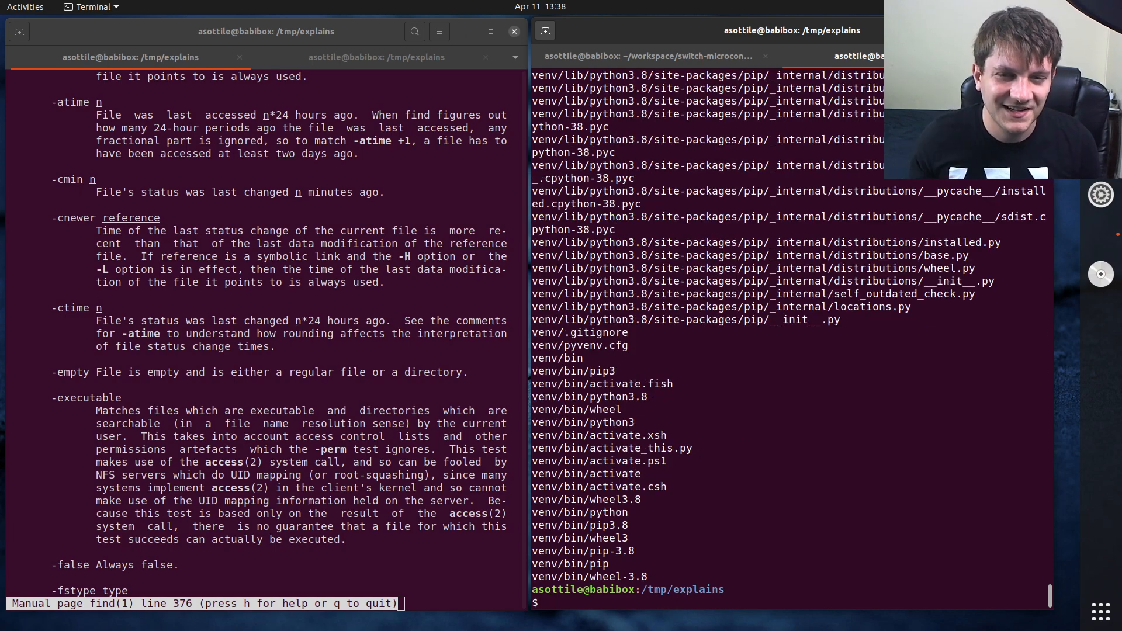
{"action": "scroll", "scroll_direction": "down", "scroll_amount": 3}
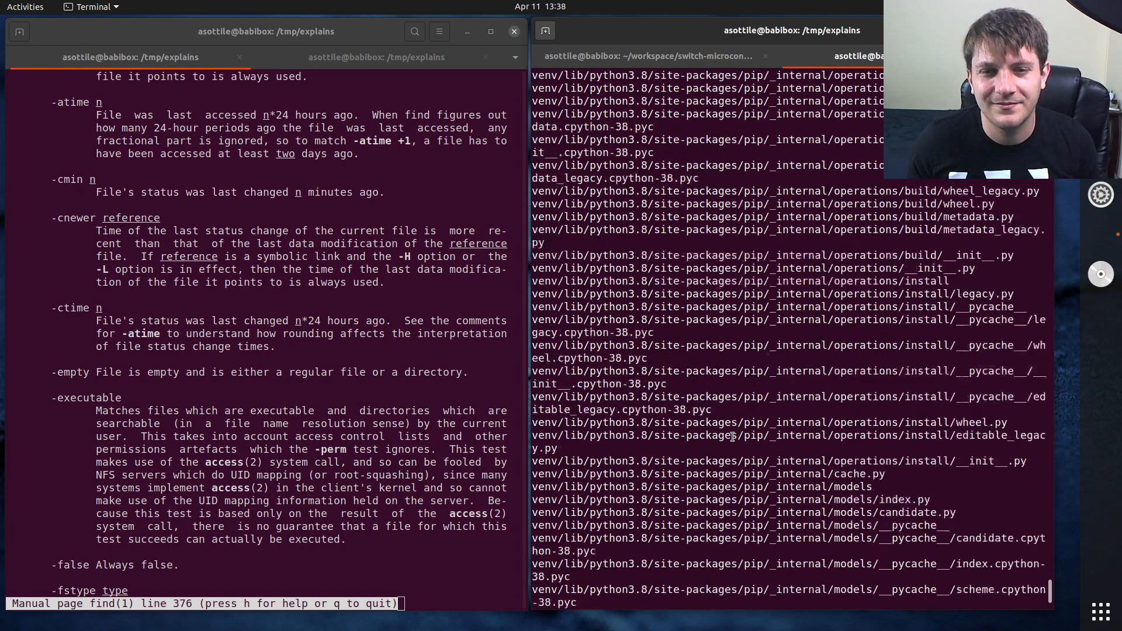
{"action": "scroll", "scroll_direction": "down", "scroll_amount": 3}
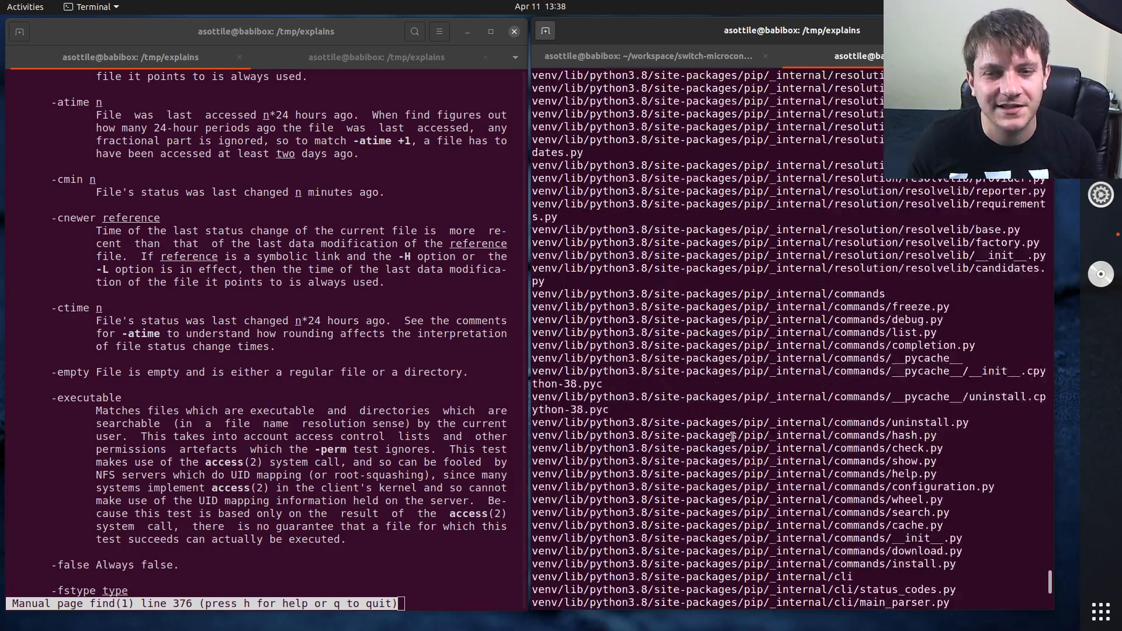
{"action": "scroll", "scroll_direction": "down", "scroll_amount": 3}
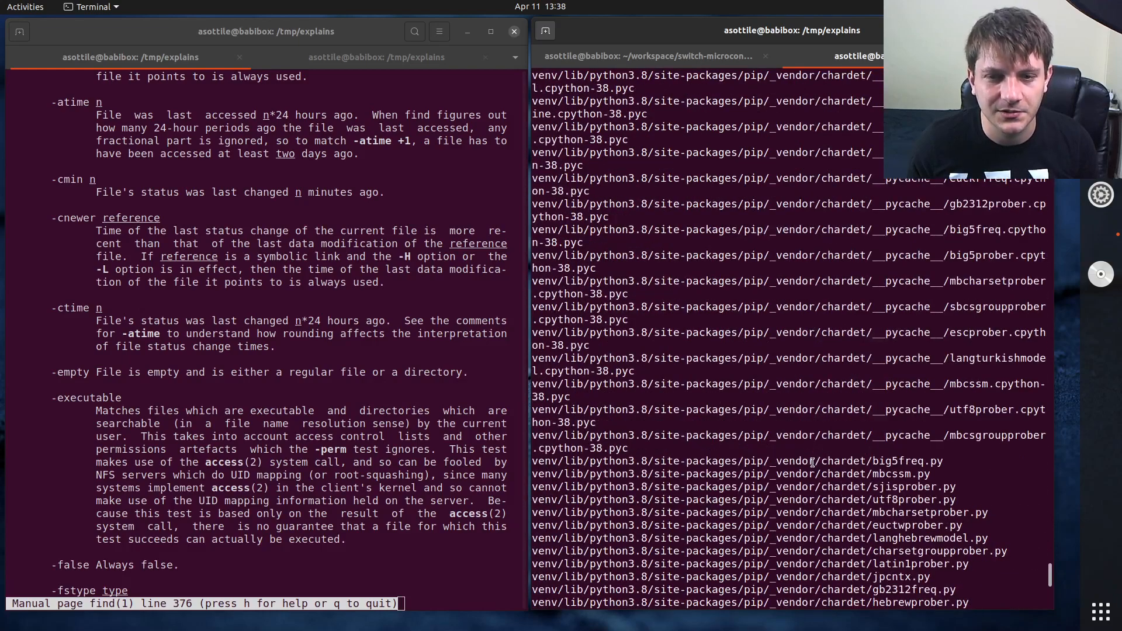
{"action": "scroll", "scroll_direction": "down", "scroll_amount": 3}
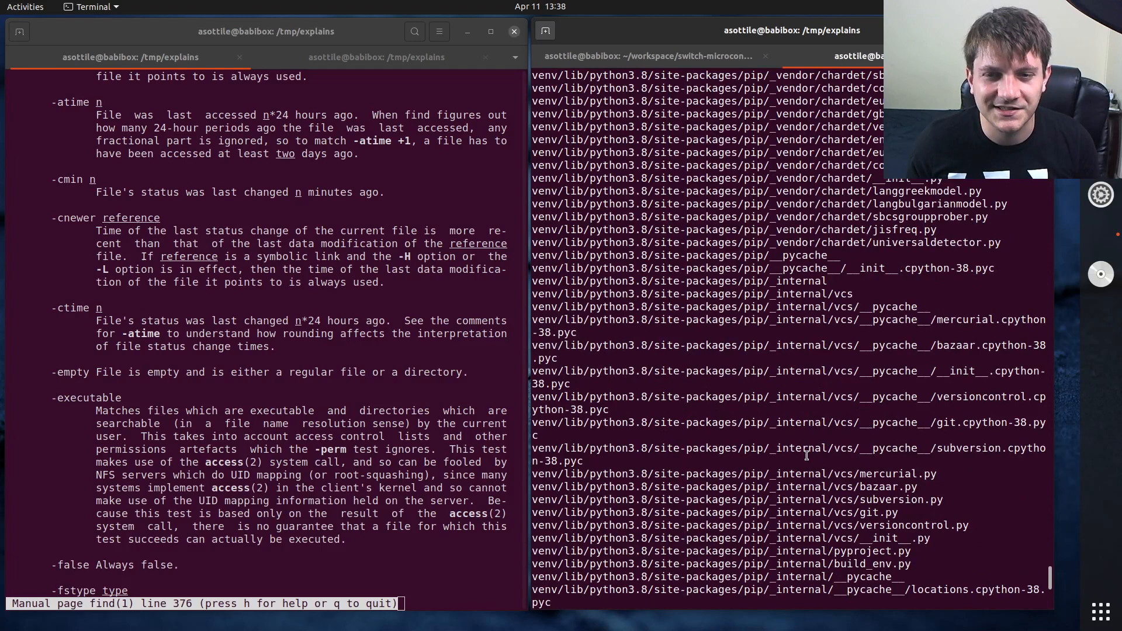
{"action": "scroll", "scroll_direction": "down", "scroll_amount": 3}
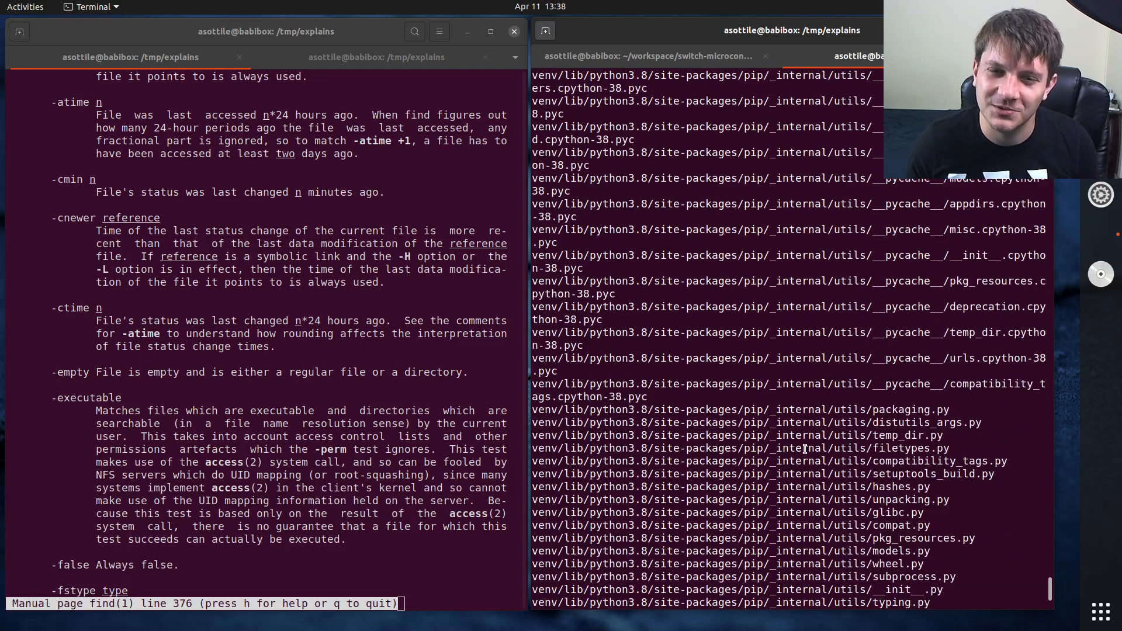
{"action": "scroll", "scroll_direction": "down", "scroll_amount": 3}
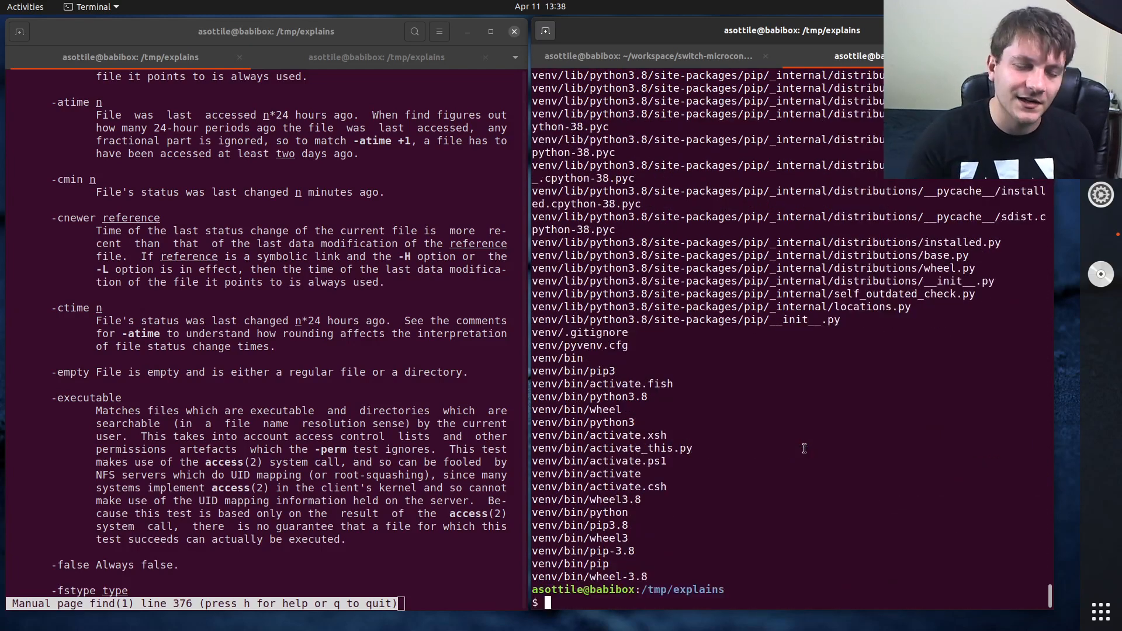
Step: Compose the grouped search find venv '(' -type f -o -executable ')'
{"action": "type", "text": "find venv -type f -0 -executable"}
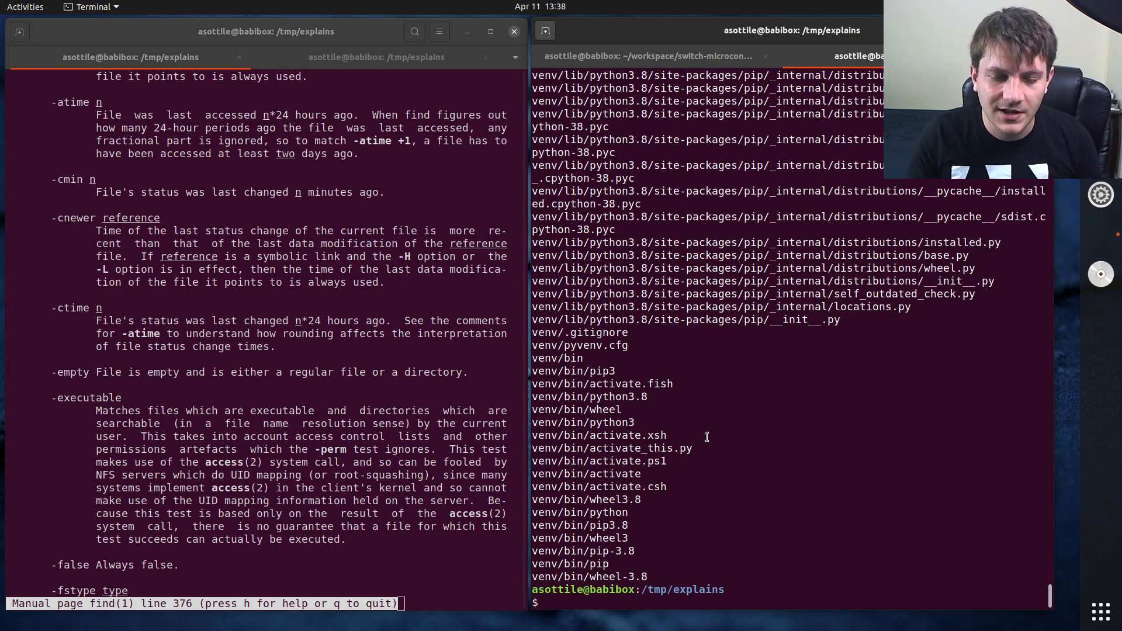
{"action": "type", "text": "find venv '(' -type f -o -executable ')'"}
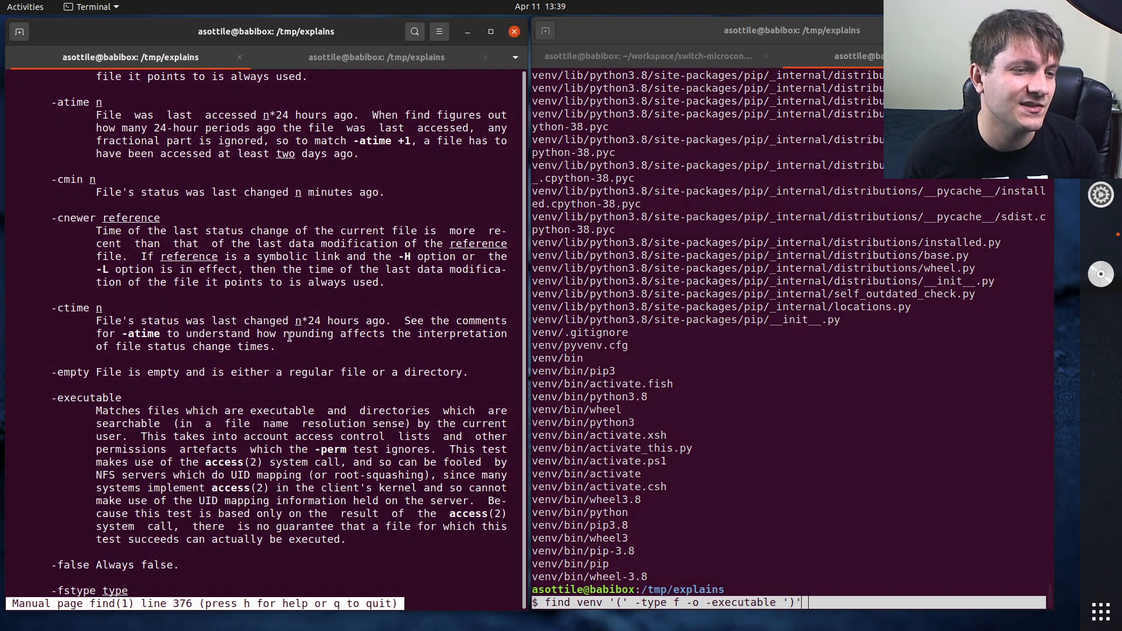
{"action": "scroll", "scroll_direction": "down", "scroll_amount": 3}
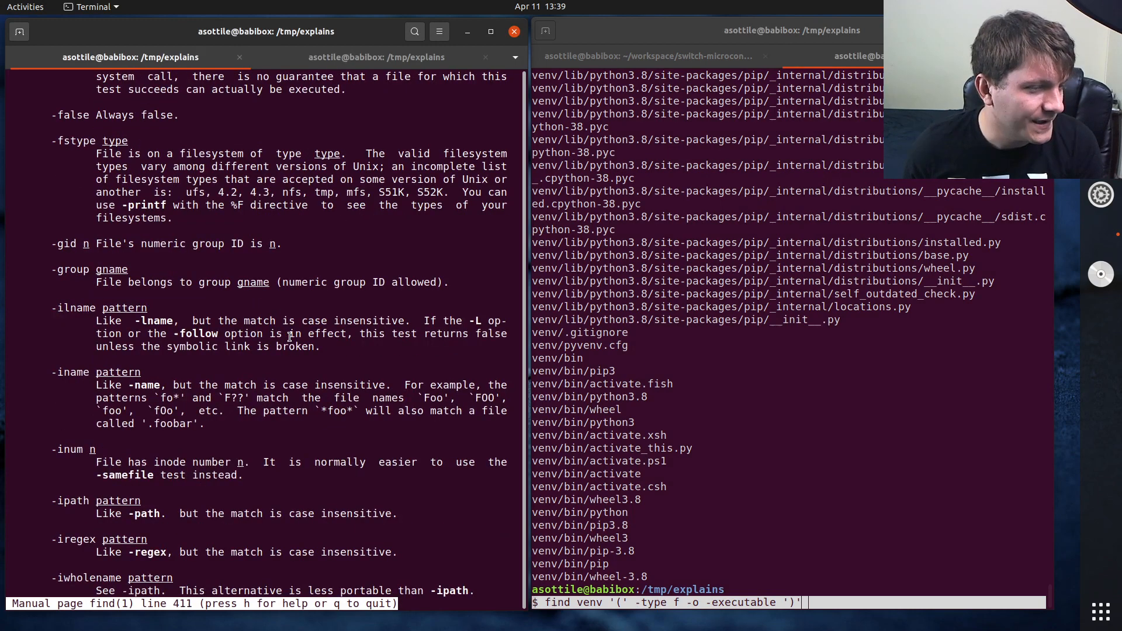
Step: Scroll the man page to -name and run name searches for '*.typed' and '*.ps1' in venv
{"action": "scroll", "scroll_direction": "down", "scroll_amount": 3}
{"action": "type", "text": "find venv -name "}
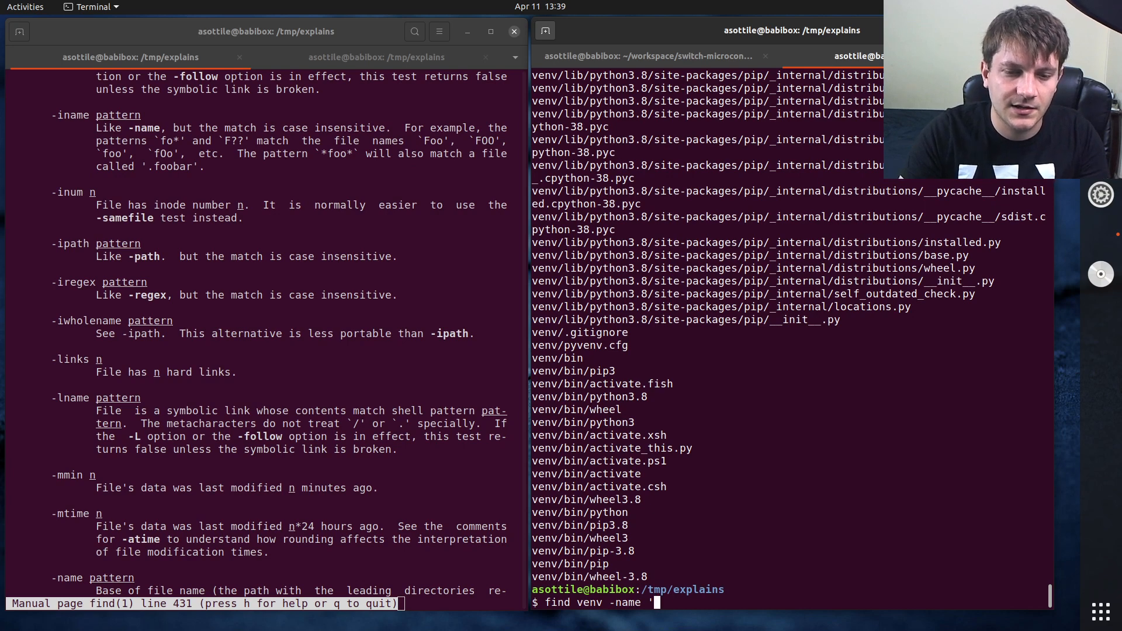
{"action": "type", "text": "*.sl"}
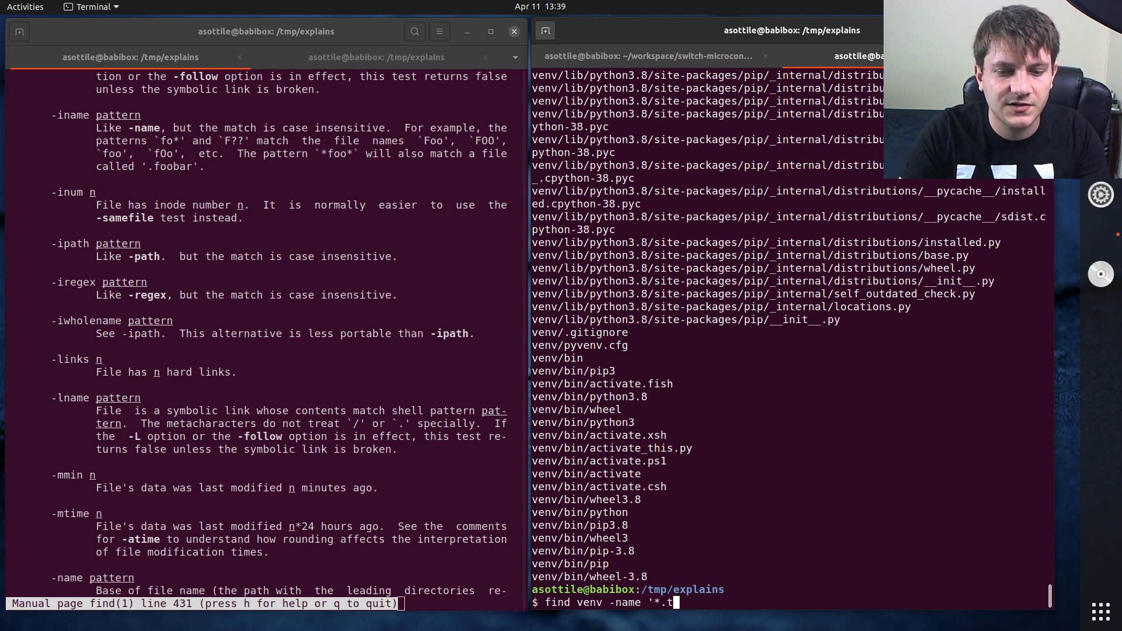
{"action": "key", "text": "Return"}
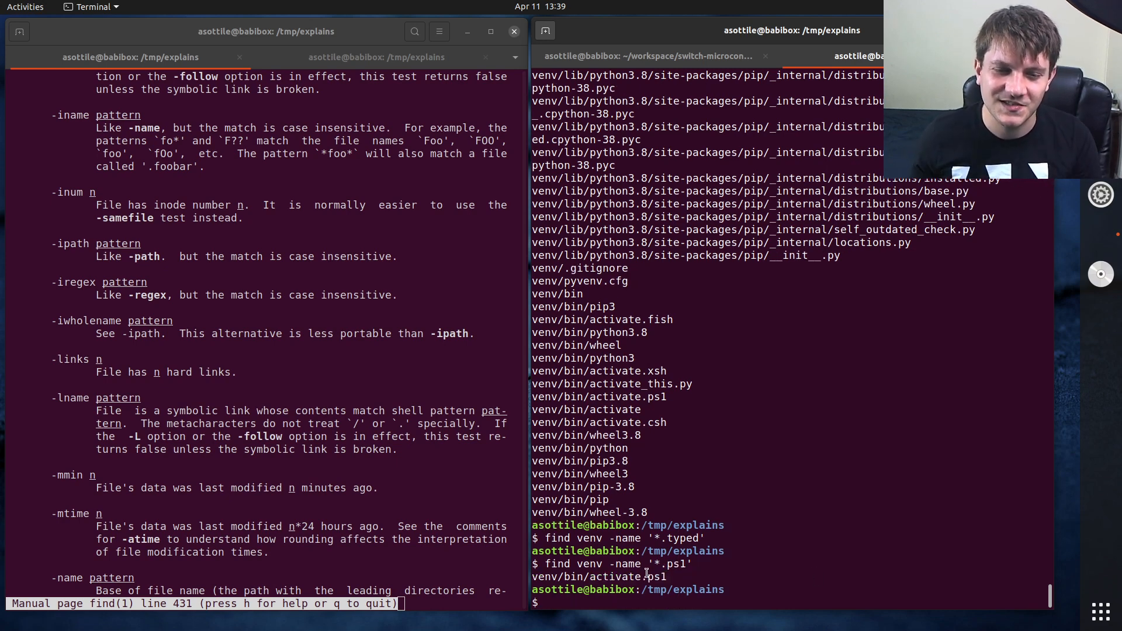
{"action": "mouse_move", "coordinate": [614, 563]}
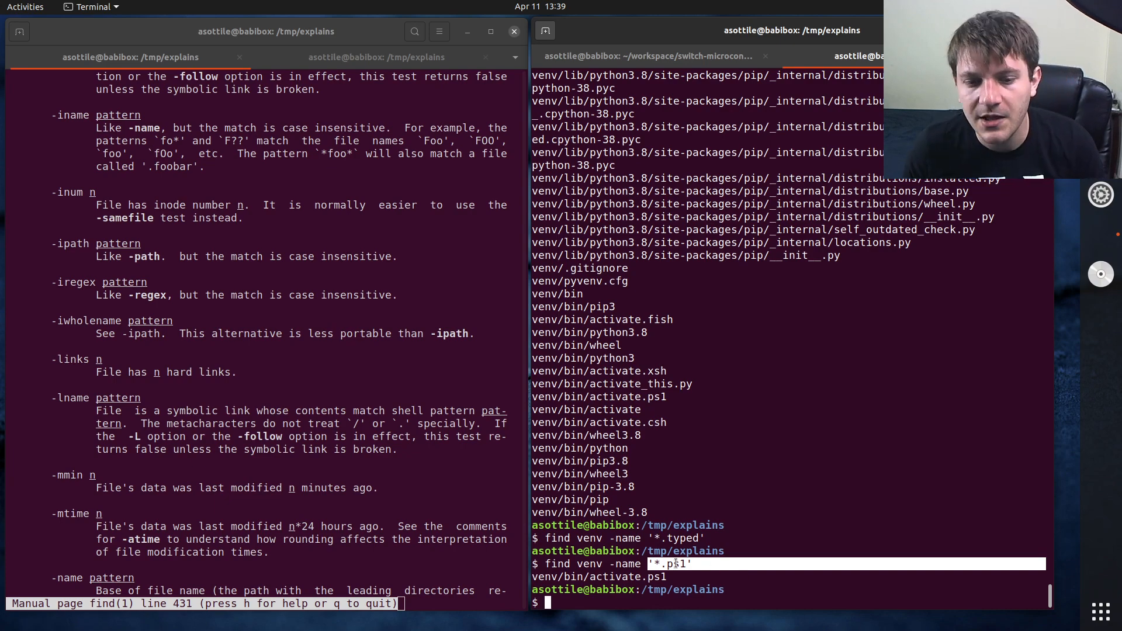
Step: Run find venv -name '__init__.py' to list every __init__.py and highlight -name
{"action": "key", "text": "Return"}
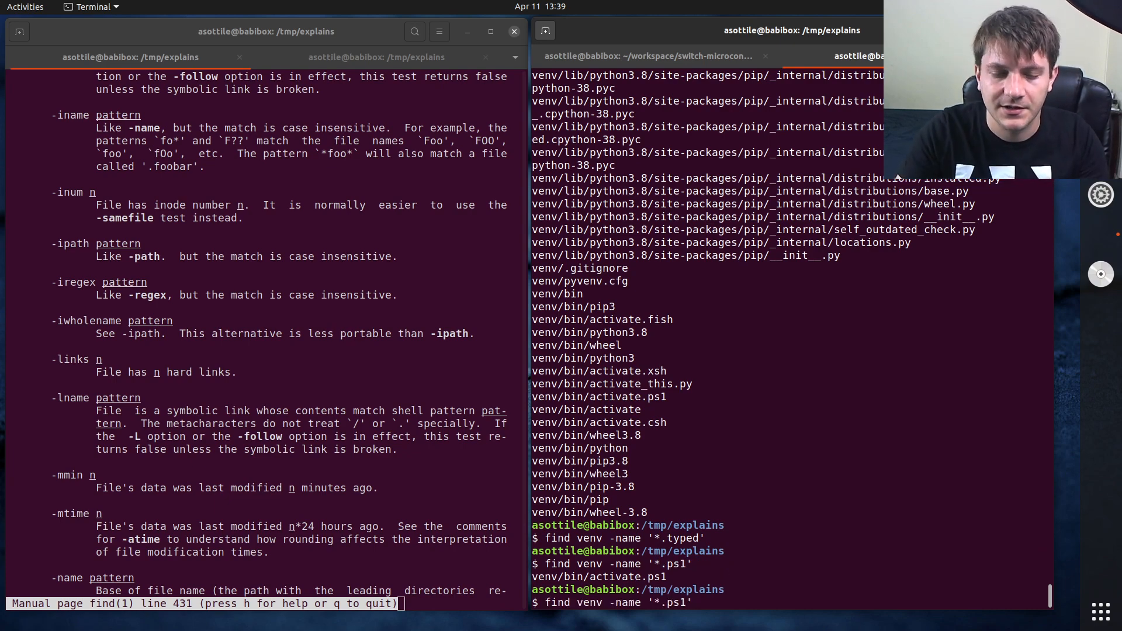
{"action": "key", "text": "Return"}
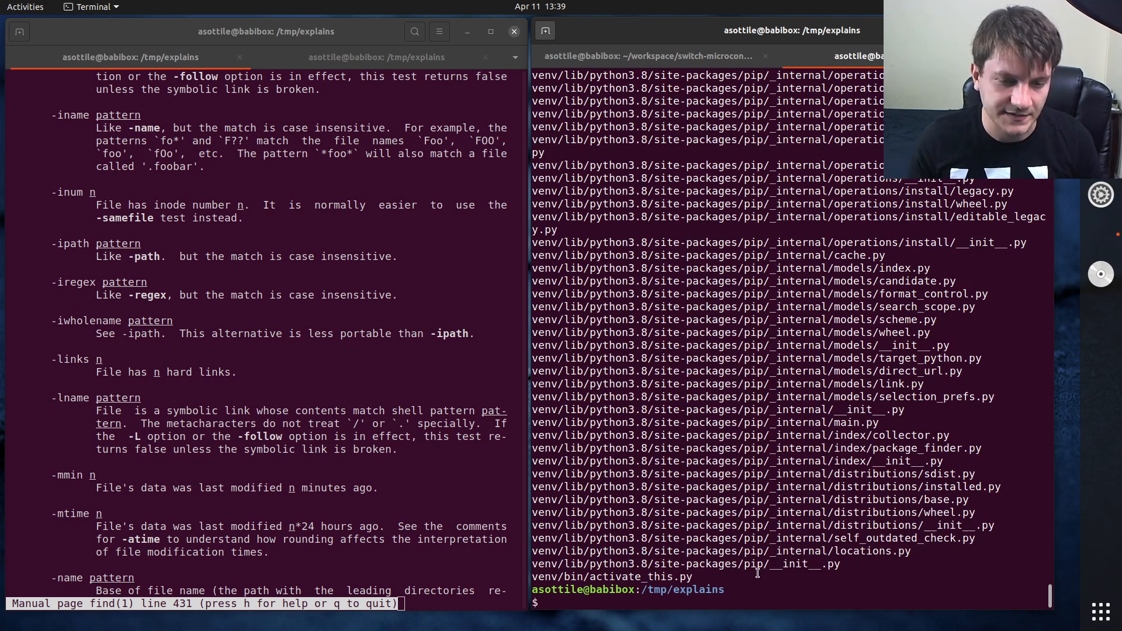
{"action": "type", "text": "find venv -name '*.py'"}
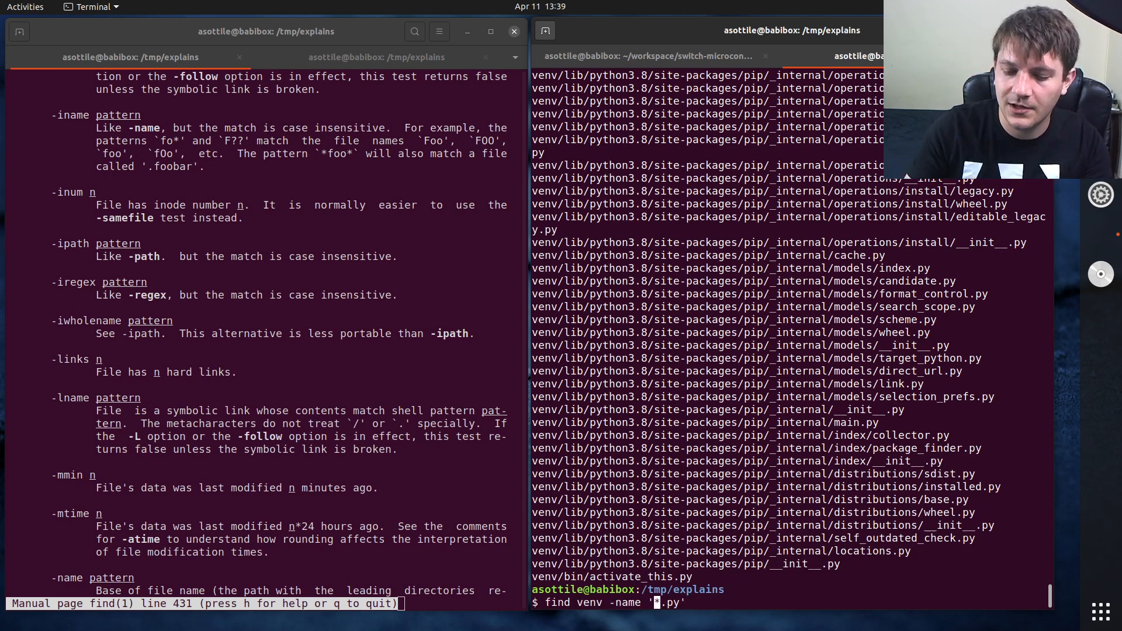
{"action": "type", "text": "__init__"}
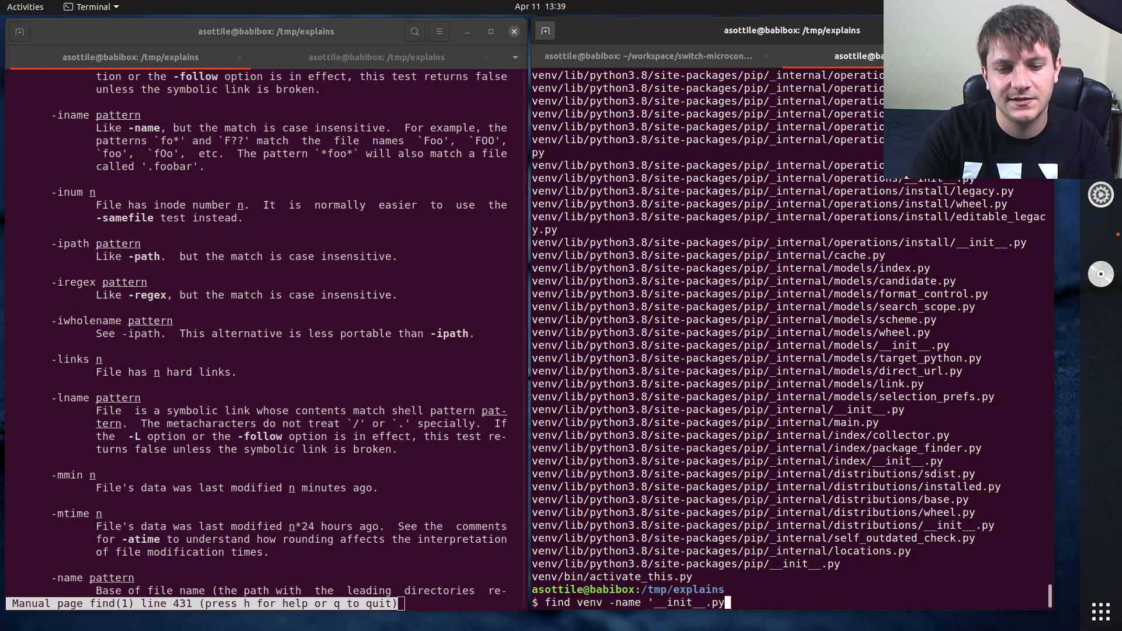
{"action": "type", "text": "'"}
{"action": "key", "text": "Return"}
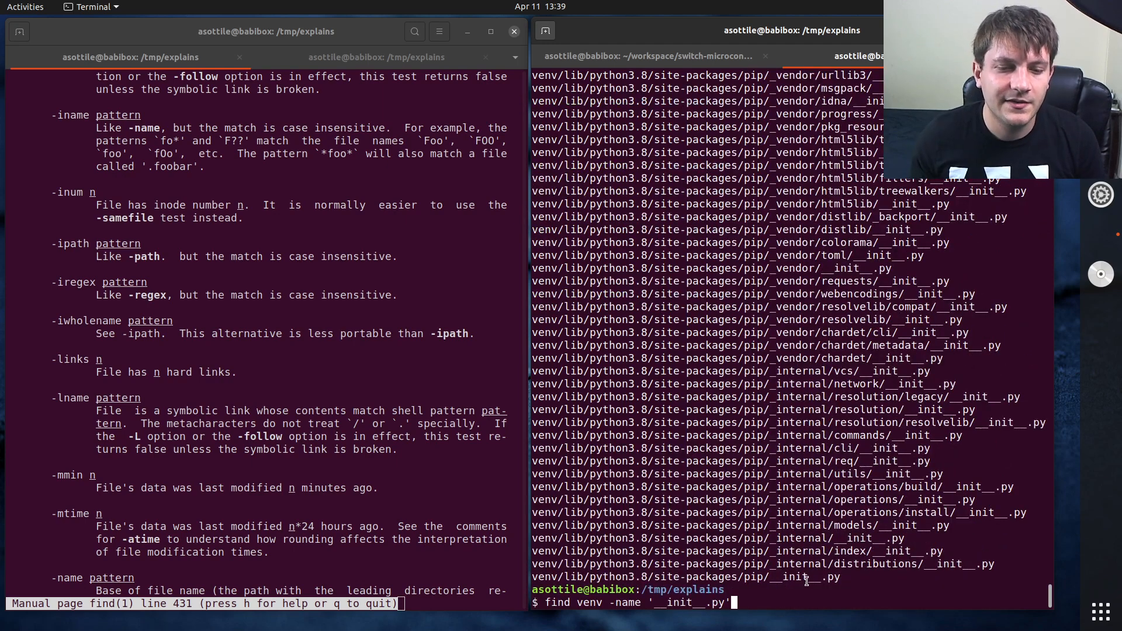
{"action": "double_click", "coordinate": [626, 603]}
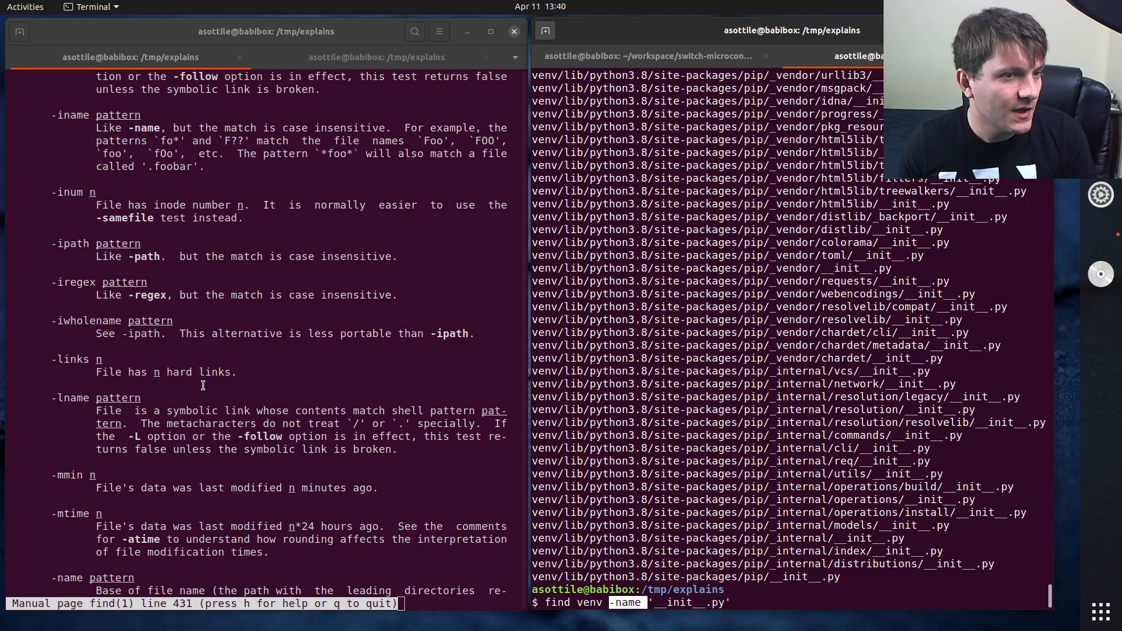
Step: Run -name '/__init__.py', read the warning, then switch to -wholename '*/pip/*/__init__.py'
{"action": "scroll", "scroll_direction": "down", "scroll_amount": 3}
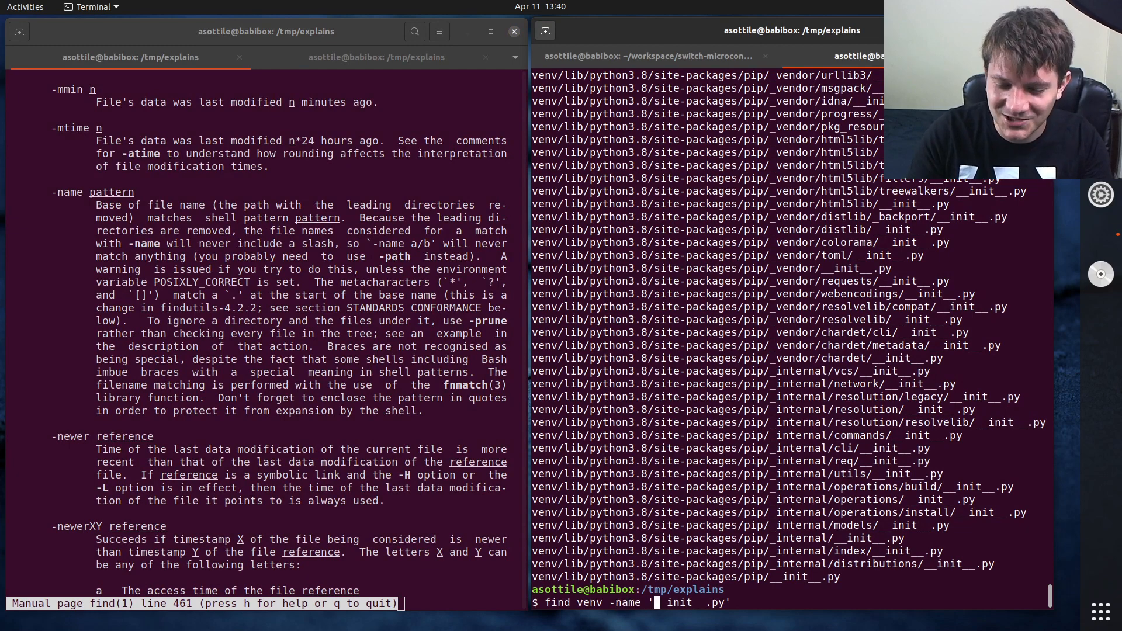
{"action": "key", "text": "Return"}
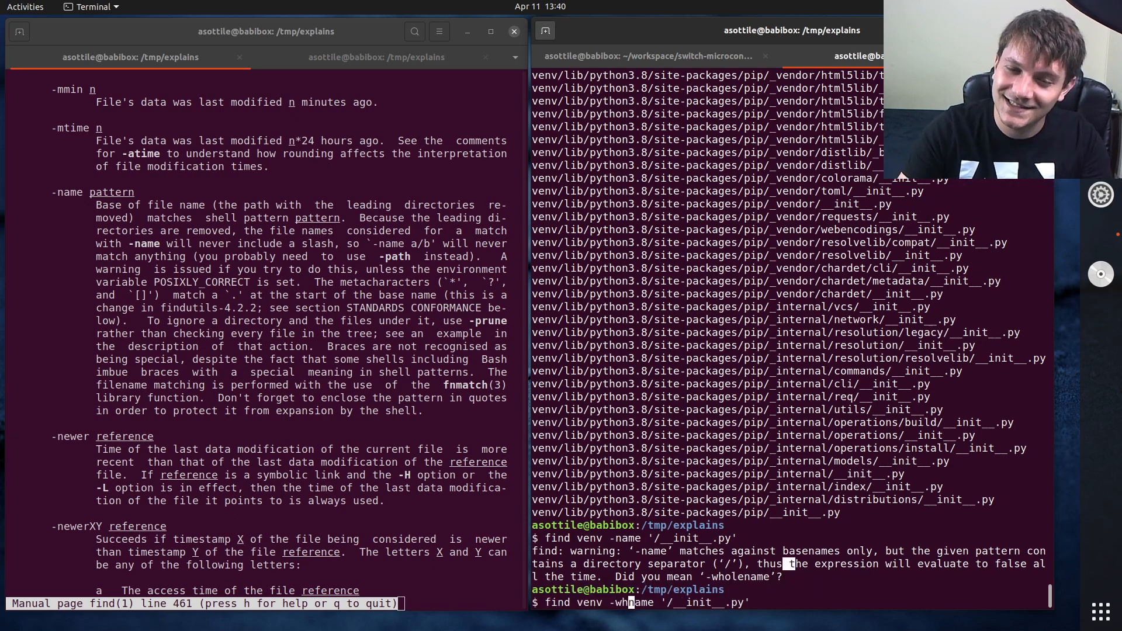
{"action": "type", "text": "holename"}
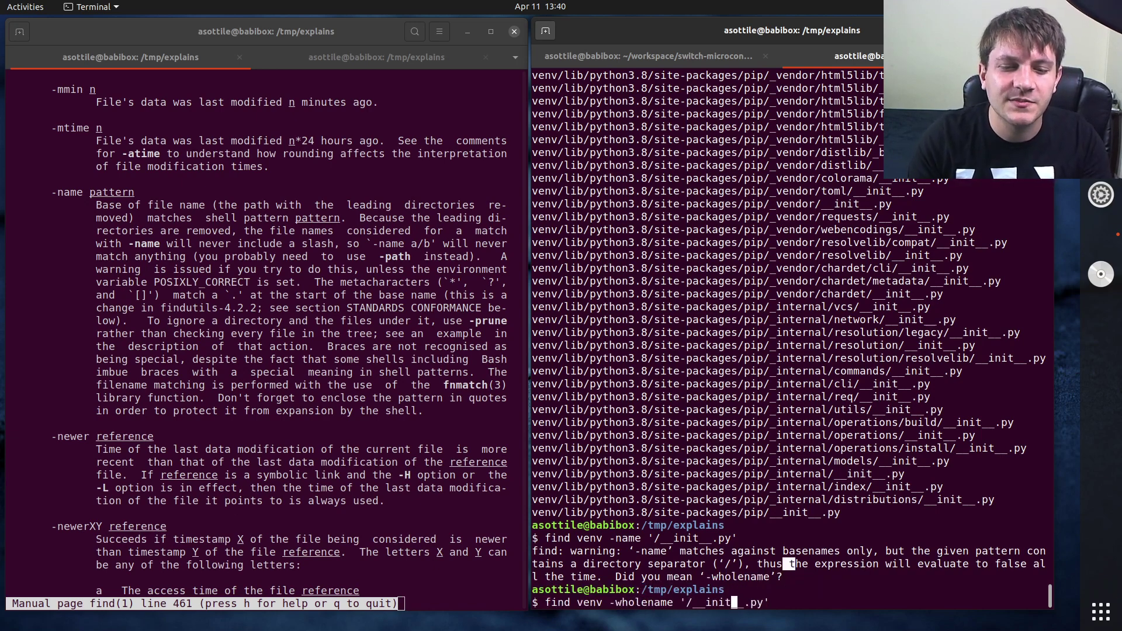
{"action": "type", "text": "pip/*"}
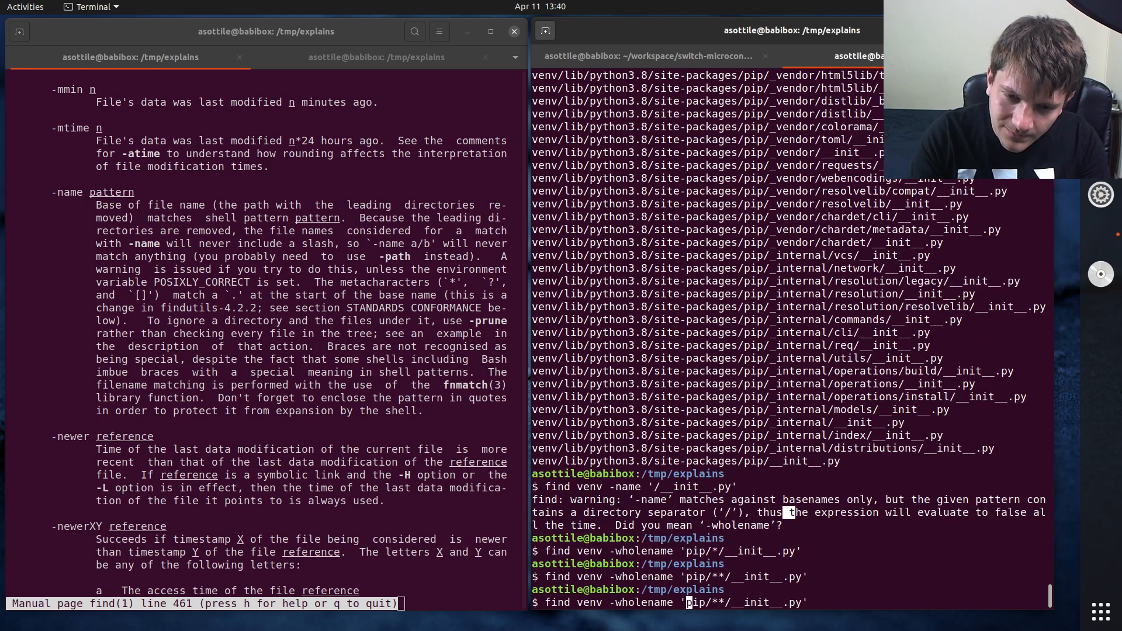
{"action": "type", "text": "*"}
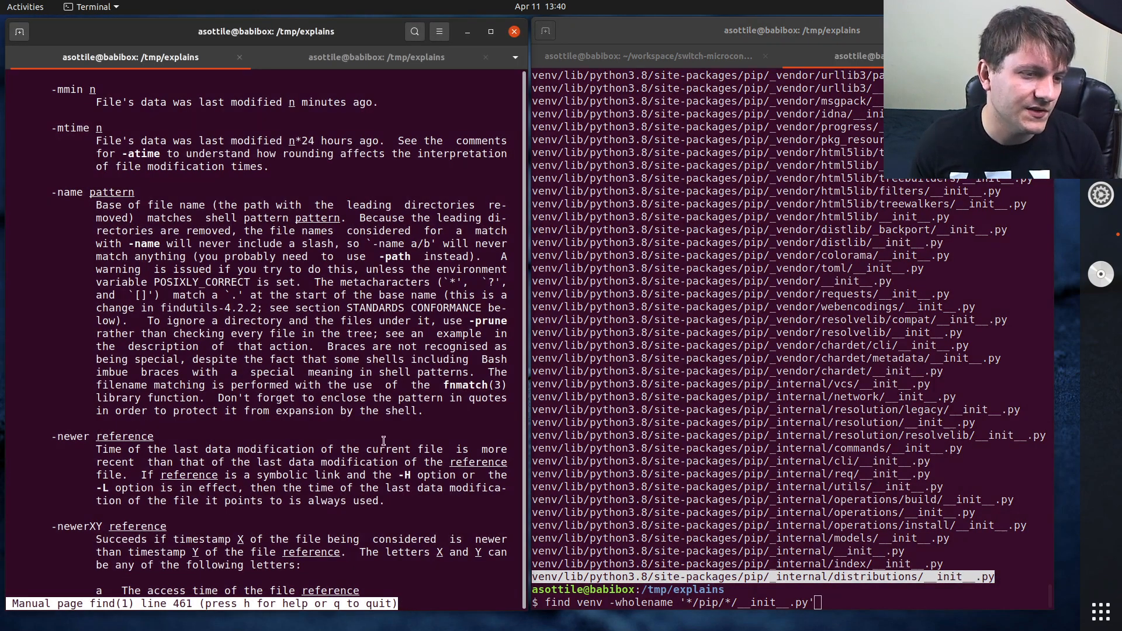
Step: Scroll the find man page past -path, -type and -wholename down to ACTIONS at -delete
{"action": "scroll", "scroll_direction": "down", "scroll_amount": 3}
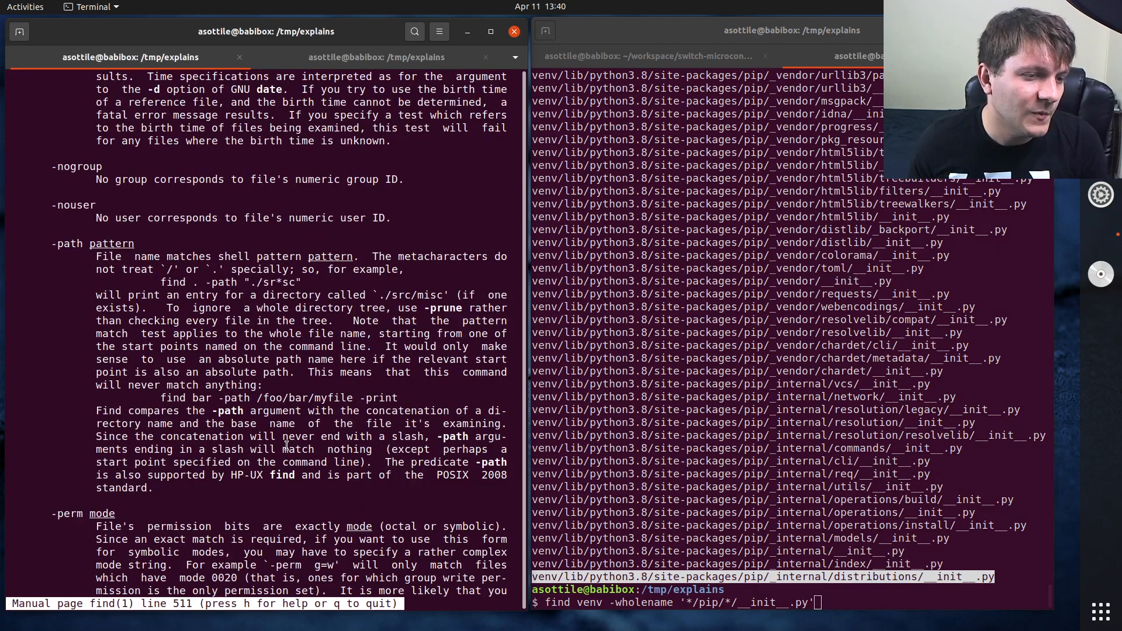
{"action": "scroll", "scroll_direction": "down", "scroll_amount": 3}
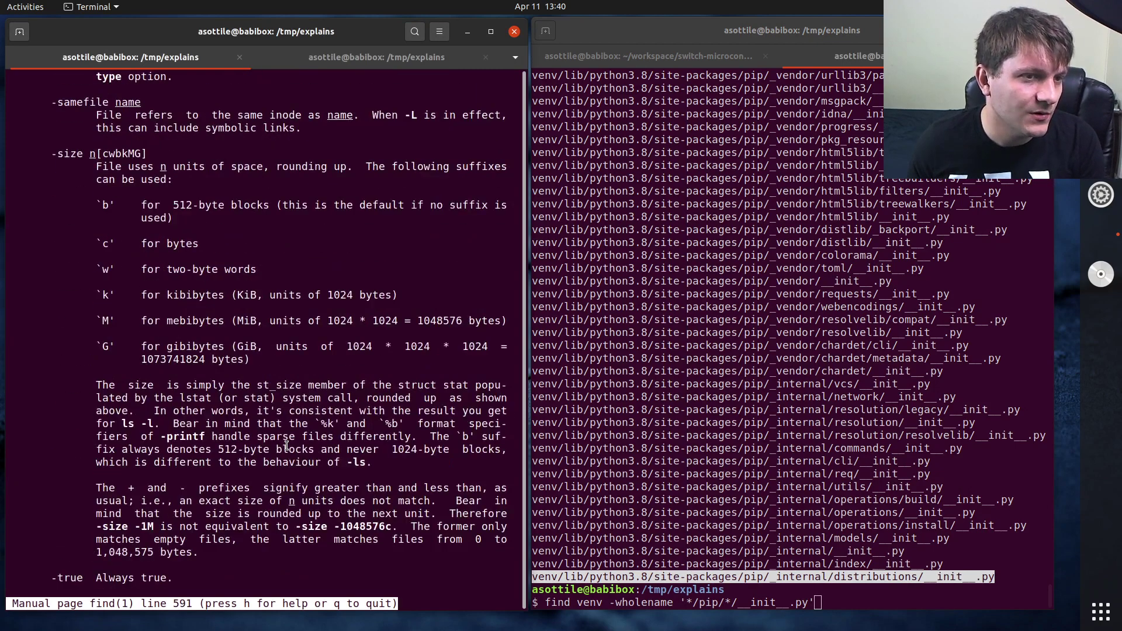
{"action": "scroll", "scroll_direction": "up", "scroll_amount": 3}
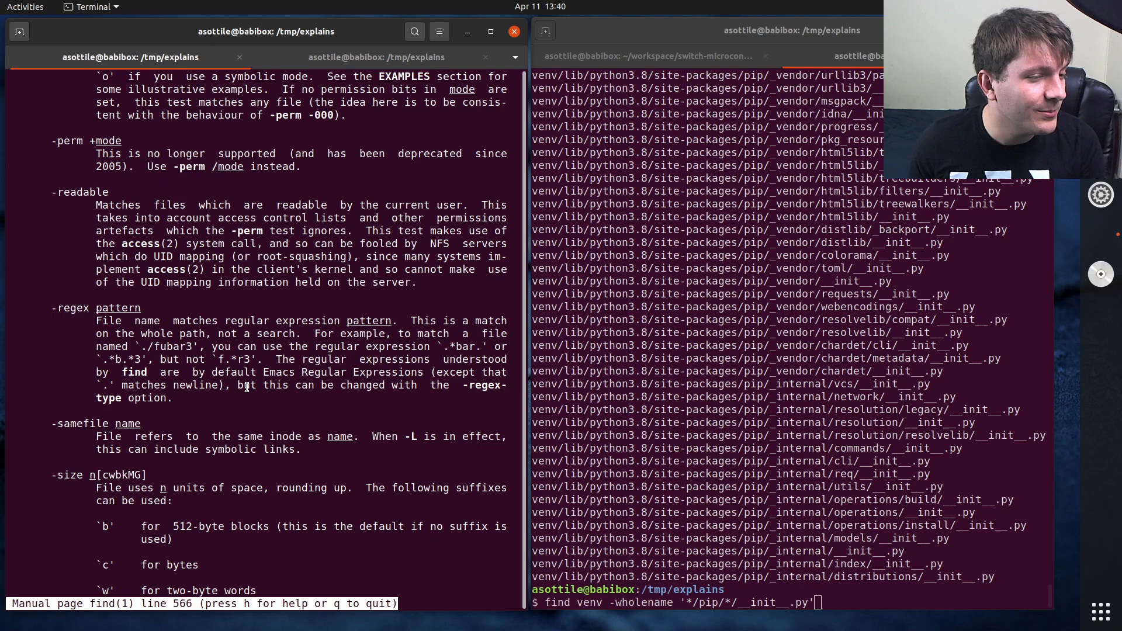
{"action": "scroll", "scroll_direction": "down", "scroll_amount": 3}
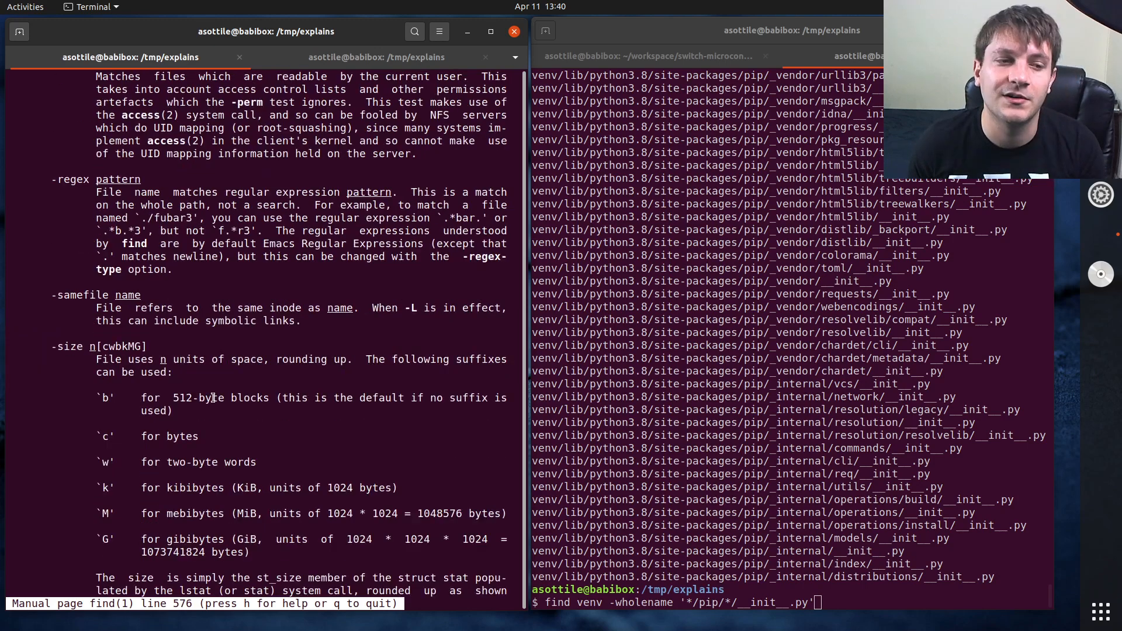
{"action": "scroll", "scroll_direction": "down", "scroll_amount": 3}
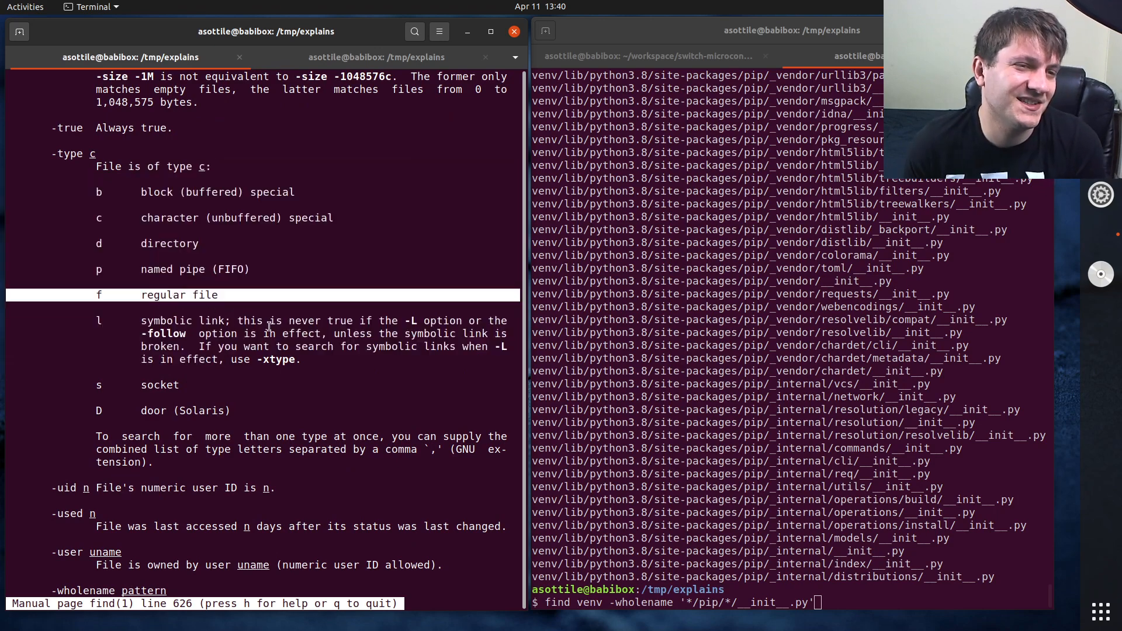
{"action": "scroll", "scroll_direction": "down", "scroll_amount": 3}
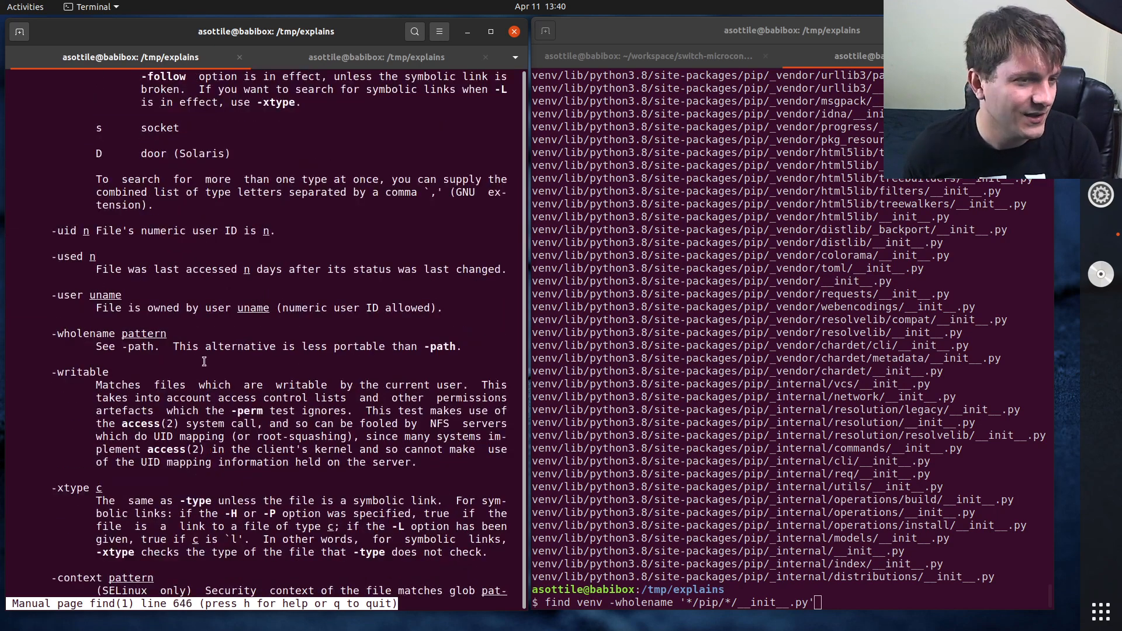
{"action": "scroll", "scroll_direction": "down", "scroll_amount": 3}
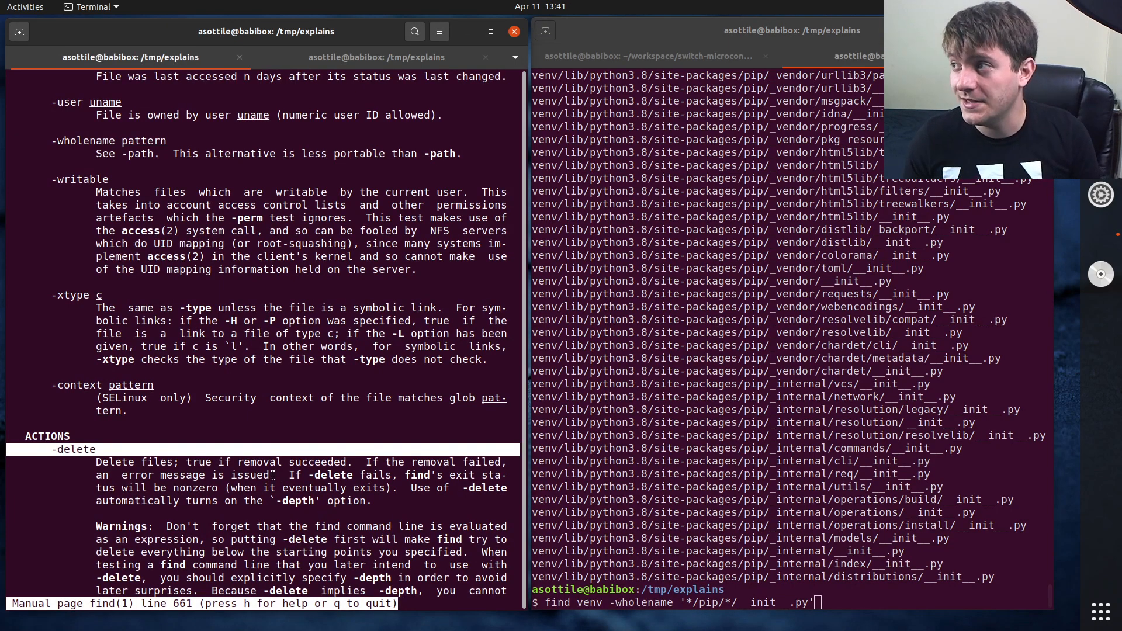
Step: Abandon the pending line and run find venv/ -name '*.pyc' -delete to remove every .pyc file
{"action": "key", "text": "ctrl+c"}
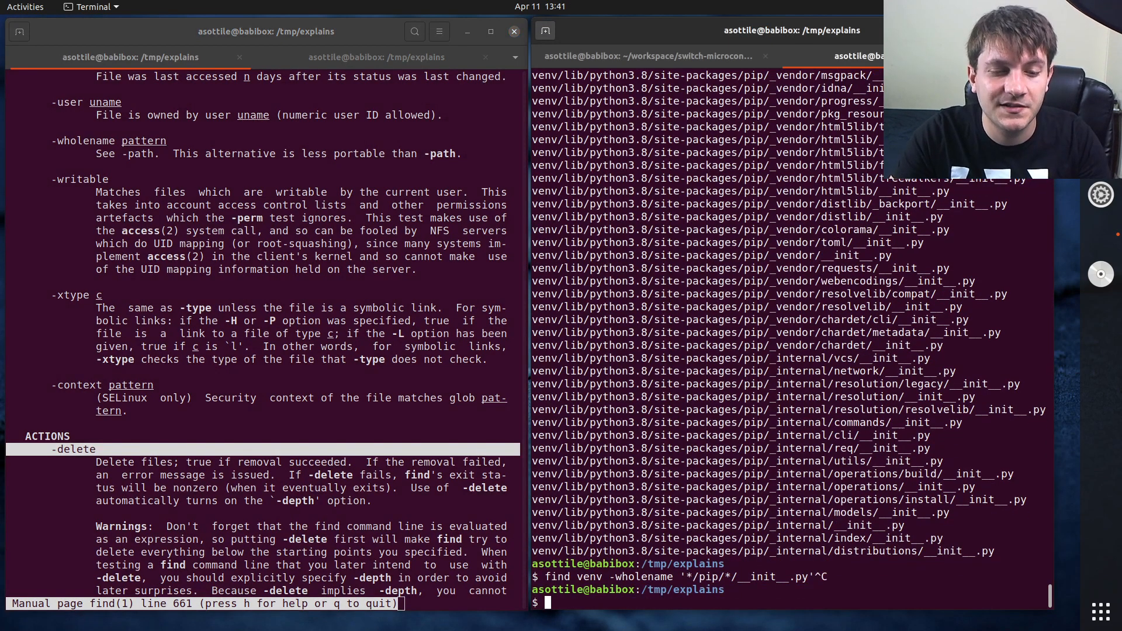
{"action": "type", "text": "find venv/ -nam"}
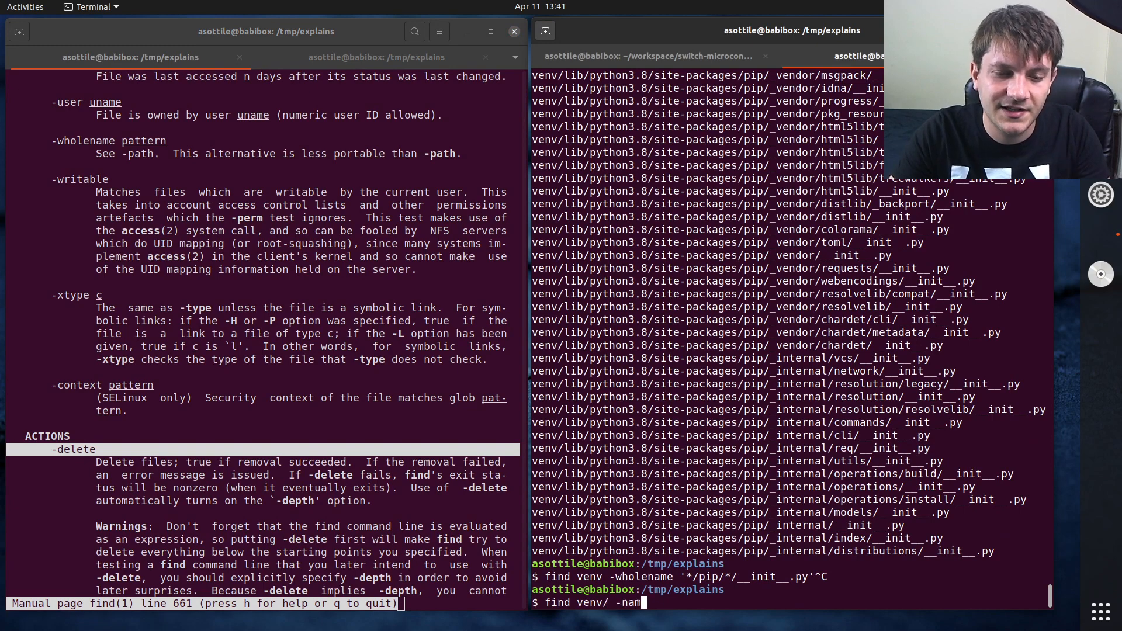
{"action": "type", "text": "e '*.p"}
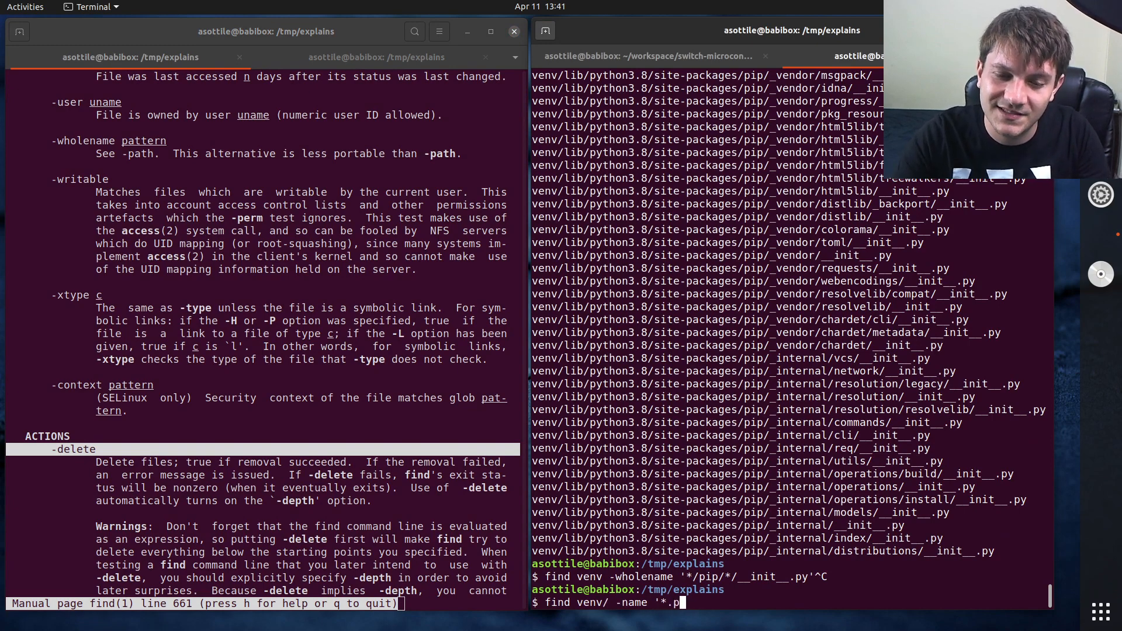
{"action": "type", "text": "yc' -"}
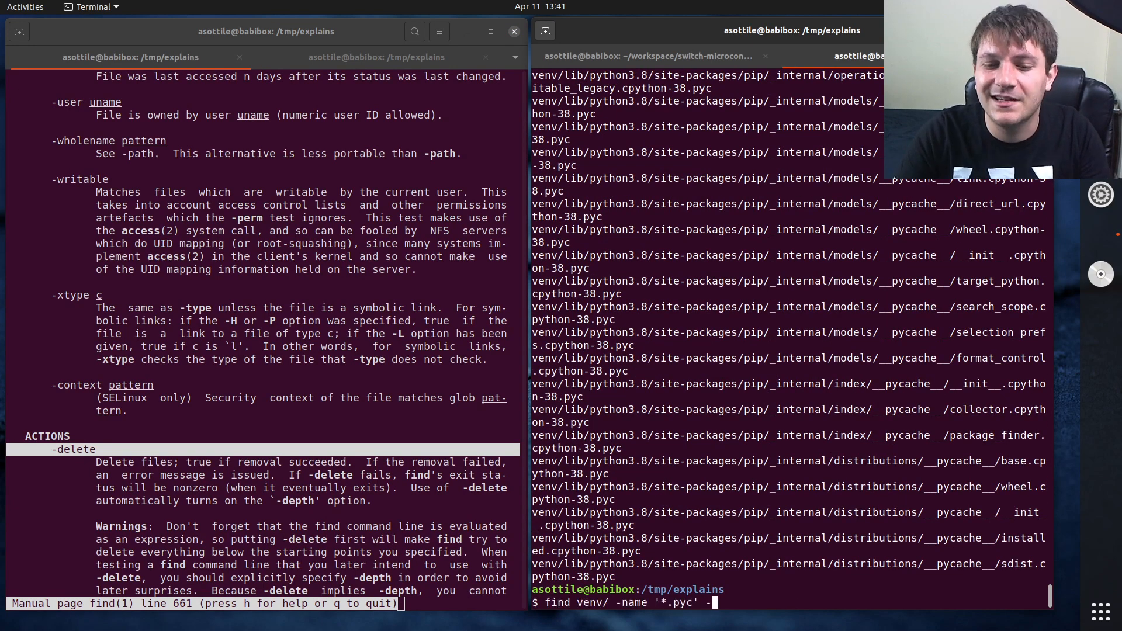
{"action": "type", "text": "delete"}
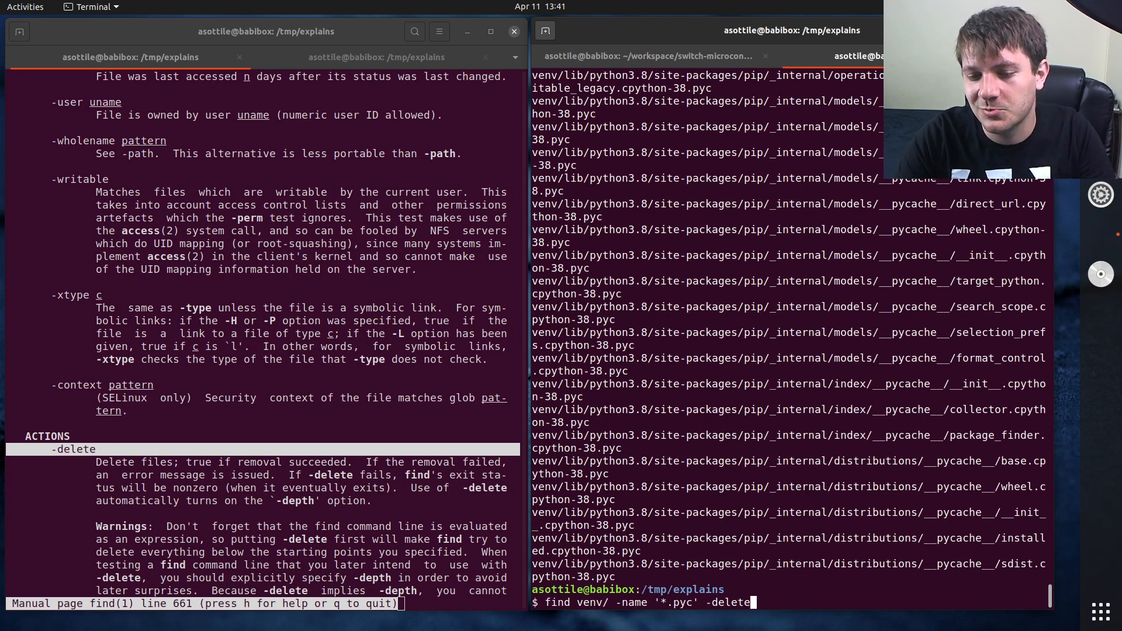
{"action": "key", "text": "Return"}
{"action": "type", "text": "find venv/ -name '*.pyc"}
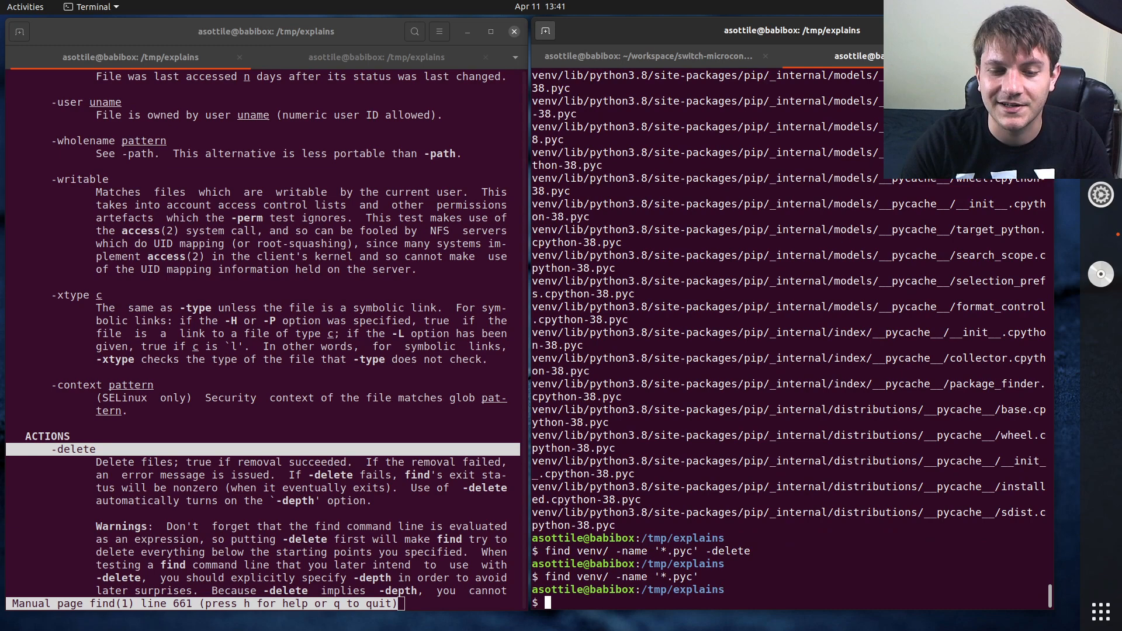
Step: Run ./venv/bin/python -c 'import pip' so a few .pyc files are regenerated
{"action": "type", "text": "./venv/bin/python -c '"}
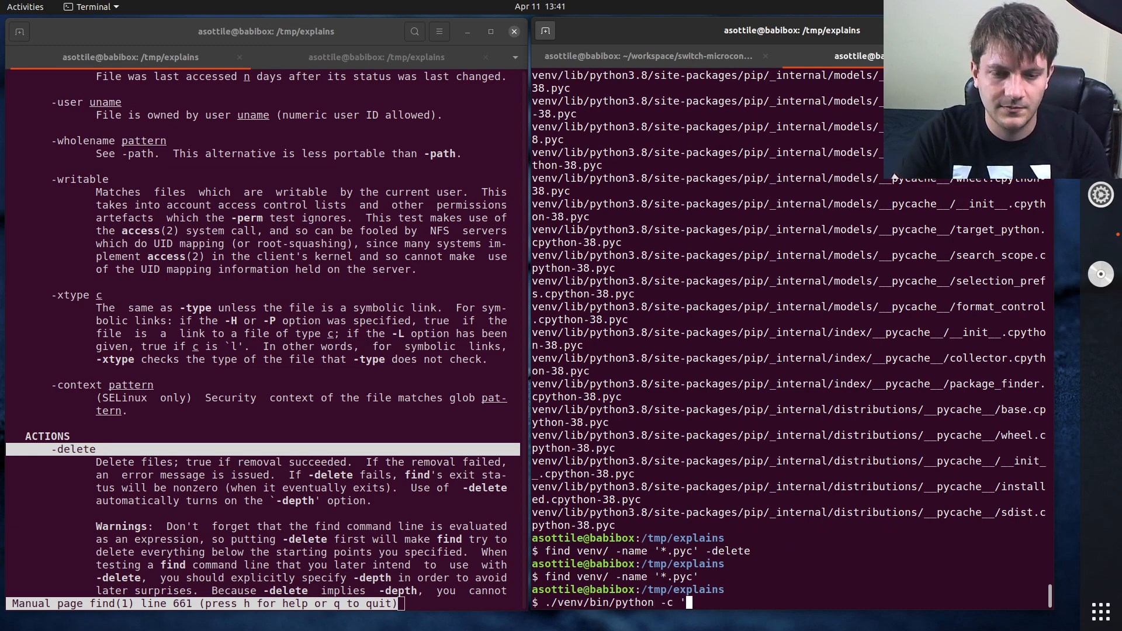
{"action": "type", "text": "import pip._"}
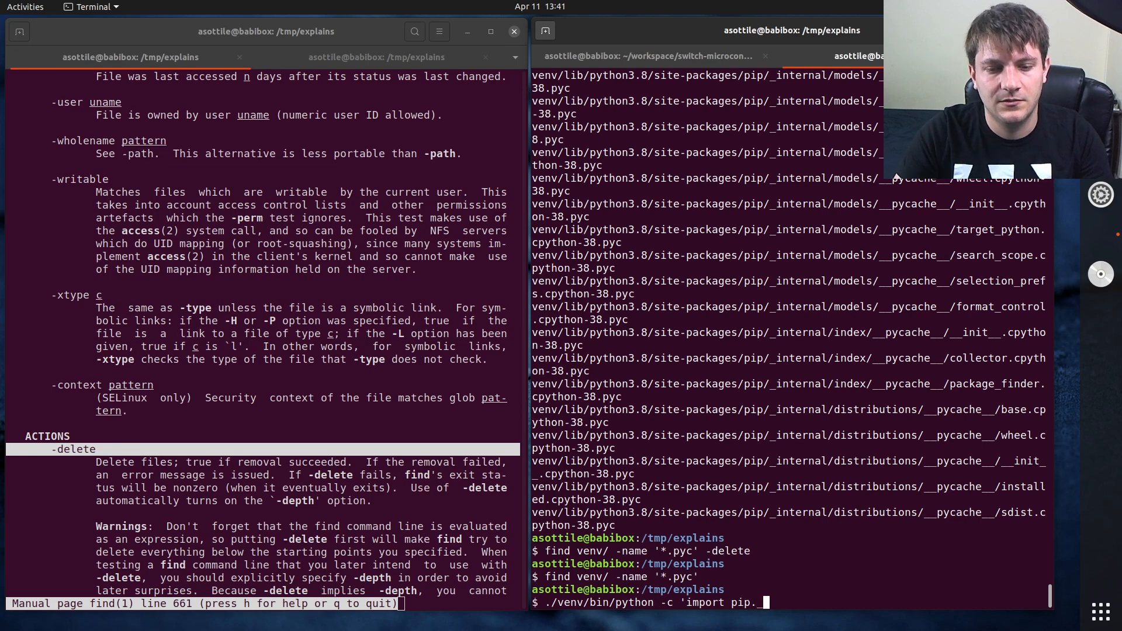
{"action": "type", "text": "'"}
{"action": "key", "text": "Return"}
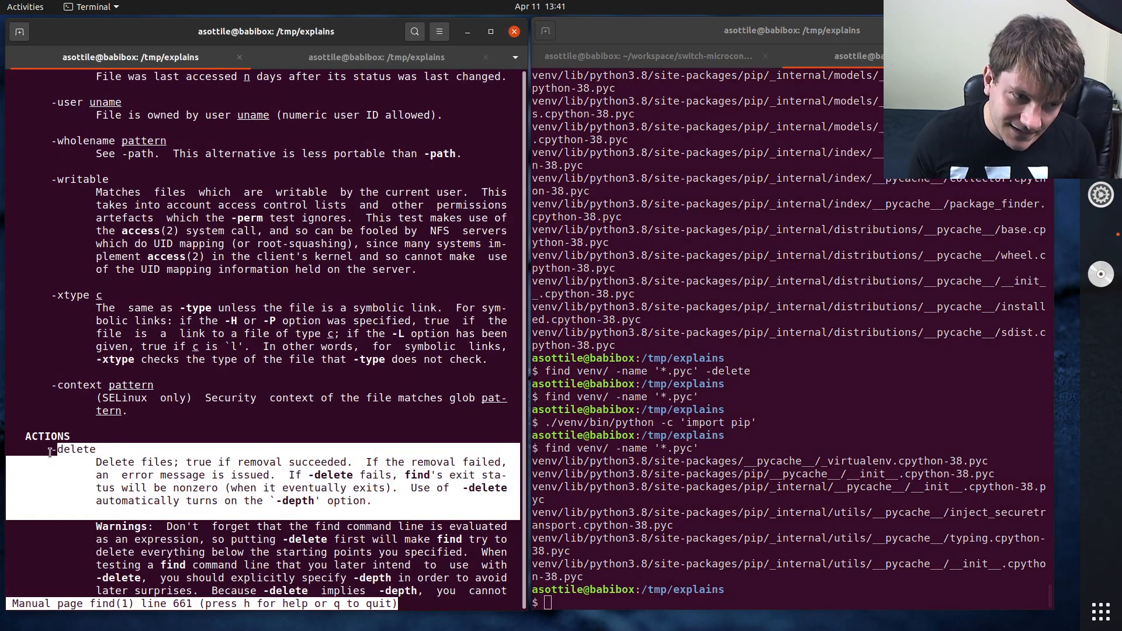
{"action": "scroll", "scroll_direction": "down", "scroll_amount": 3}
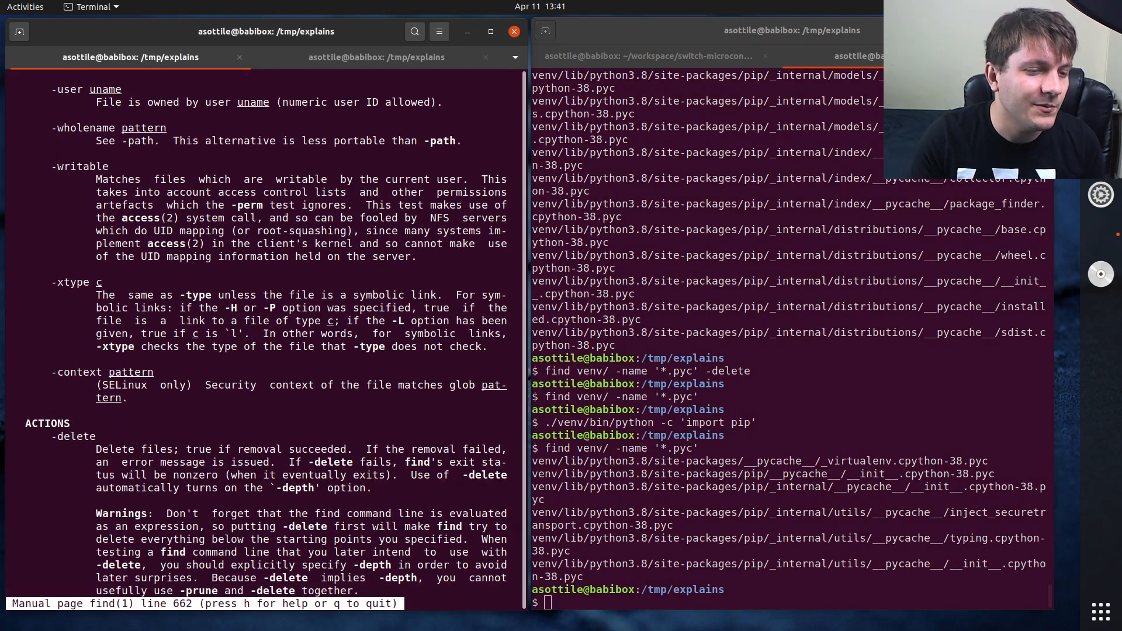
{"action": "scroll", "scroll_direction": "down", "scroll_amount": 3}
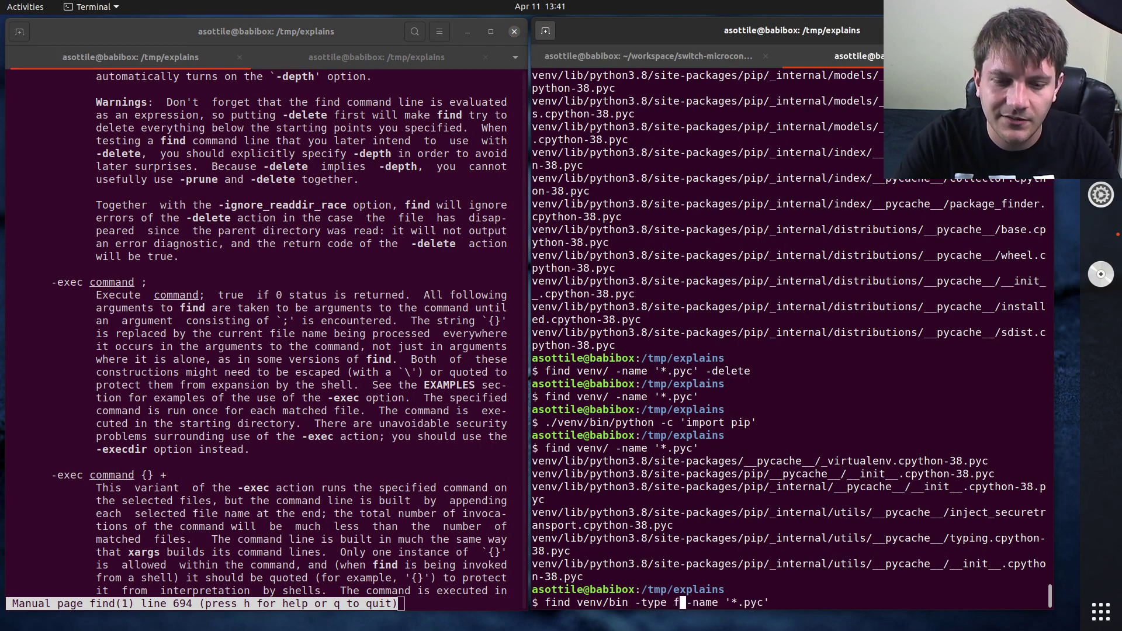
Step: List venv/bin files, then write find venv/bin -type f -exec python3 -c "import sys; print(sys.argv)"
{"action": "key", "text": "Return"}
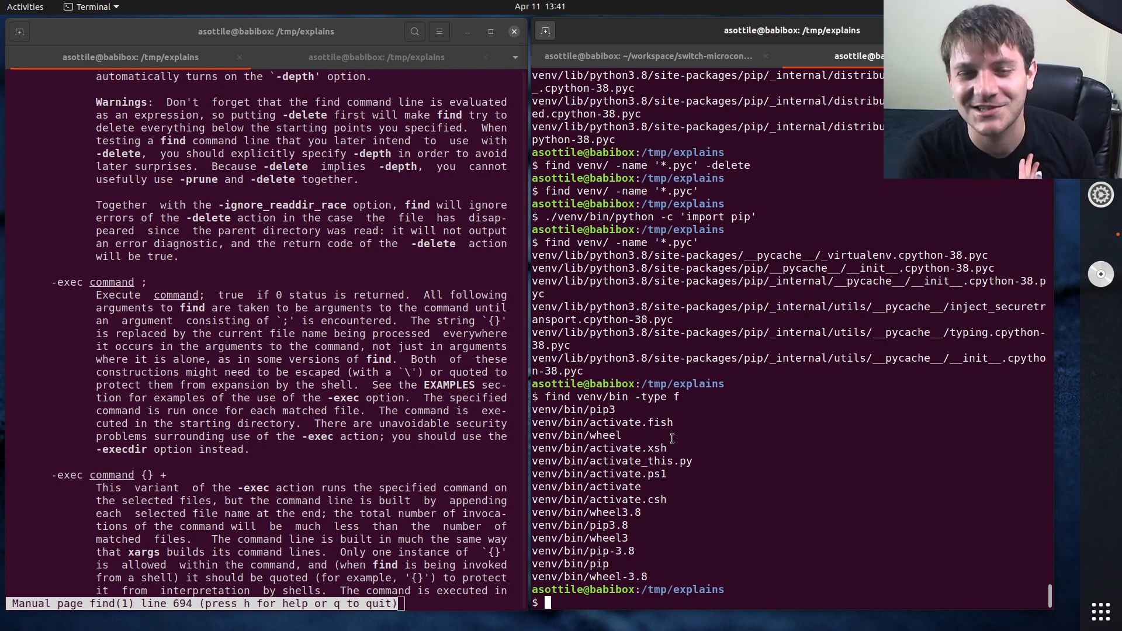
{"action": "type", "text": "find venv/bin -type f"}
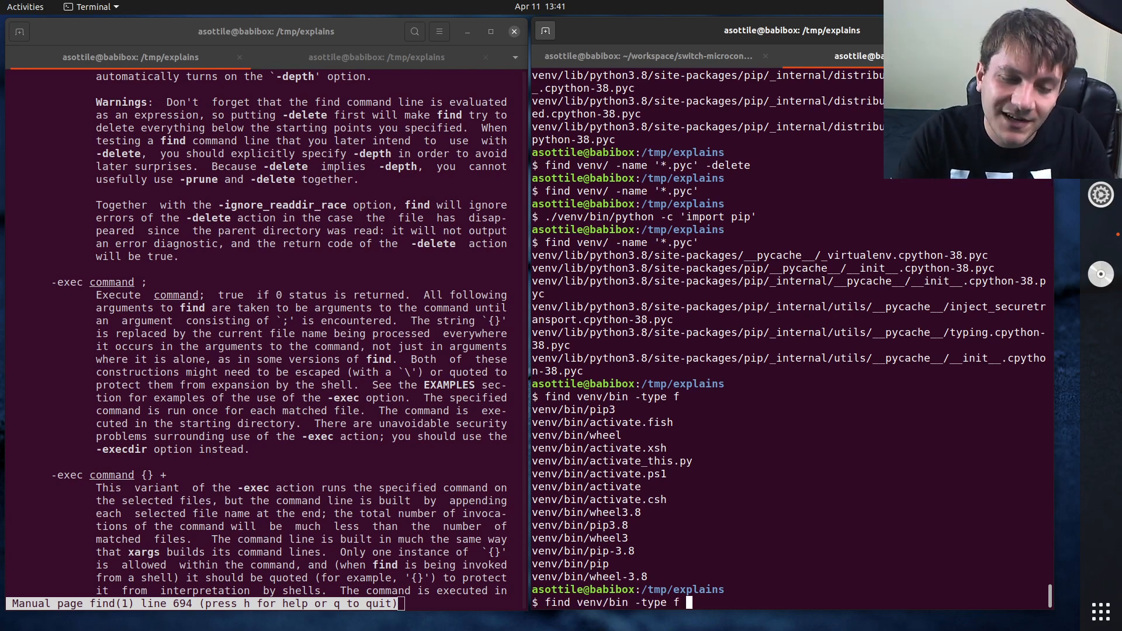
{"action": "type", "text": "-exec"}
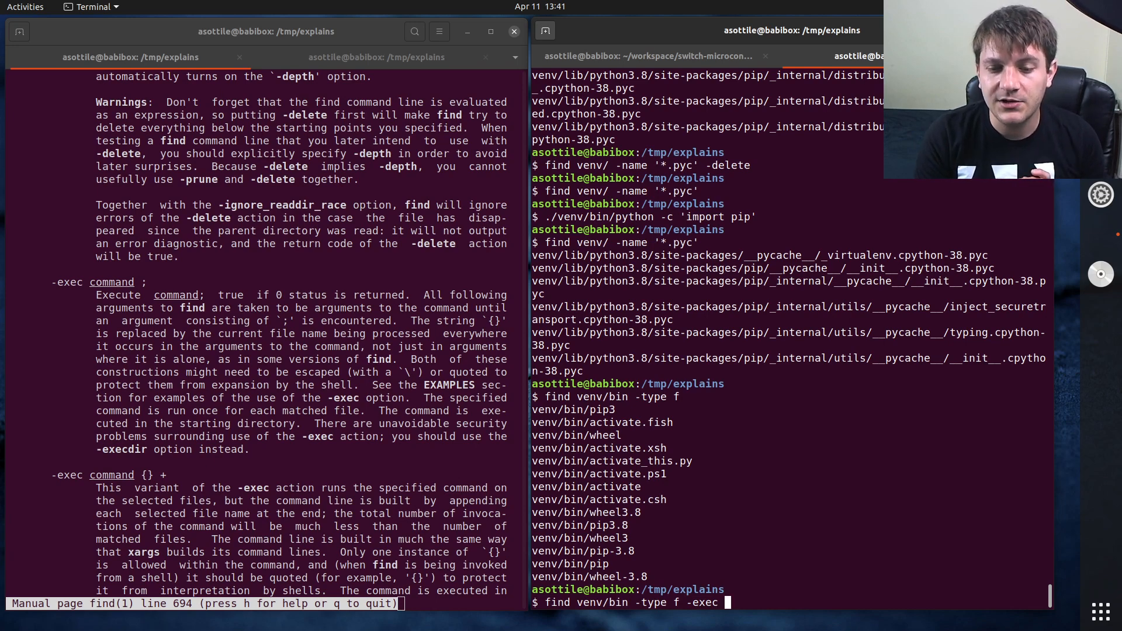
{"action": "type", "text": "pytho"}
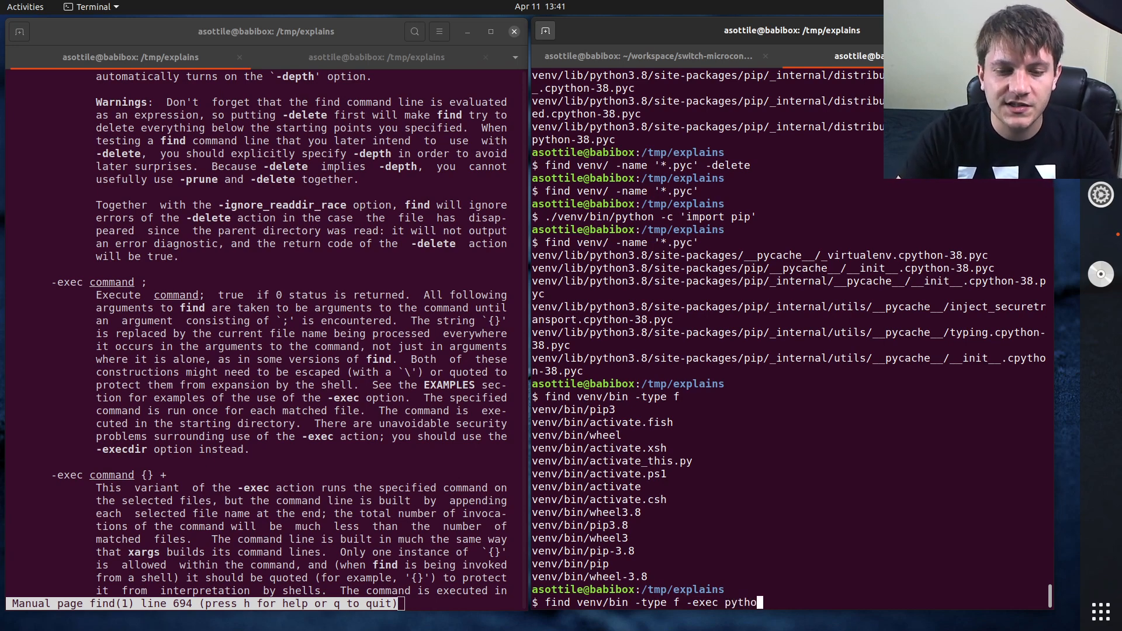
{"action": "type", "text": "n3 -c \"import sys; print"}
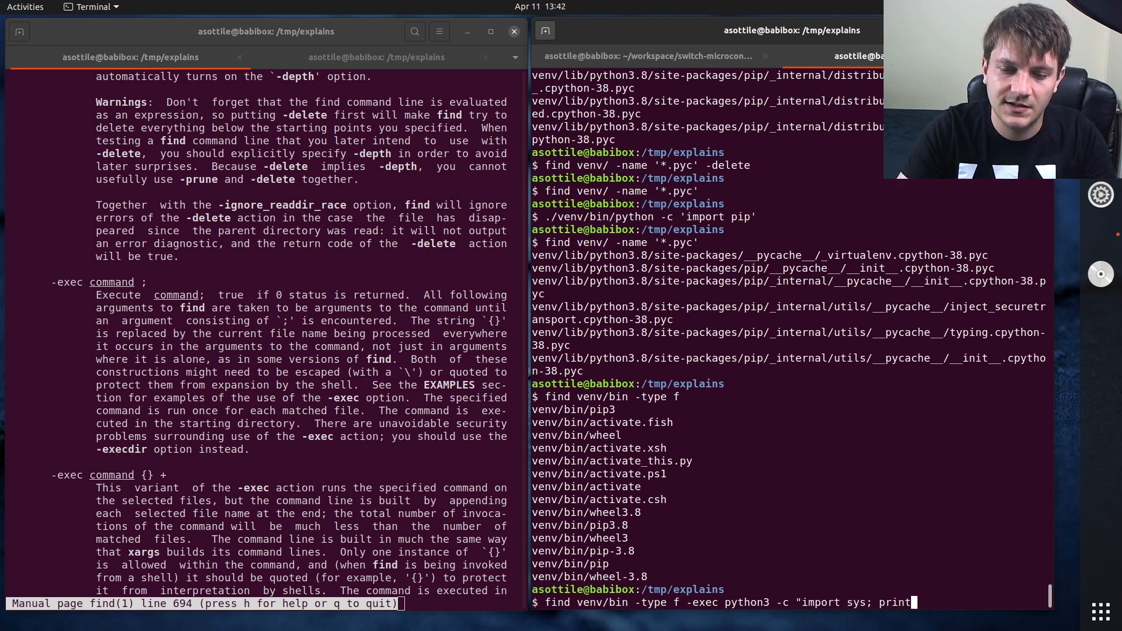
{"action": "type", "text": "(sys.argv)\""}
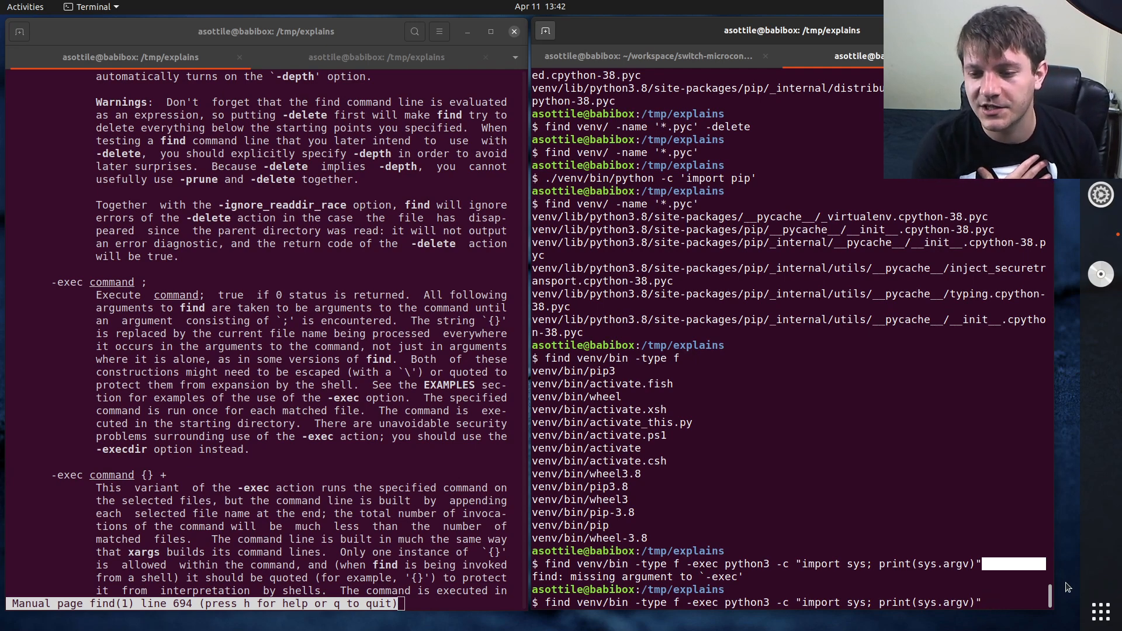
Step: After the missing-argument error, rebuild the -exec command with '{}' ';' appended
{"action": "type", "text": "';'"}
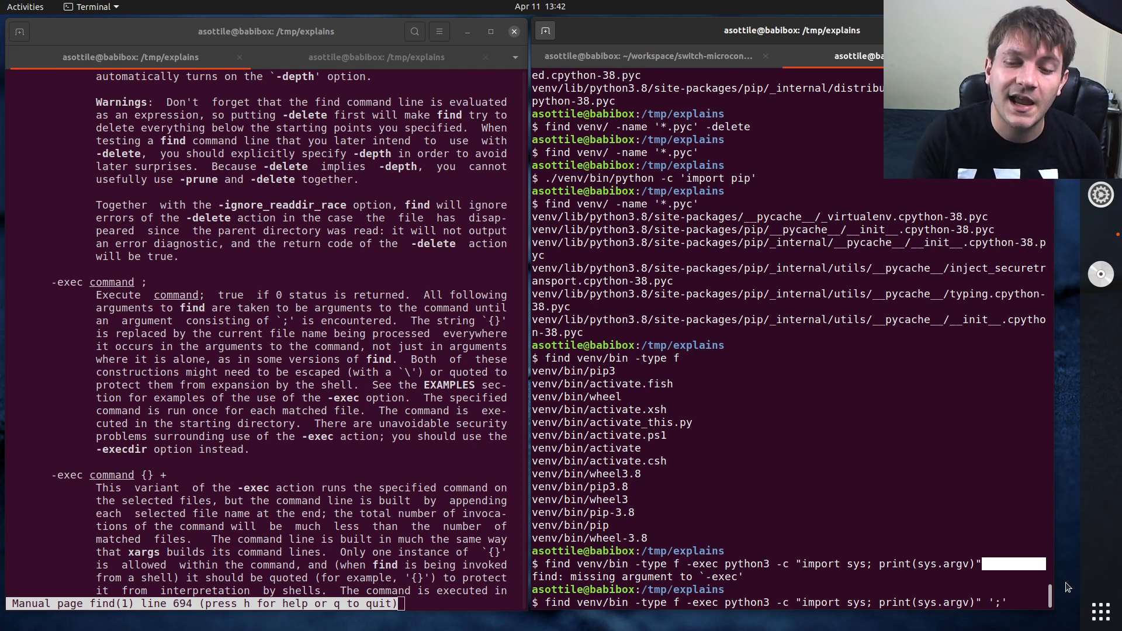
{"action": "type", "text": "A '"}
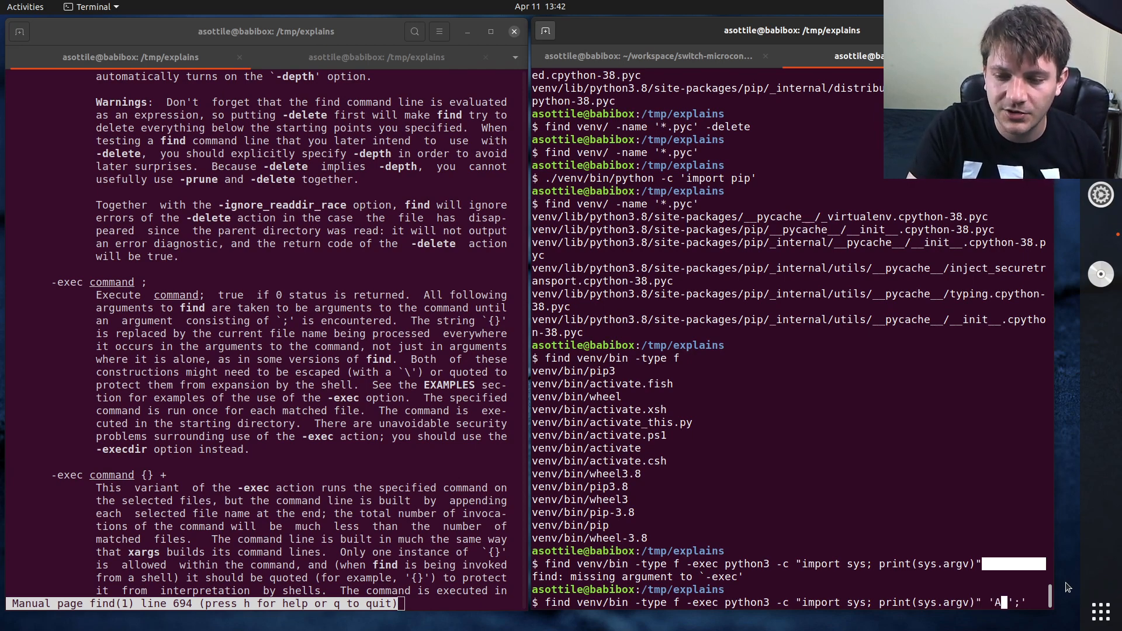
{"action": "type", "text": "{}' ';'"}
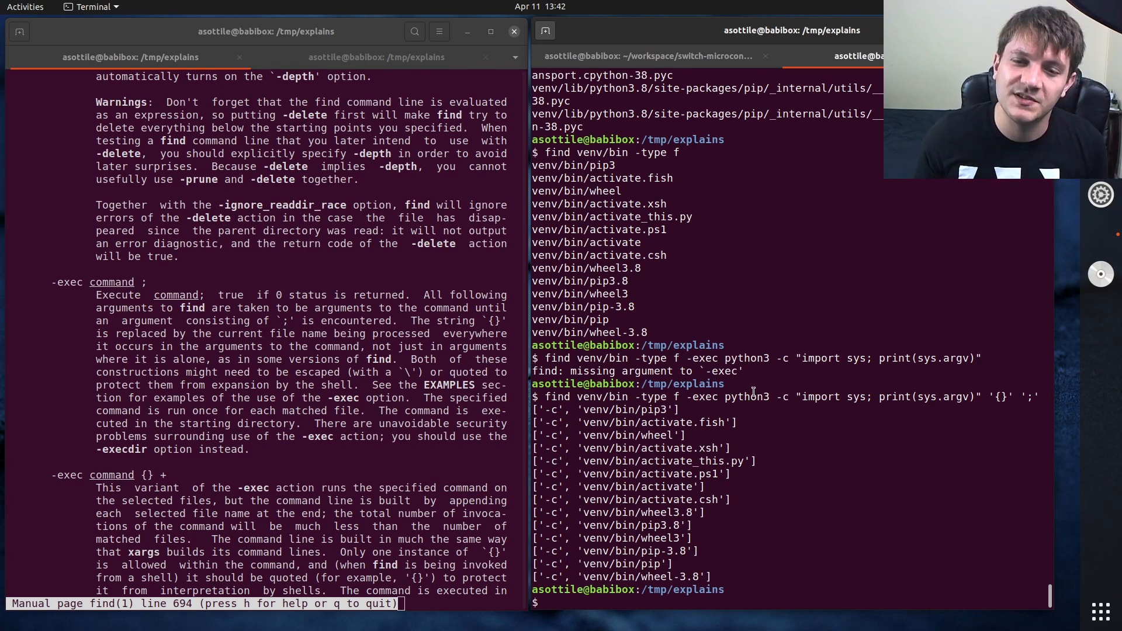
Step: Run the -exec command with '{}' ';' per file, then with '{}' '+' for one combined argv list
{"action": "type", "text": "find venv/bin -type f -exec python3 -c \"import sys; print(sys.argv)\" '{}' ';'"}
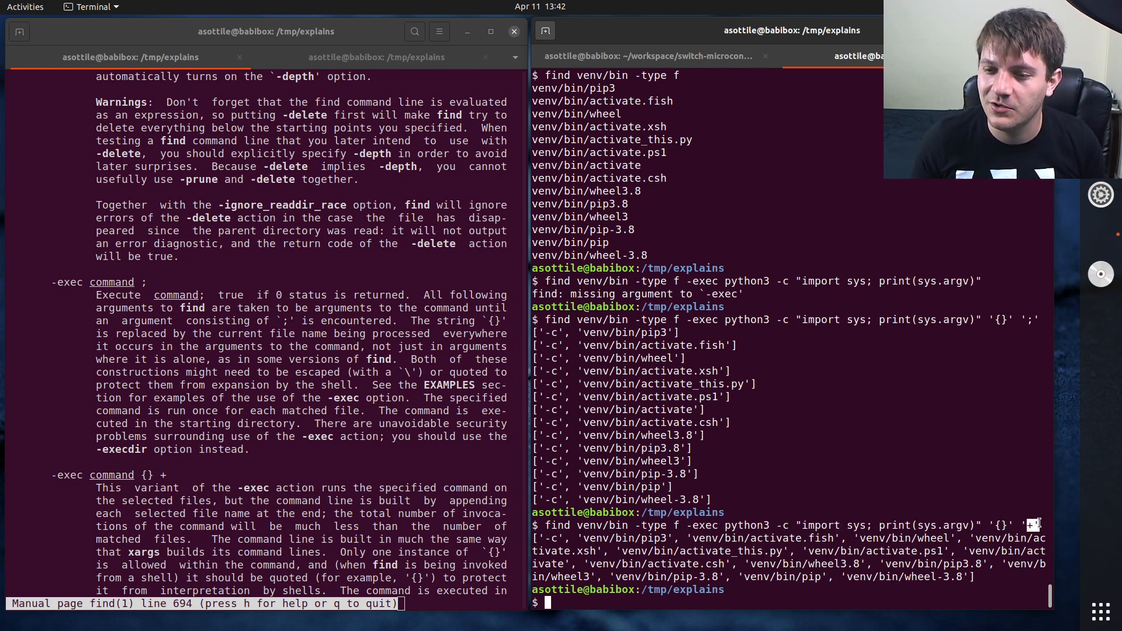
{"action": "type", "text": "find venv/bin -type f -exec python3 -c \"import sys; print(sys.argv)\" '{}' '+'"}
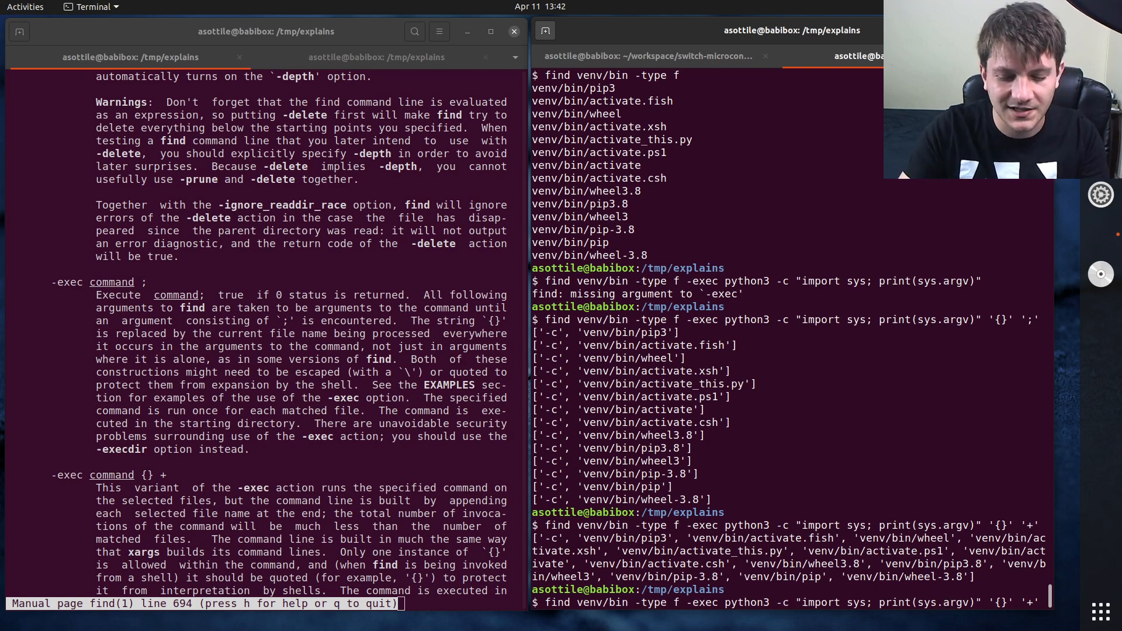
Step: Run find venv/bin -type f -print0 | xargs -0 python3 -c "import sys; print(sys.argv)" for one argv list
{"action": "type", "text": "find venv/bin -type f -print"}
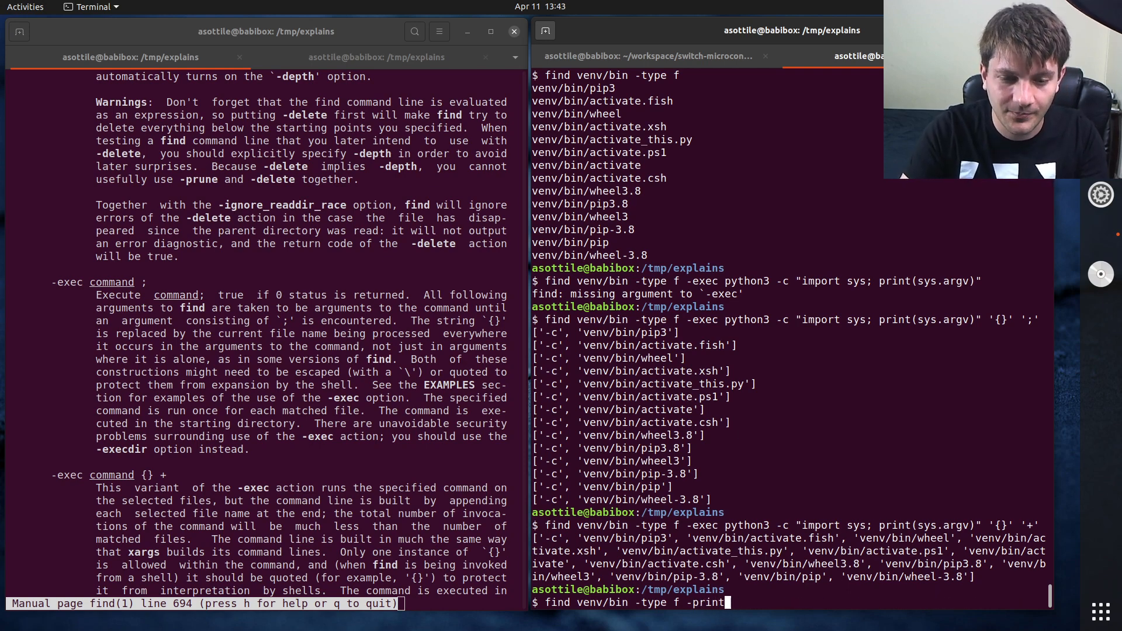
{"action": "type", "text": "0"}
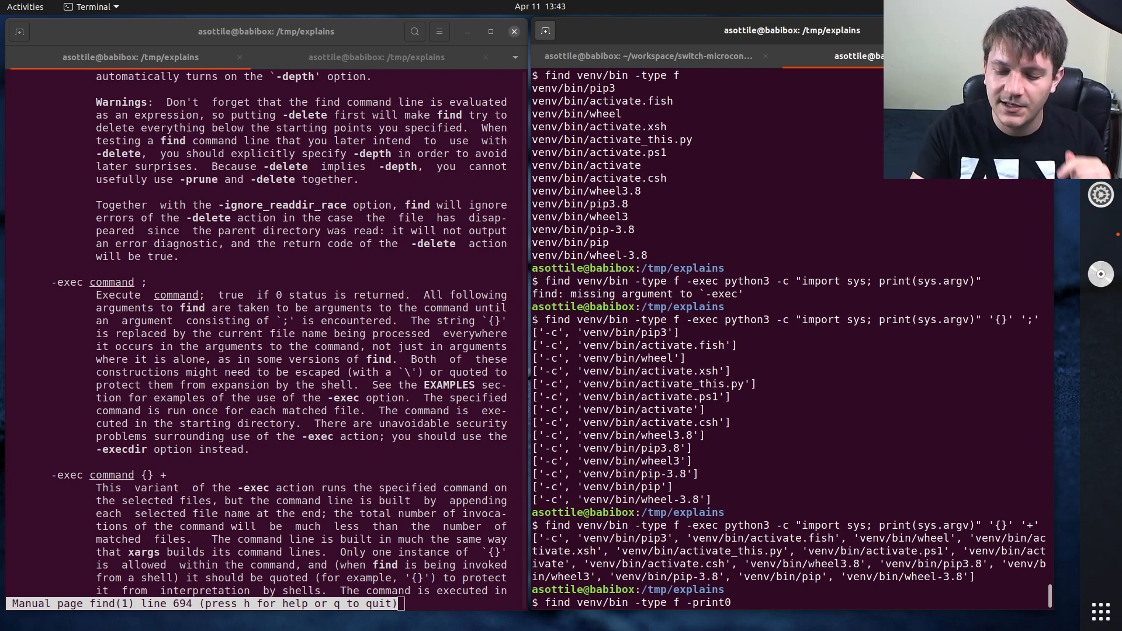
{"action": "type", "text": "| xar"}
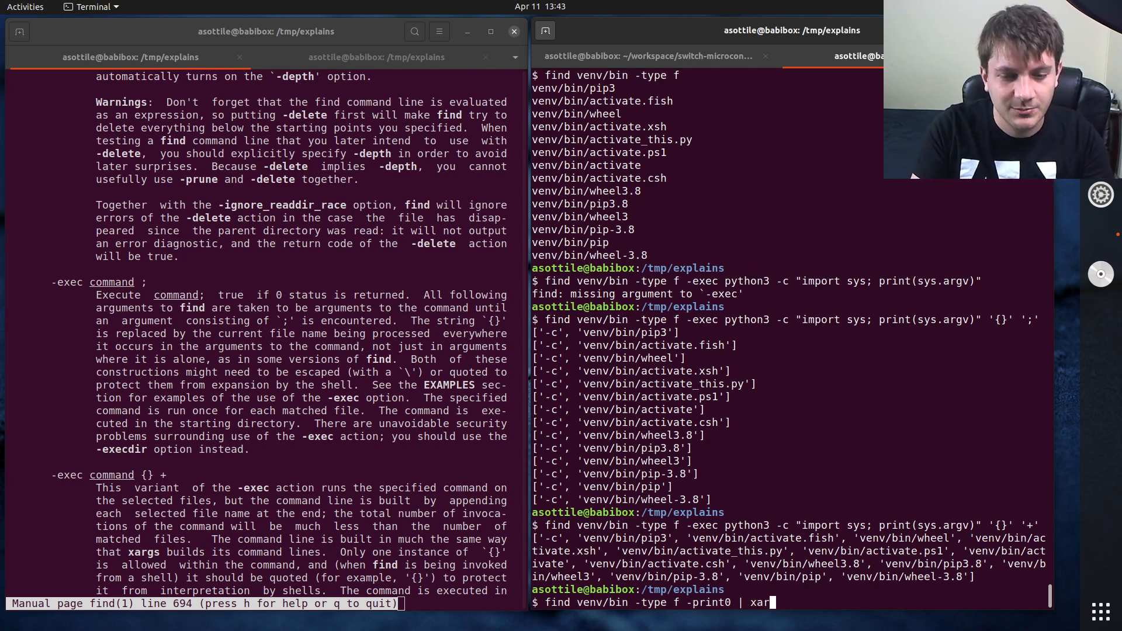
{"action": "type", "text": "gs"}
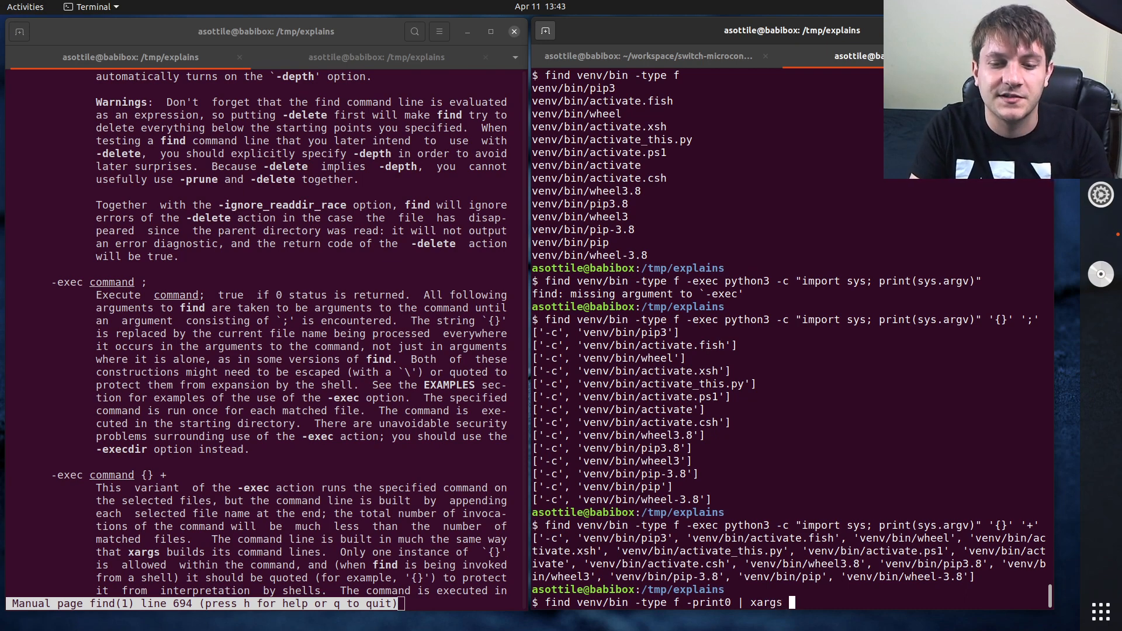
{"action": "type", "text": "-0"}
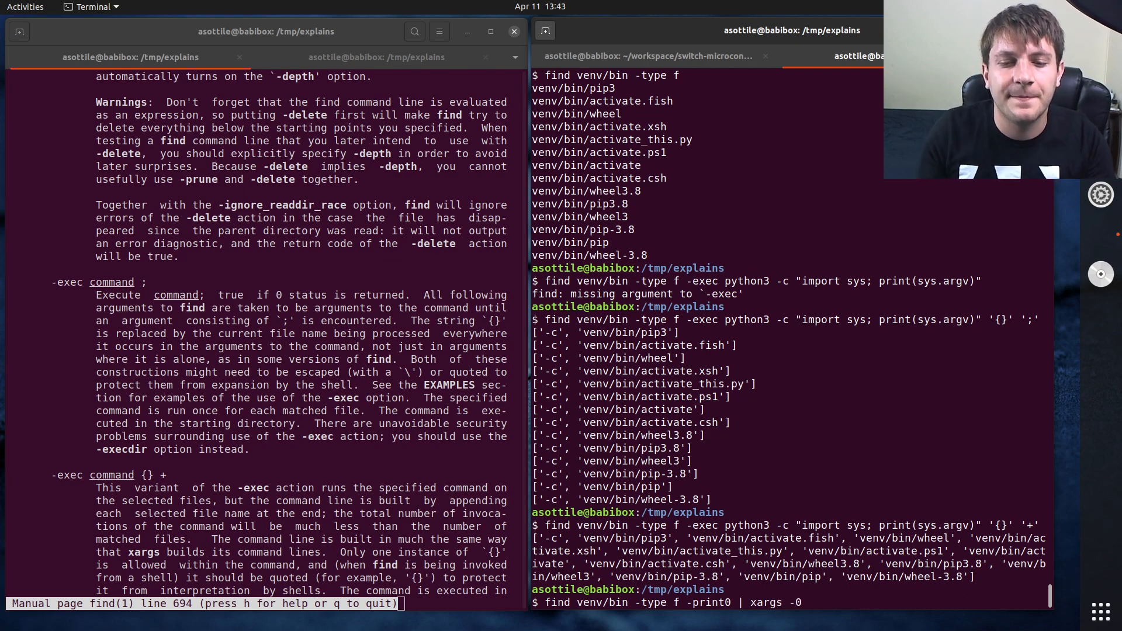
{"action": "type", "text": "python3 -c \"import sys;"}
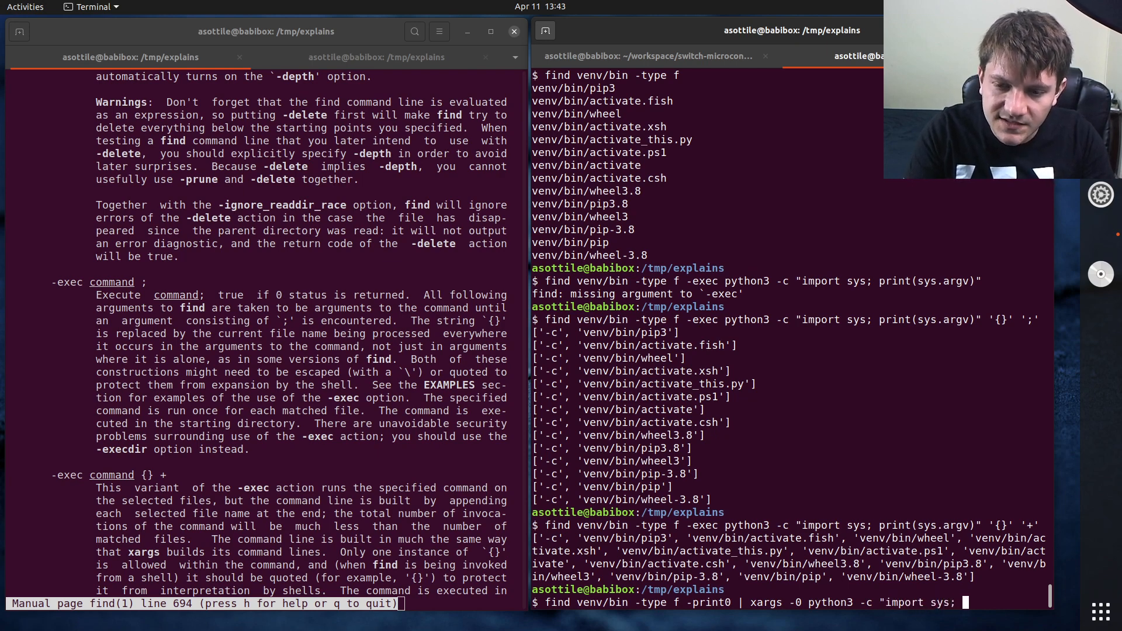
{"action": "type", "text": "print(sys.argv)\""}
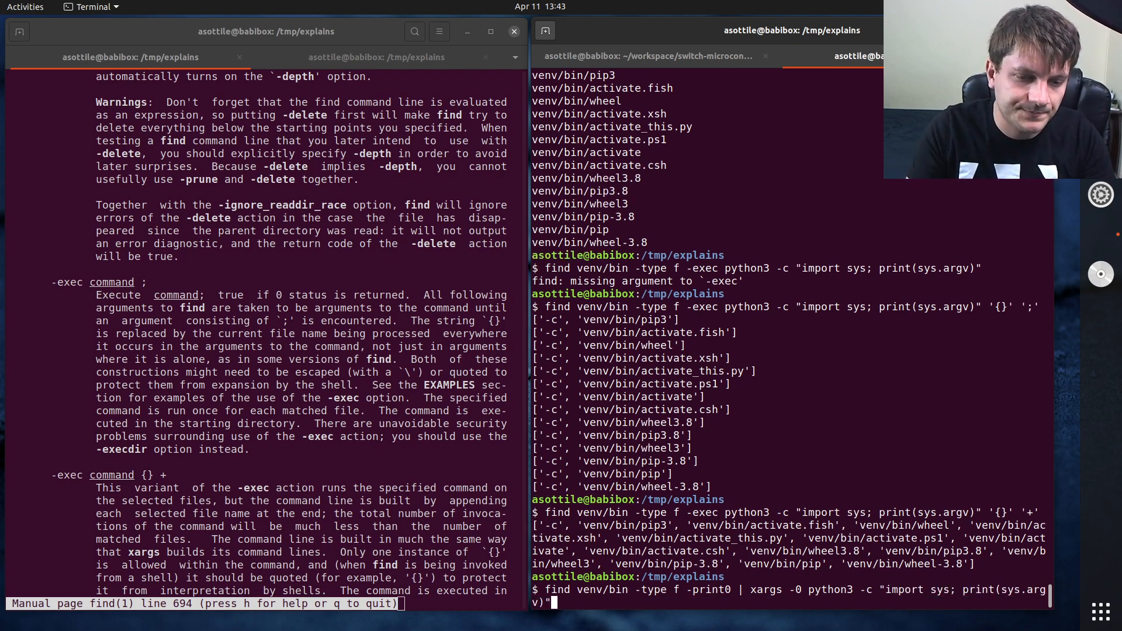
{"action": "key", "text": "Return"}
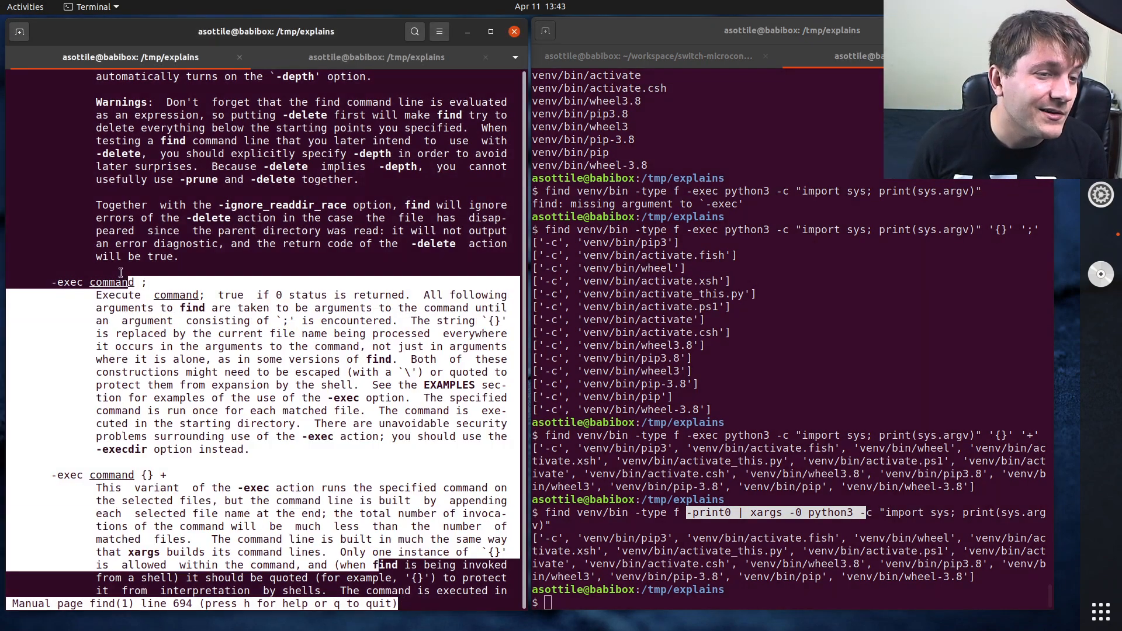
Step: Scroll the find man page past -execdir, -print0 and the printf directives to OPERATORS
{"action": "scroll", "scroll_direction": "down", "scroll_amount": 3}
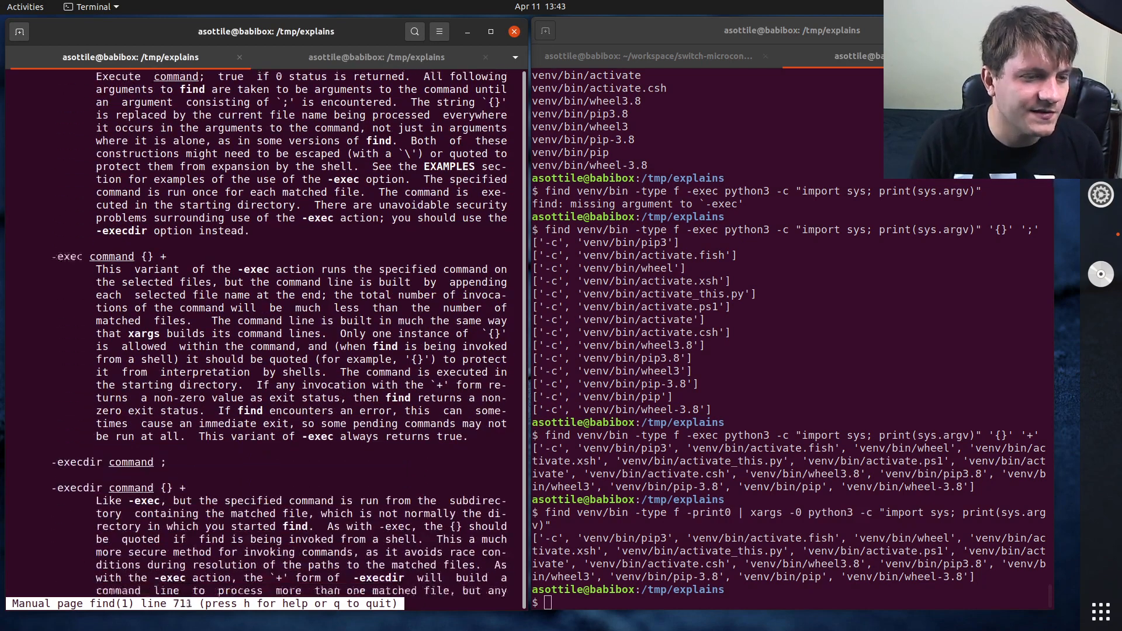
{"action": "scroll", "scroll_direction": "down", "scroll_amount": 3}
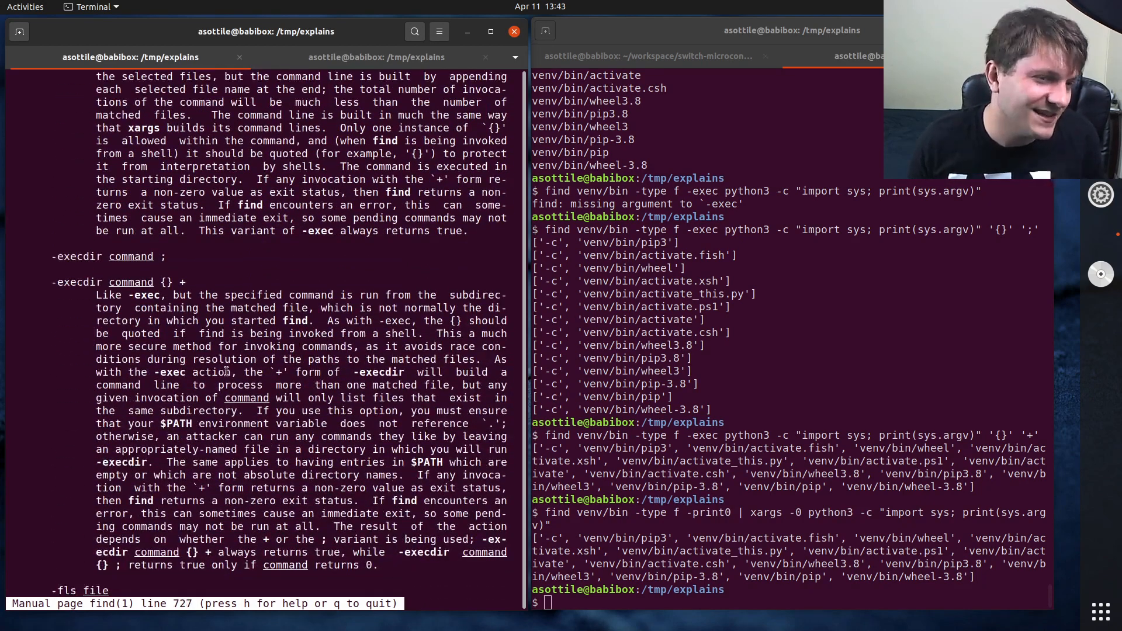
{"action": "scroll", "scroll_direction": "down", "scroll_amount": 3}
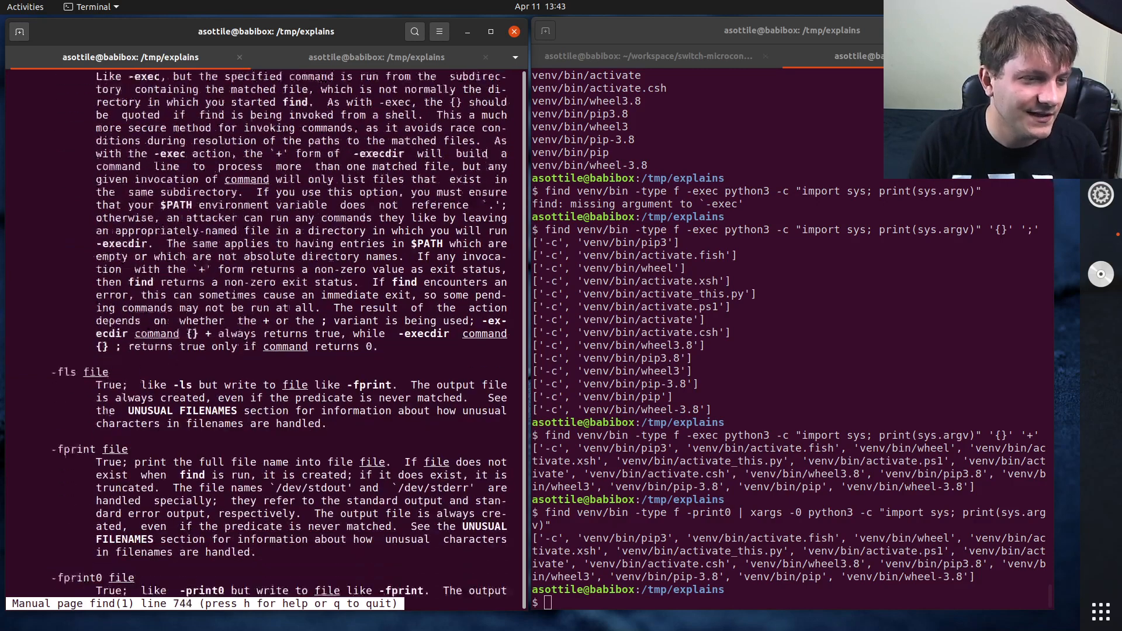
{"action": "scroll", "scroll_direction": "down", "scroll_amount": 3}
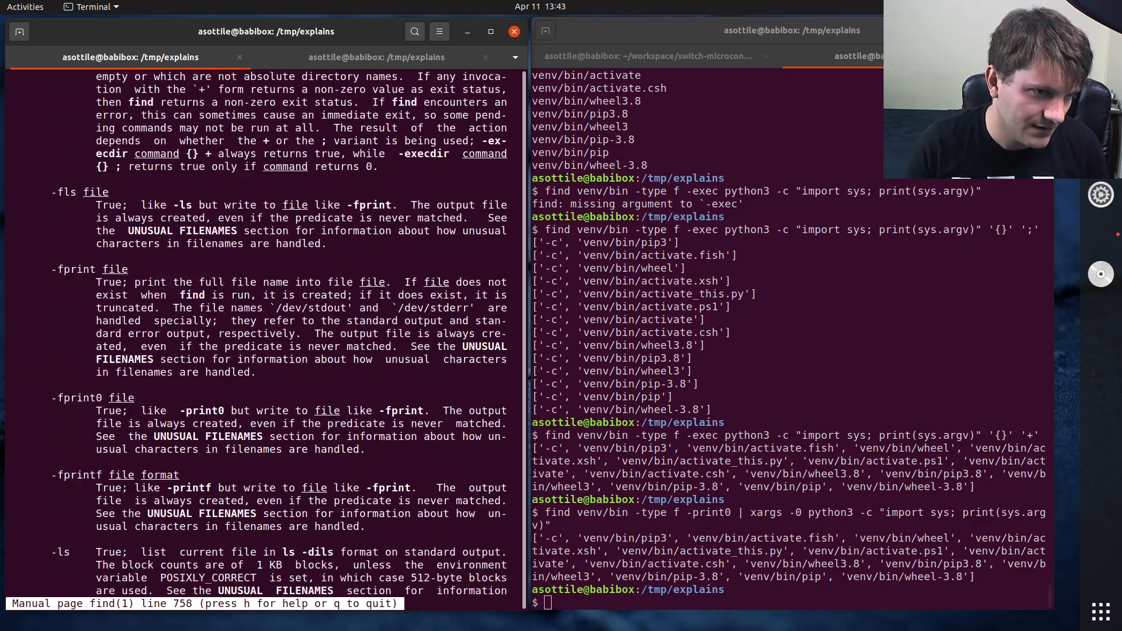
{"action": "scroll", "scroll_direction": "down", "scroll_amount": 3}
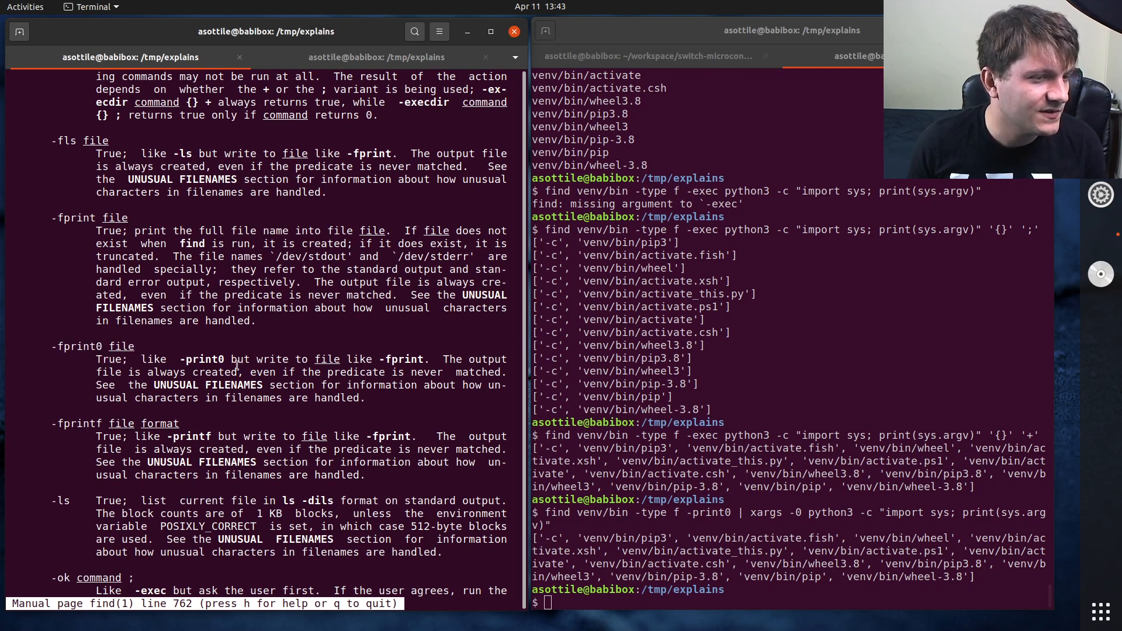
{"action": "scroll", "scroll_direction": "down", "scroll_amount": 3}
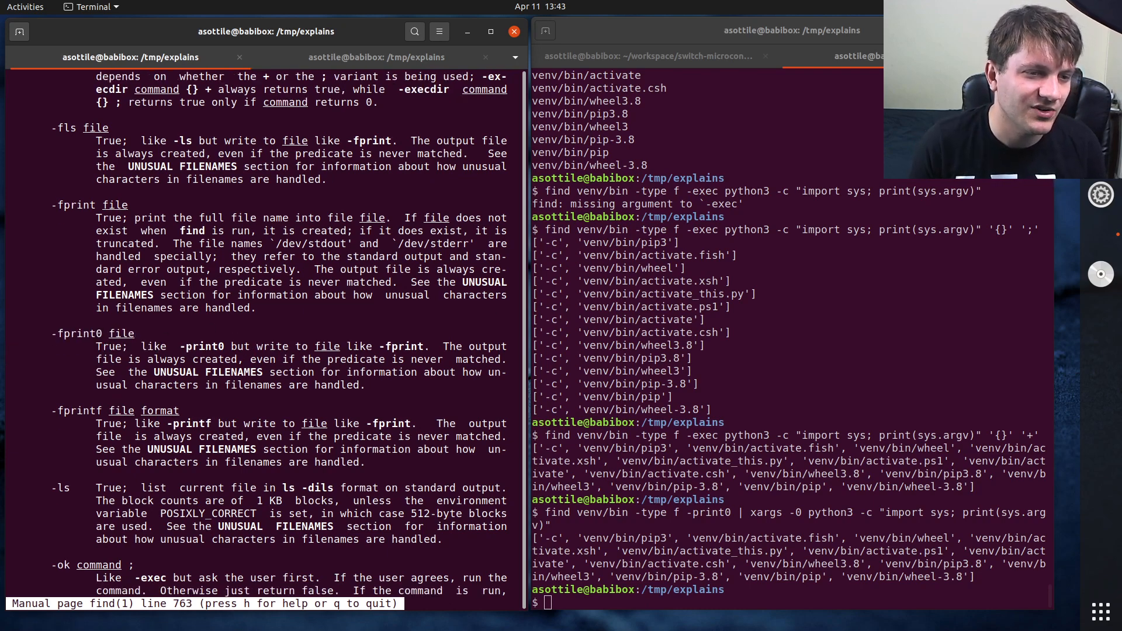
{"action": "scroll", "scroll_direction": "down", "scroll_amount": 3}
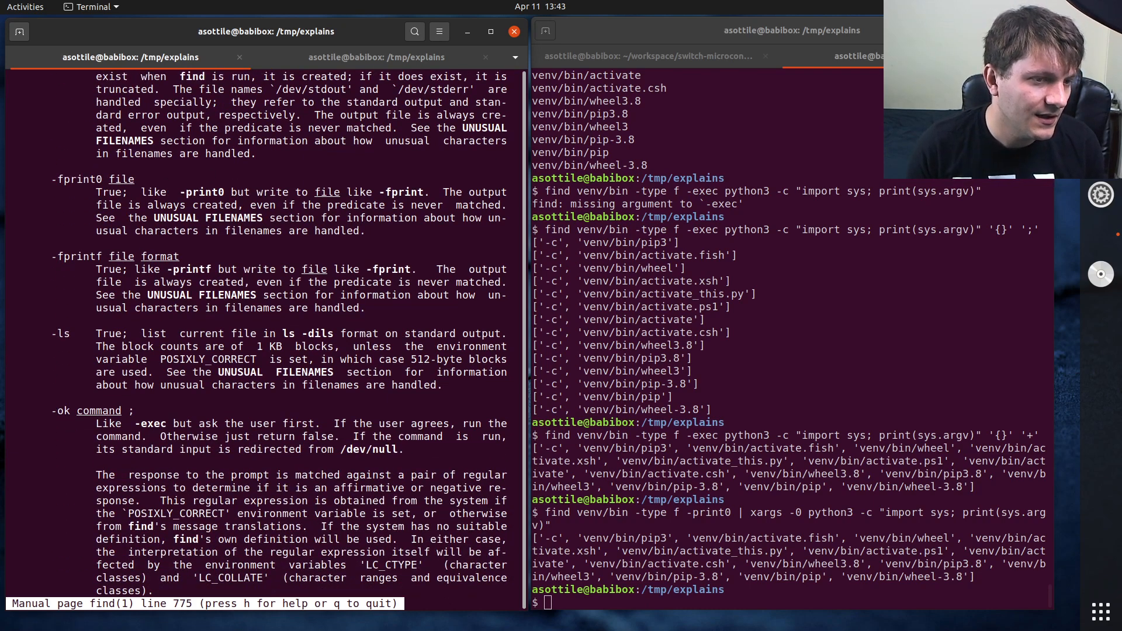
{"action": "scroll", "scroll_direction": "down", "scroll_amount": 3}
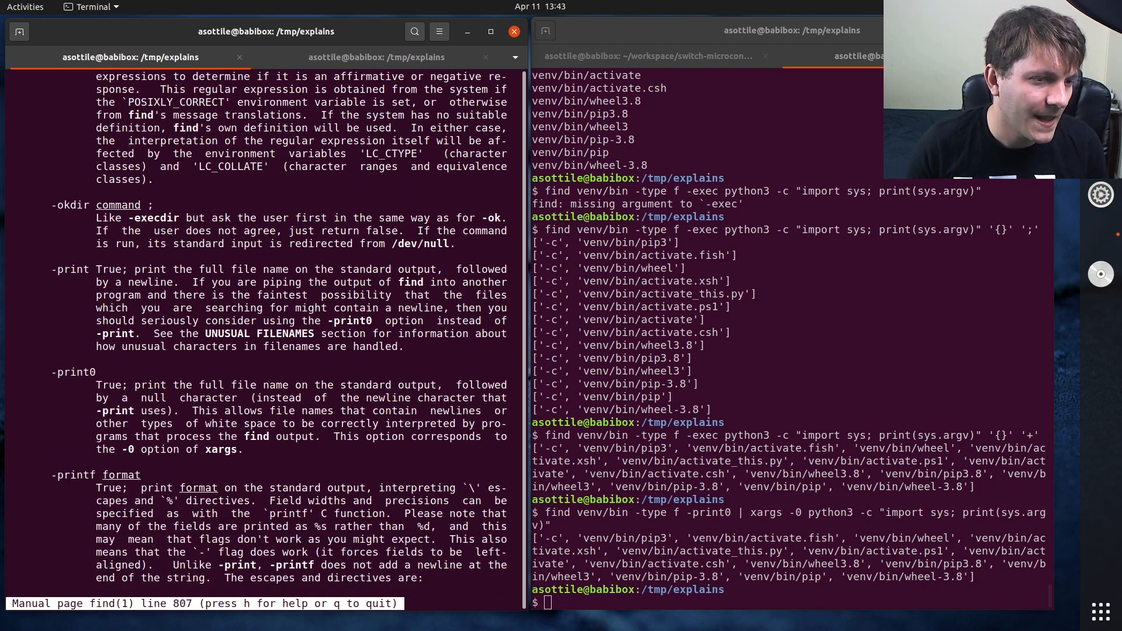
{"action": "scroll", "scroll_direction": "down", "scroll_amount": 3}
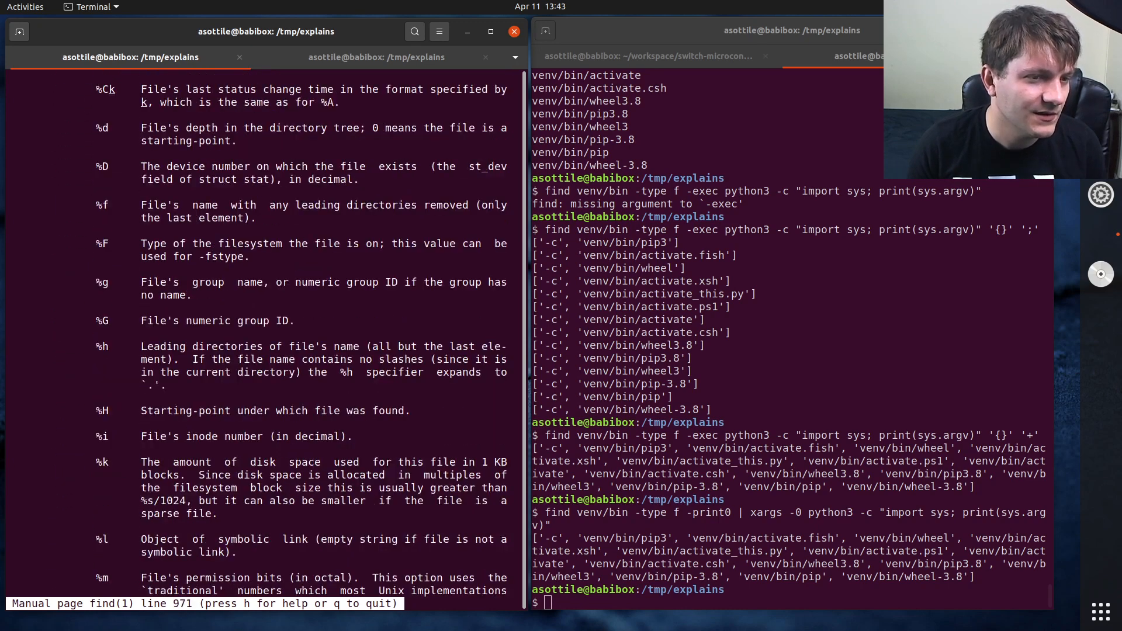
{"action": "scroll", "scroll_direction": "down", "scroll_amount": 3}
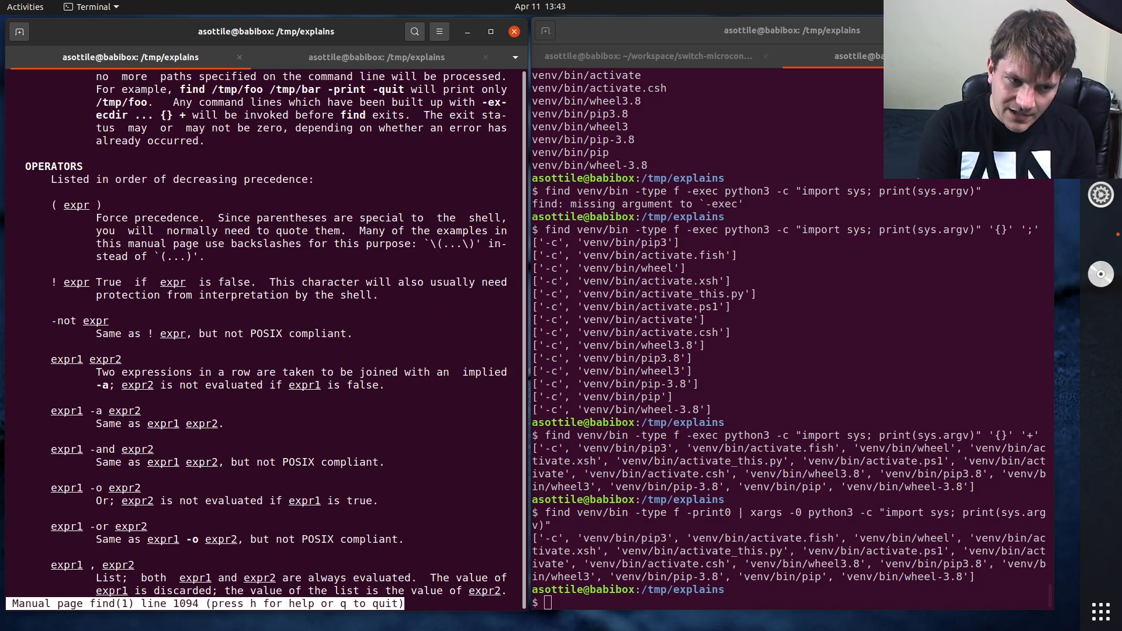